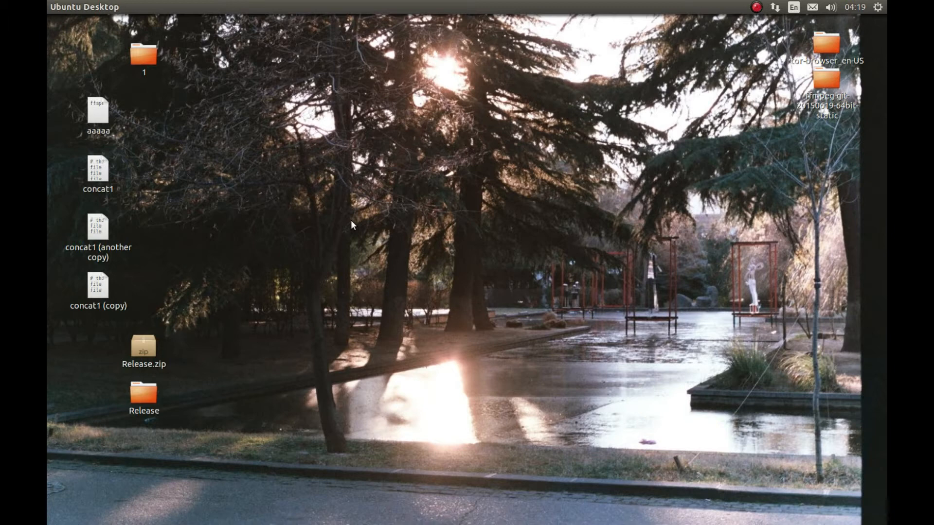
{"action": "mouse_move", "coordinate": [48, 138]}
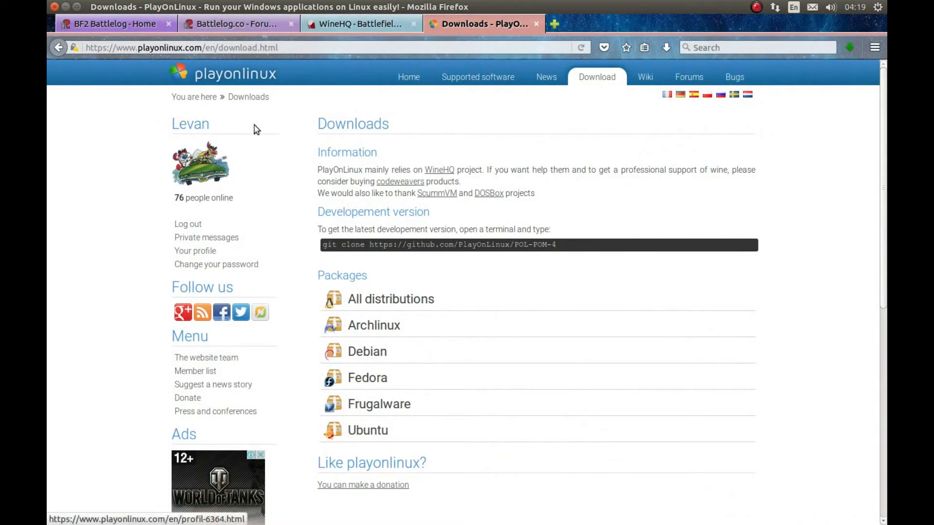
{"action": "mouse_move", "coordinate": [265, 131]}
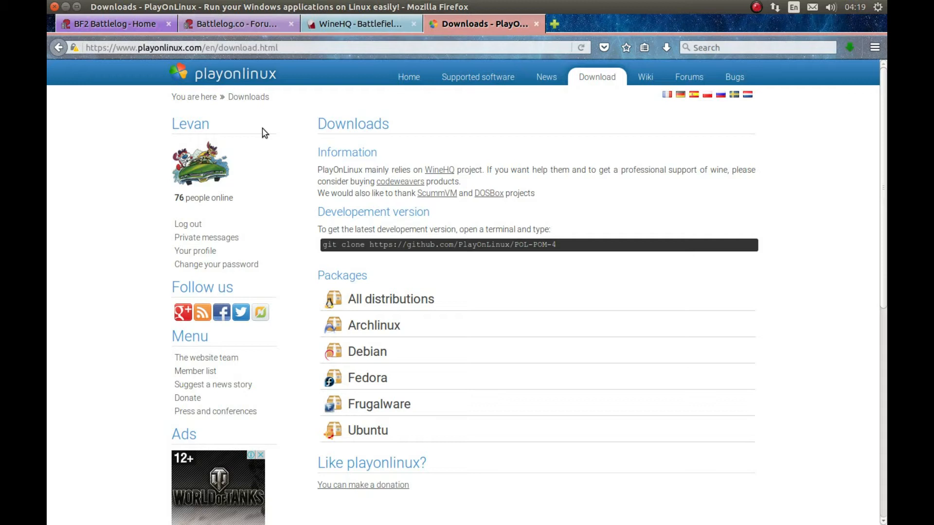
{"action": "mouse_move", "coordinate": [297, 82]}
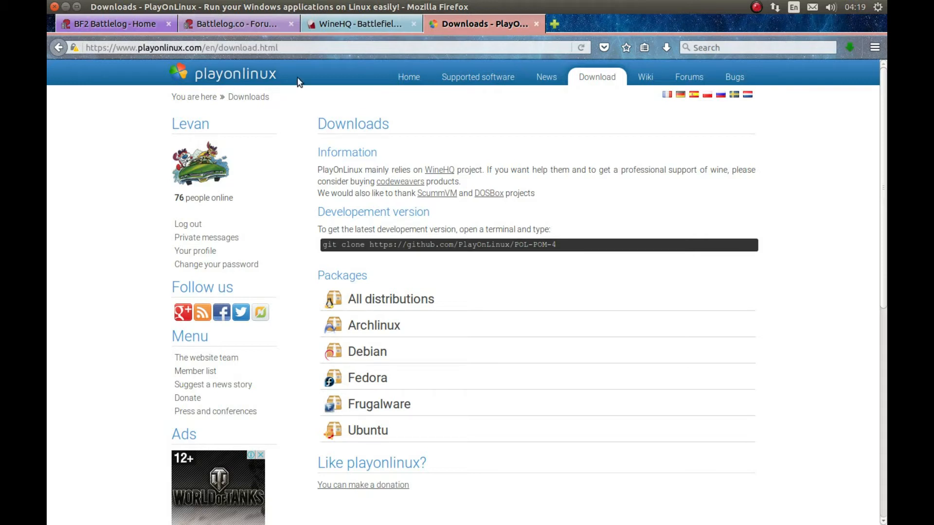
Step: Expand the Ubuntu package section on the PlayOnLinux downloads page
{"action": "scroll", "scroll_direction": "down", "scroll_amount": 3}
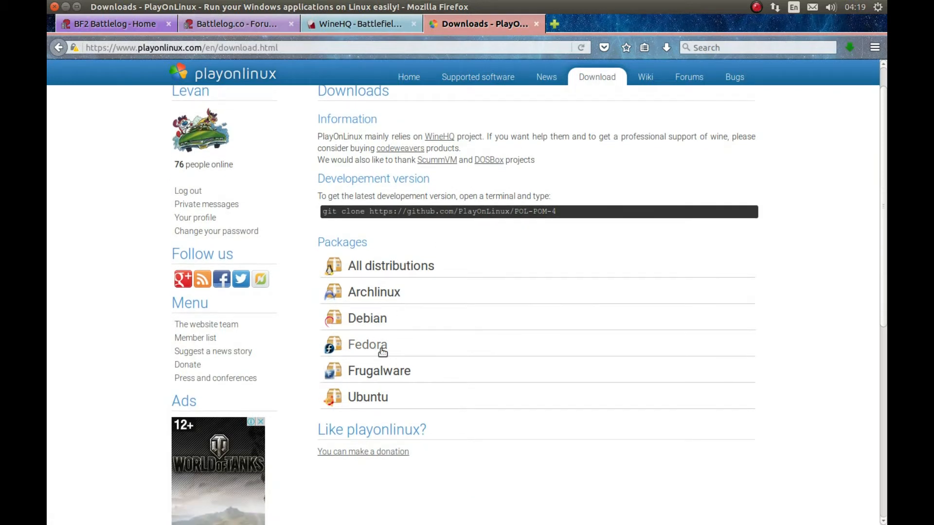
{"action": "mouse_move", "coordinate": [362, 377]}
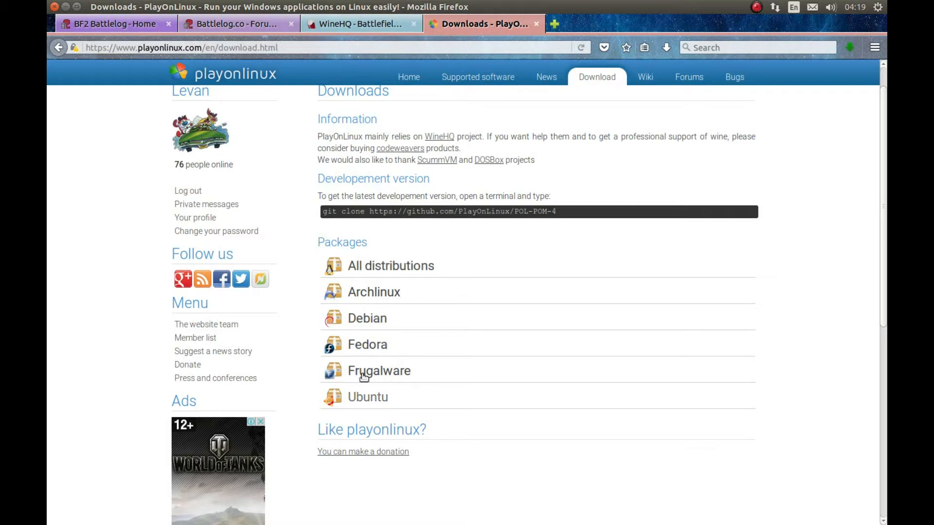
{"action": "mouse_move", "coordinate": [355, 399]}
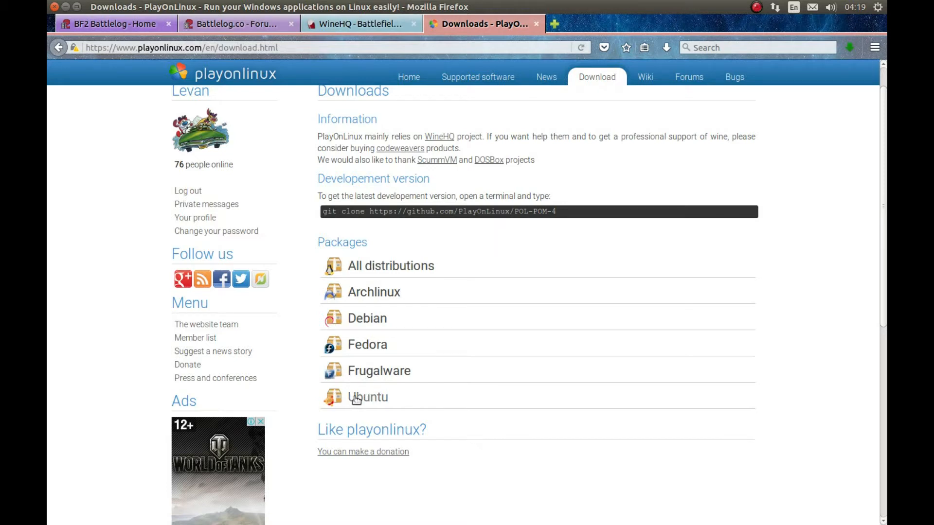
{"action": "left_click", "coordinate": [368, 396]}
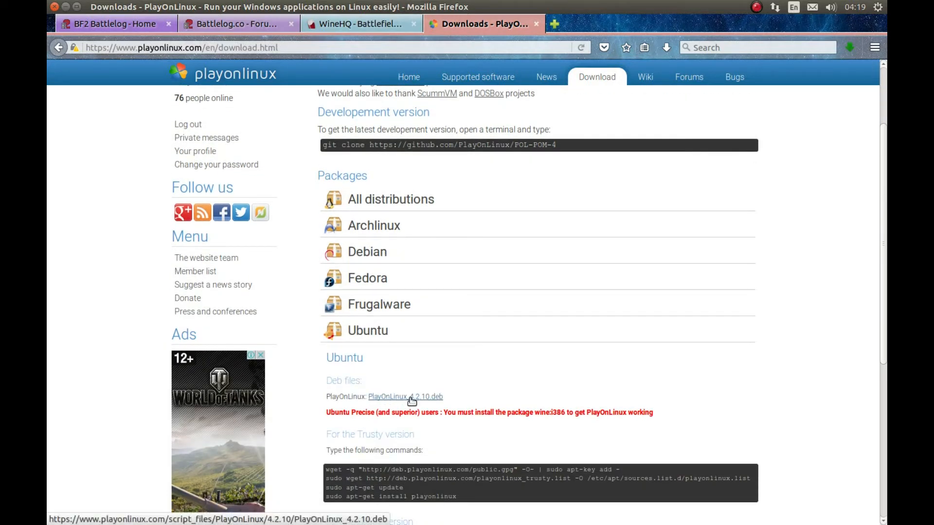
{"action": "mouse_move", "coordinate": [386, 404]}
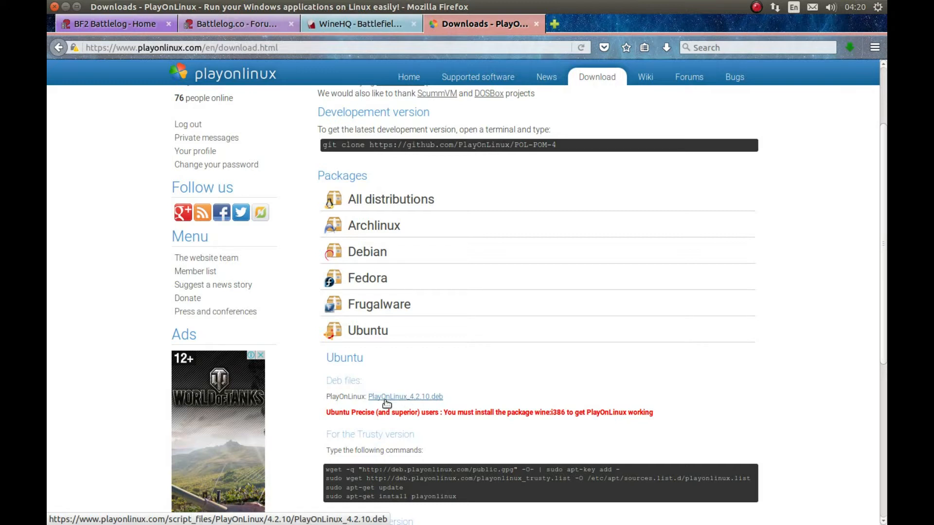
{"action": "mouse_move", "coordinate": [457, 43]}
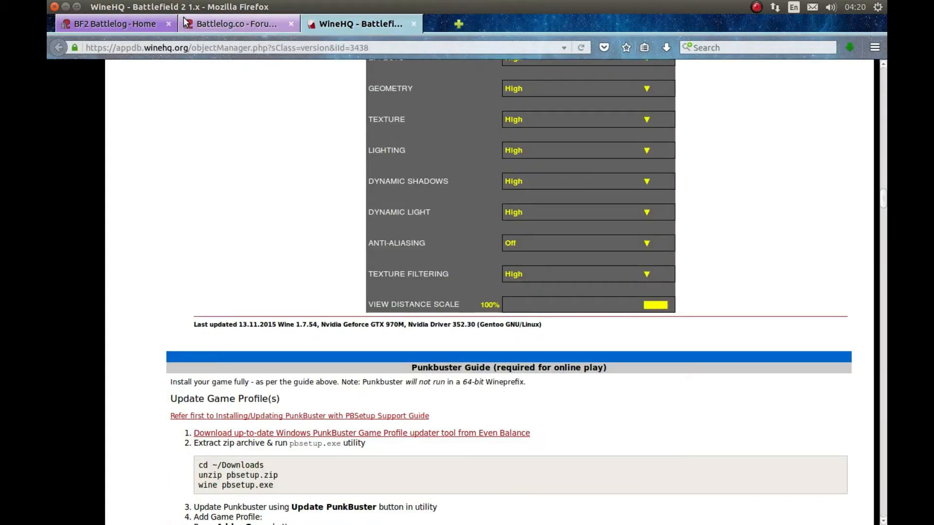
Step: View the Battlefield 2 Full Installer entry on the Battlelog downloads page
{"action": "left_click", "coordinate": [113, 23]}
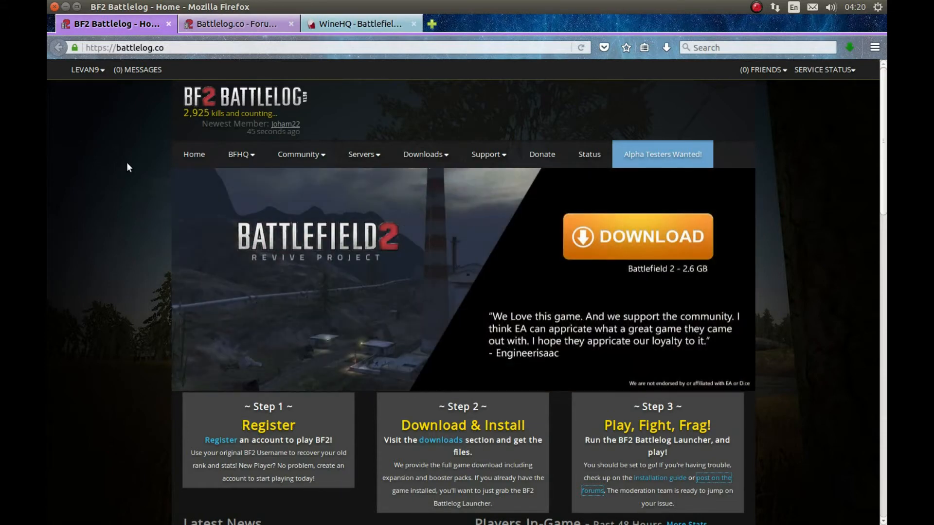
{"action": "scroll", "scroll_direction": "down", "scroll_amount": 3}
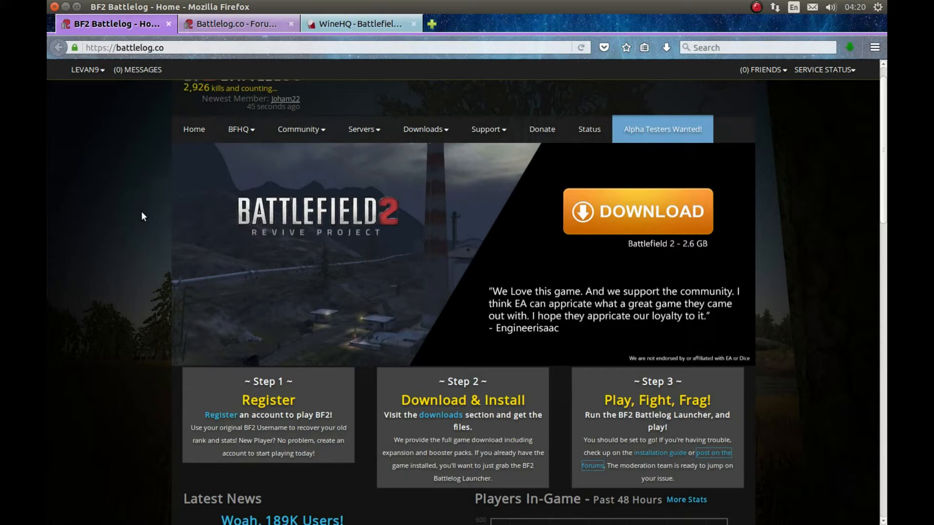
{"action": "scroll", "scroll_direction": "down", "scroll_amount": 3}
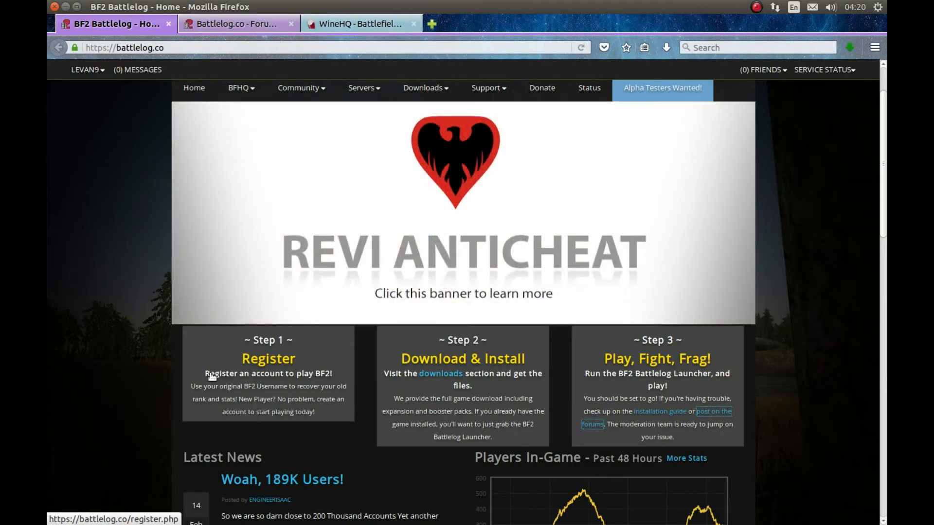
{"action": "mouse_move", "coordinate": [441, 374]}
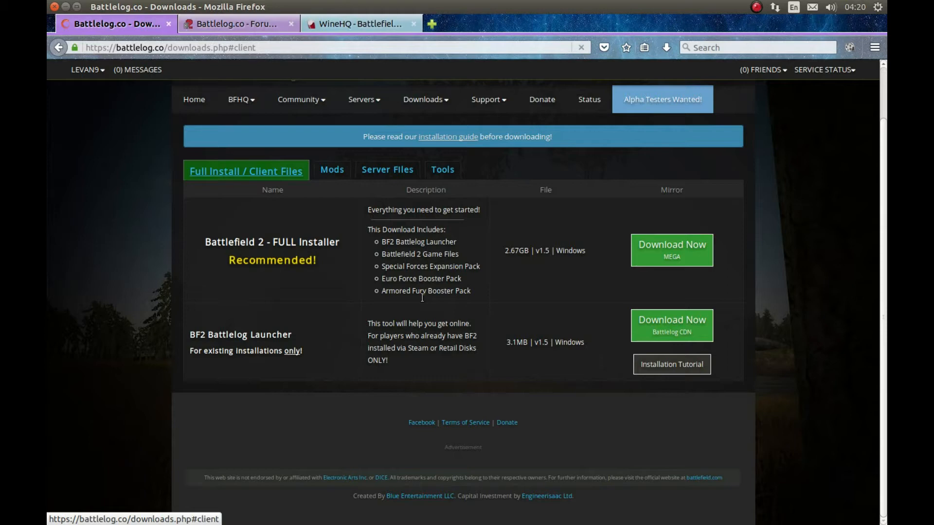
{"action": "scroll", "scroll_direction": "up", "scroll_amount": 3}
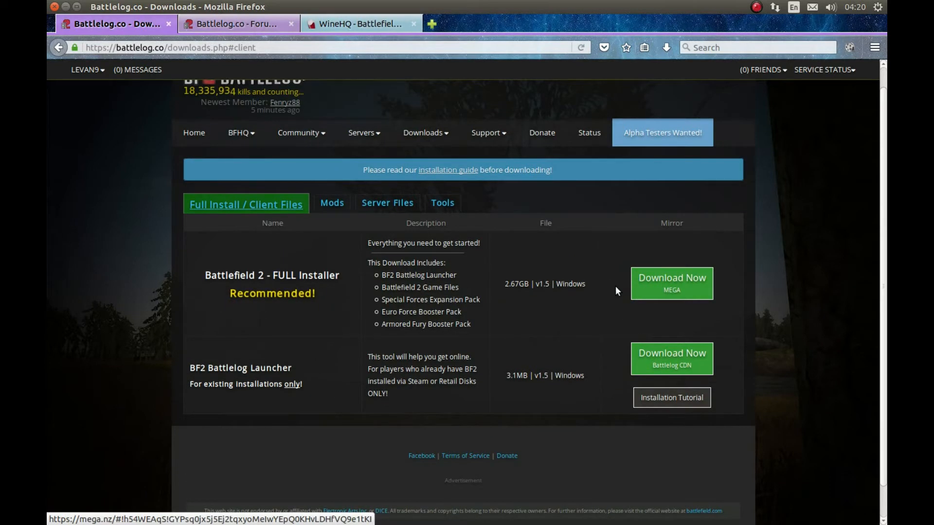
{"action": "mouse_move", "coordinate": [643, 286]}
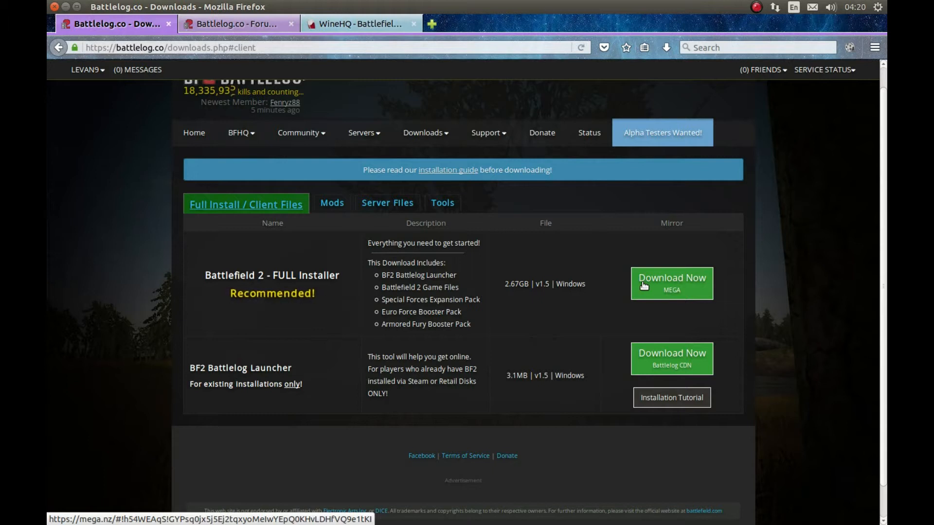
{"action": "mouse_move", "coordinate": [172, 60]}
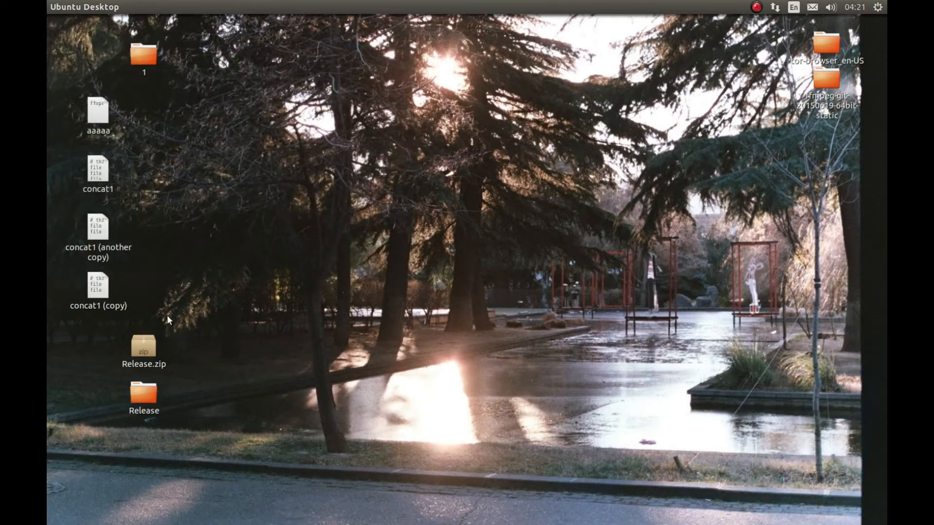
Step: Extract Release.zip on the desktop and open the Release folder with setup.exe and two .bin files
{"action": "left_click", "coordinate": [143, 348]}
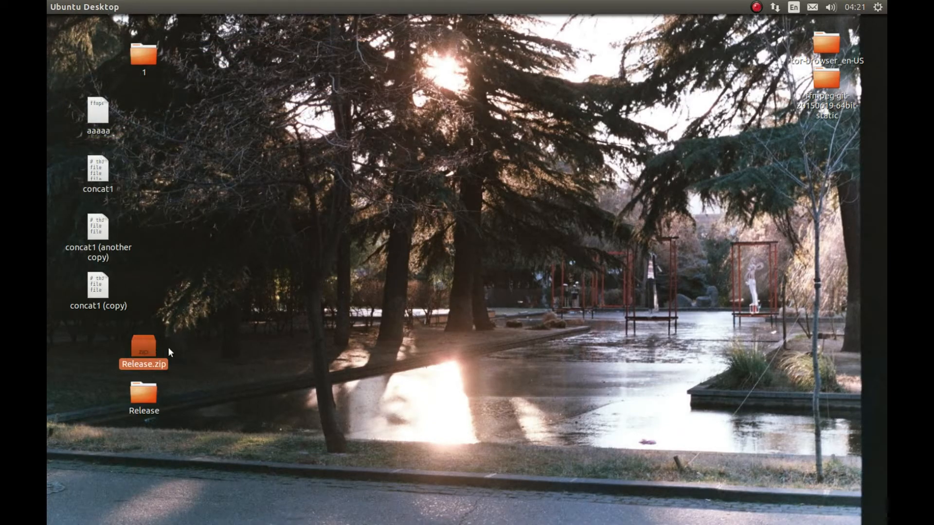
{"action": "right_click", "coordinate": [143, 351]}
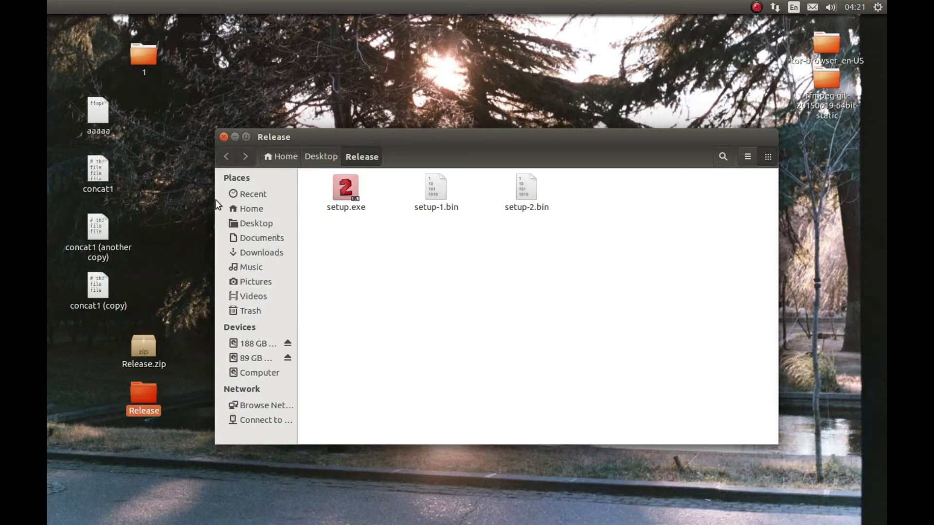
{"action": "left_click", "coordinate": [223, 137]}
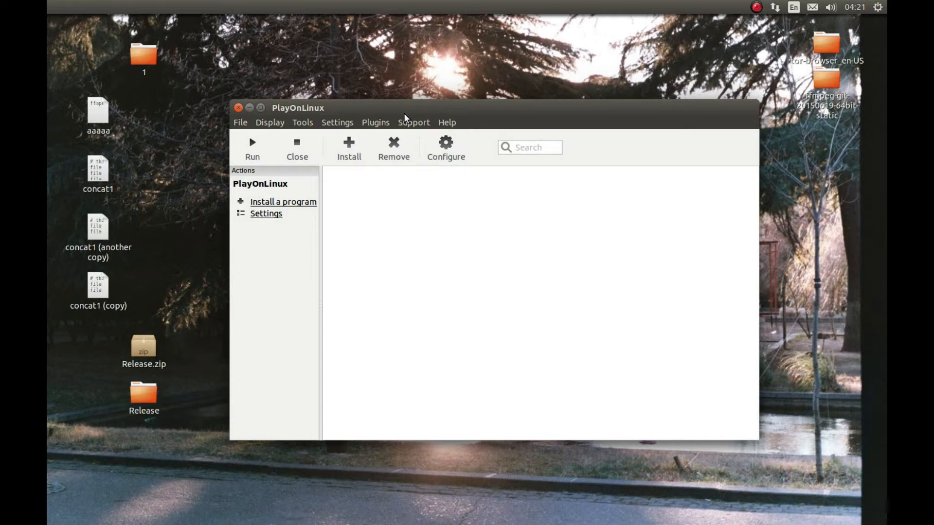
{"action": "mouse_move", "coordinate": [304, 126]}
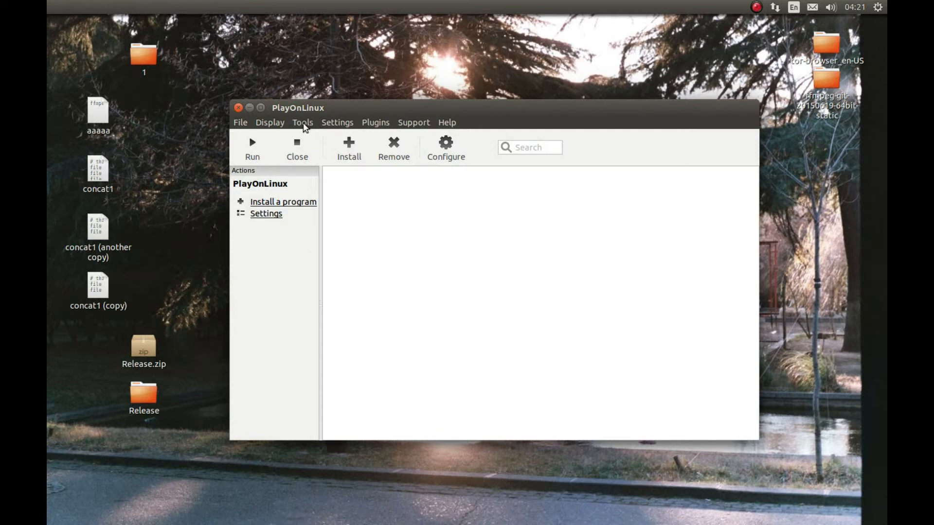
Step: Install Wine 1.9.3 for x86 from the Manage Wine versions tool
{"action": "left_click", "coordinate": [302, 123]}
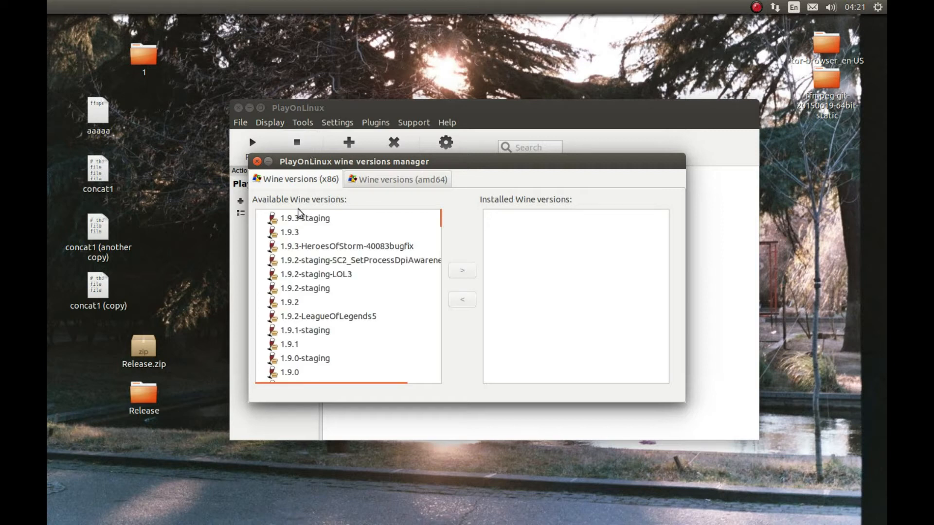
{"action": "mouse_move", "coordinate": [280, 238]}
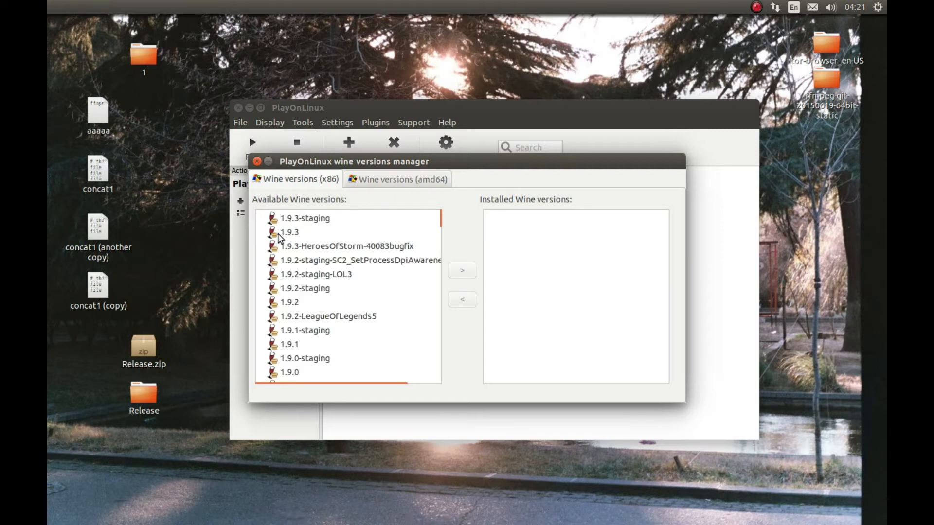
{"action": "left_click", "coordinate": [289, 232]}
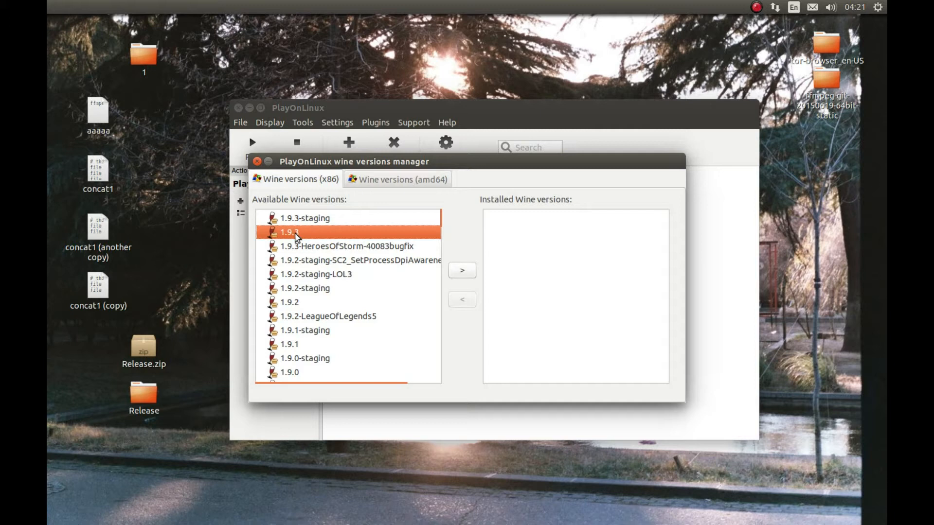
{"action": "mouse_move", "coordinate": [314, 190]}
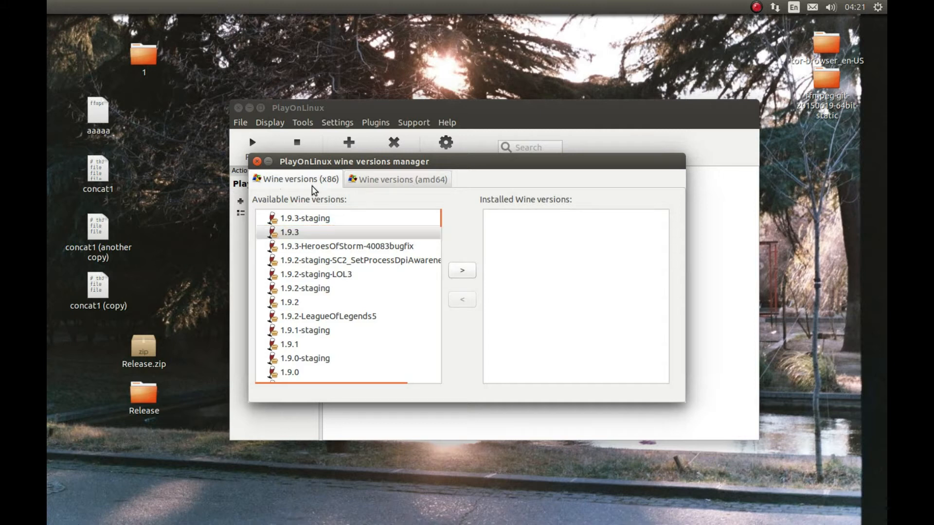
{"action": "mouse_move", "coordinate": [361, 186]}
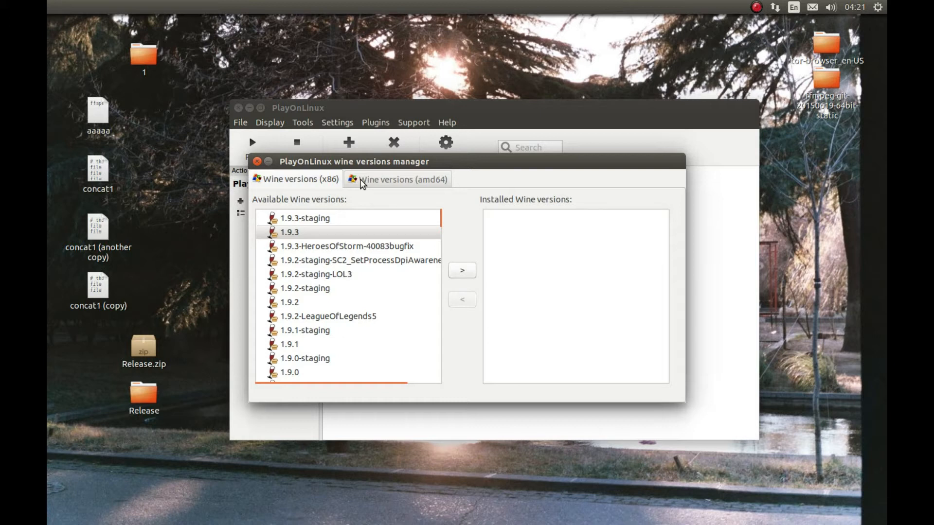
{"action": "mouse_move", "coordinate": [285, 185]}
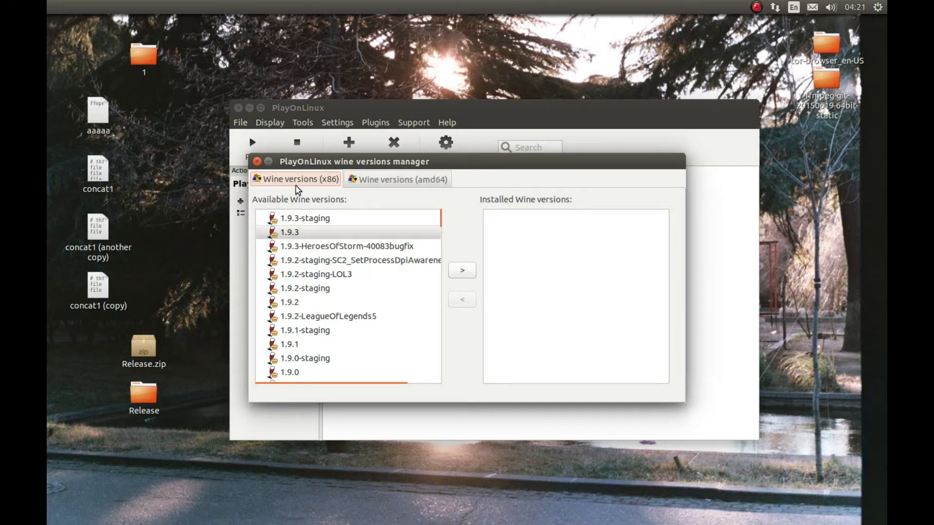
{"action": "mouse_move", "coordinate": [284, 229]}
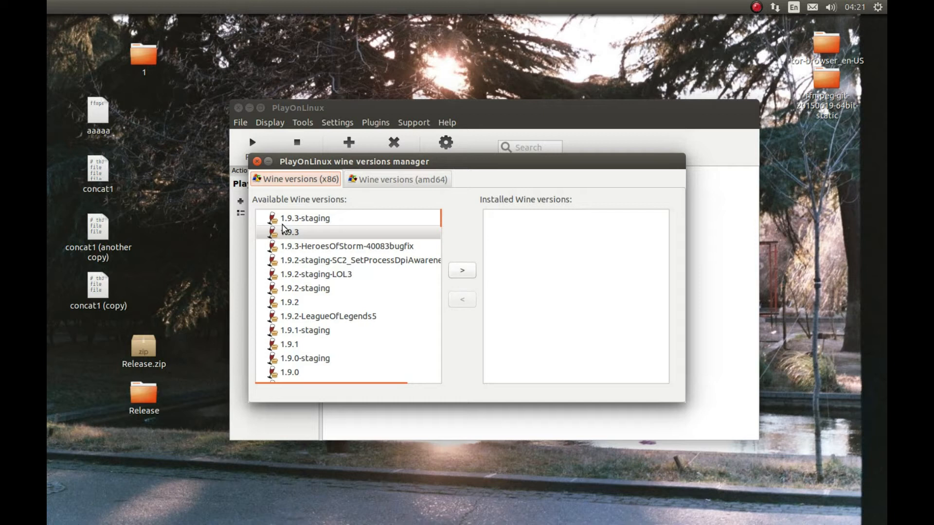
{"action": "left_click", "coordinate": [290, 233]}
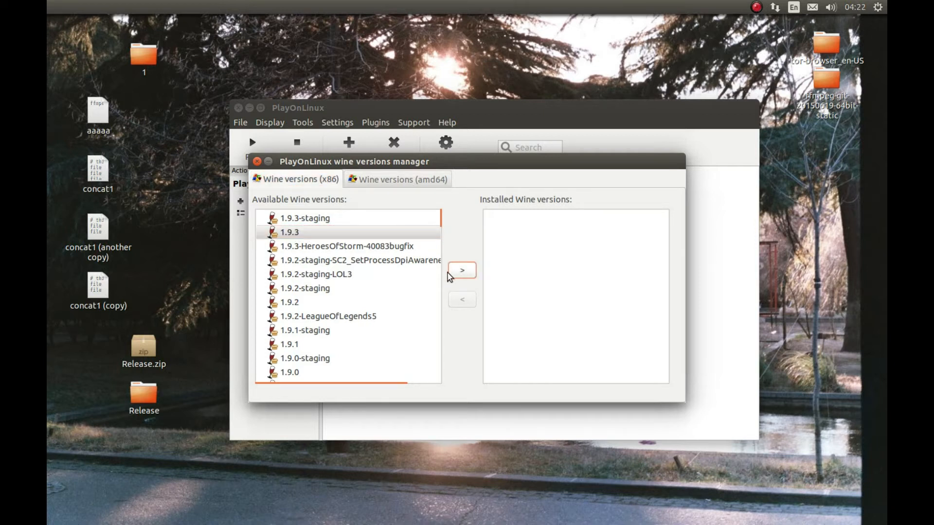
{"action": "left_click", "coordinate": [461, 270]}
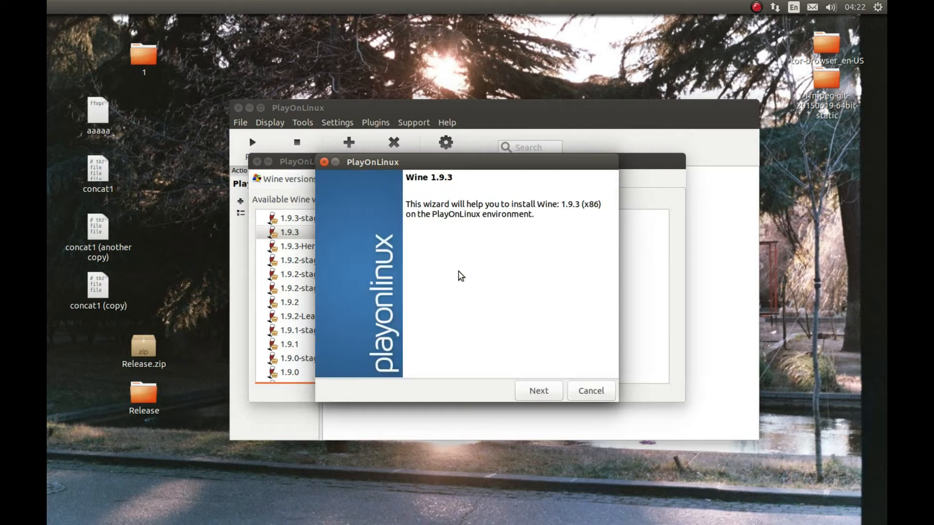
{"action": "left_click", "coordinate": [537, 391]}
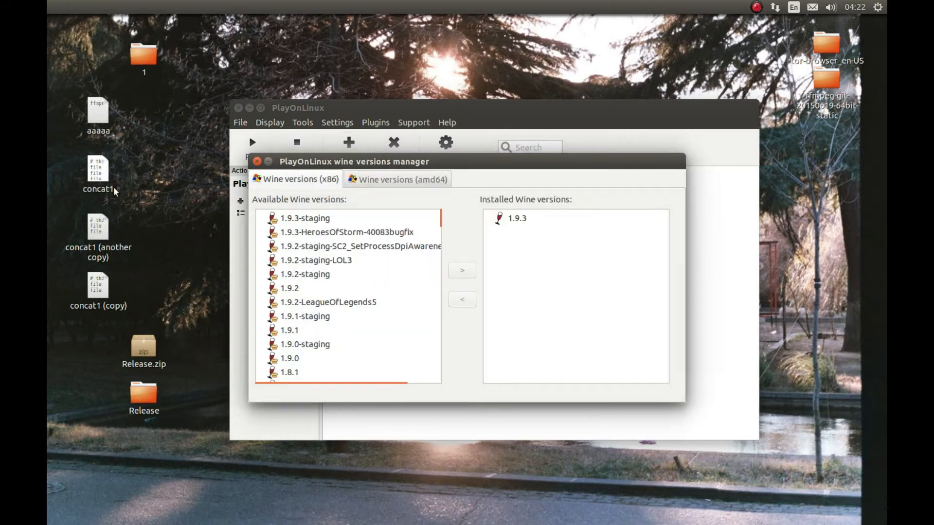
{"action": "mouse_move", "coordinate": [173, 180]}
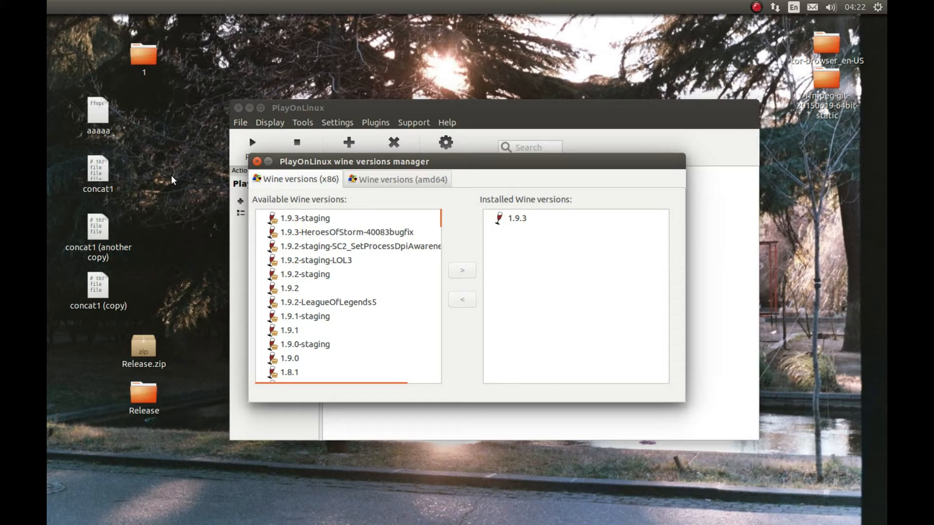
{"action": "mouse_move", "coordinate": [194, 177]}
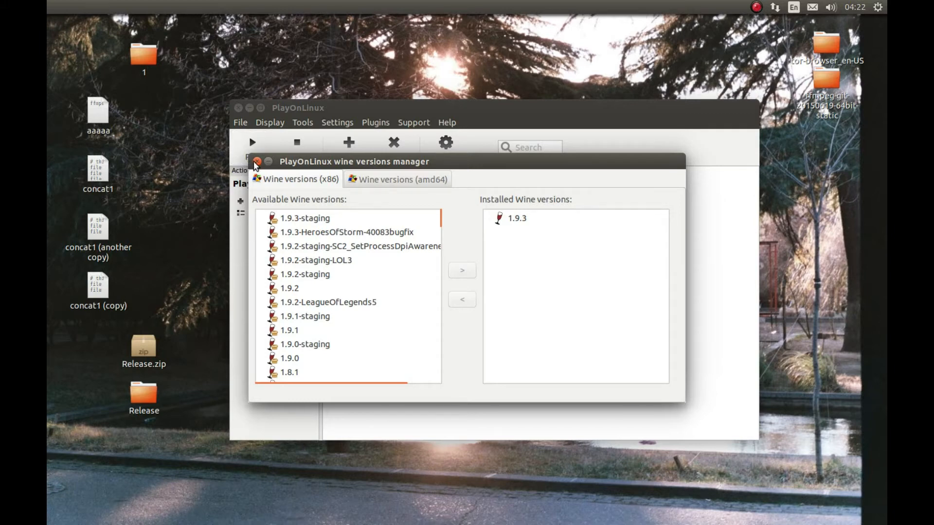
Step: Start a new 32-bit Windows virtual drive from the PlayOnLinux configuration
{"action": "left_click", "coordinate": [255, 165]}
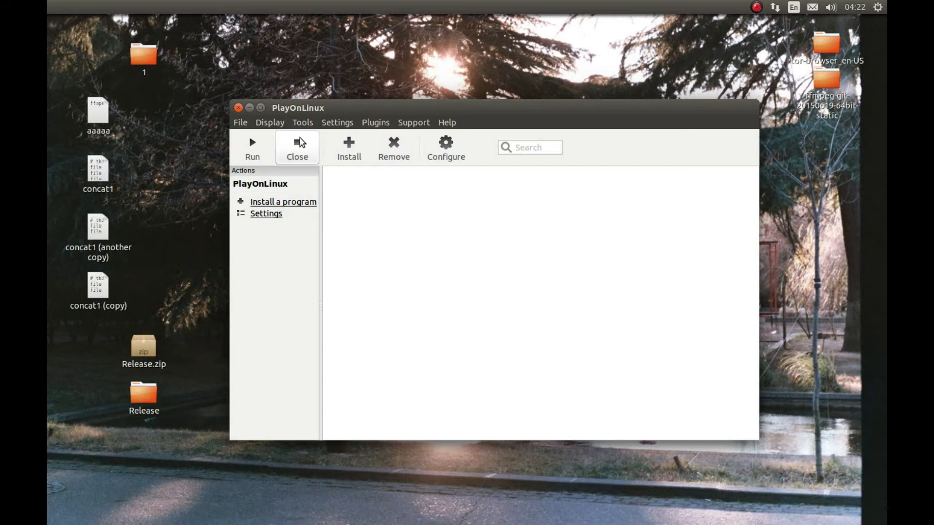
{"action": "mouse_move", "coordinate": [393, 147]}
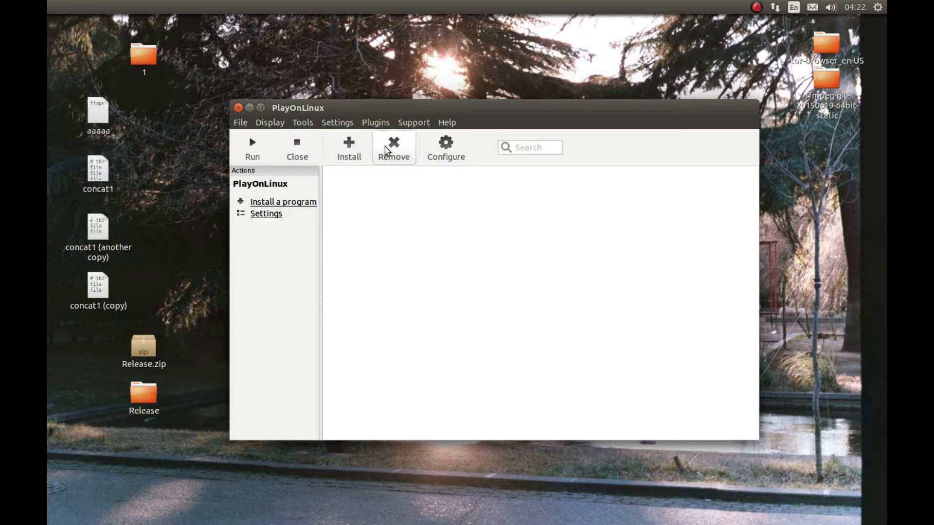
{"action": "left_click", "coordinate": [445, 148]}
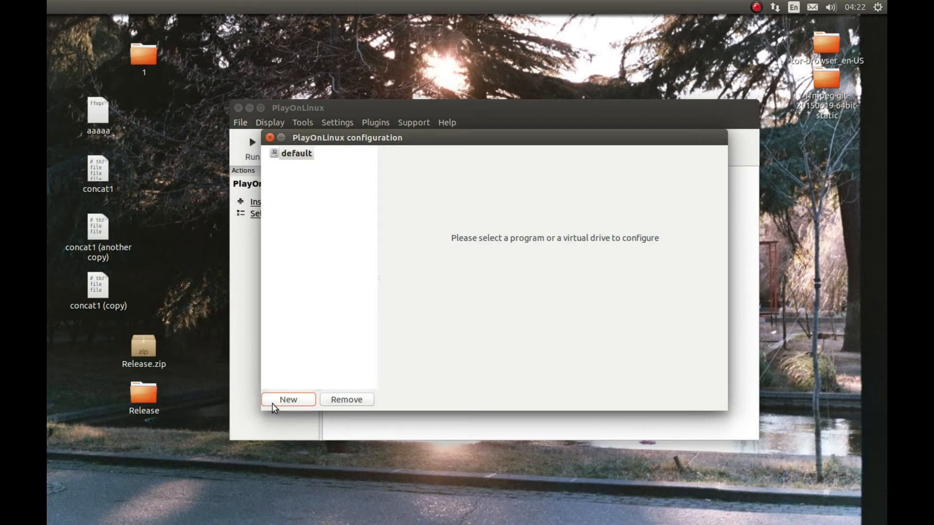
{"action": "left_click", "coordinate": [288, 399]}
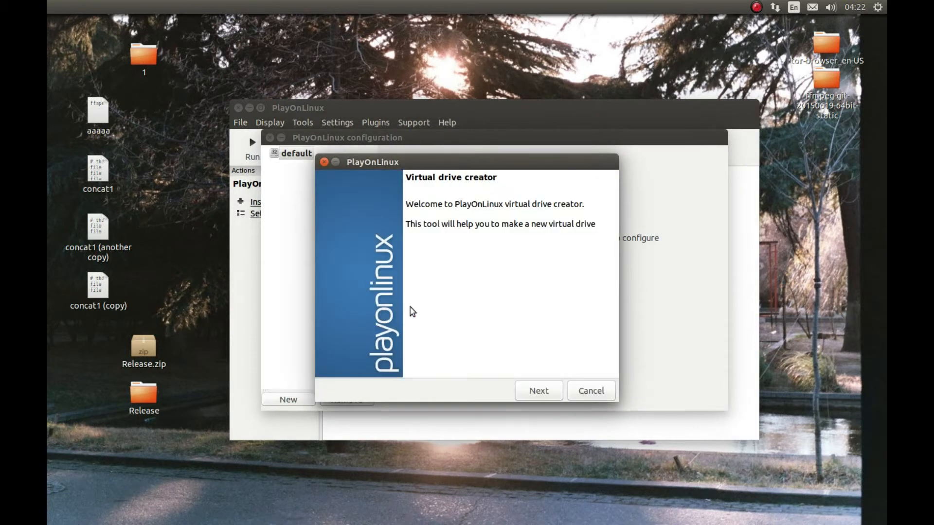
{"action": "left_click", "coordinate": [537, 391]}
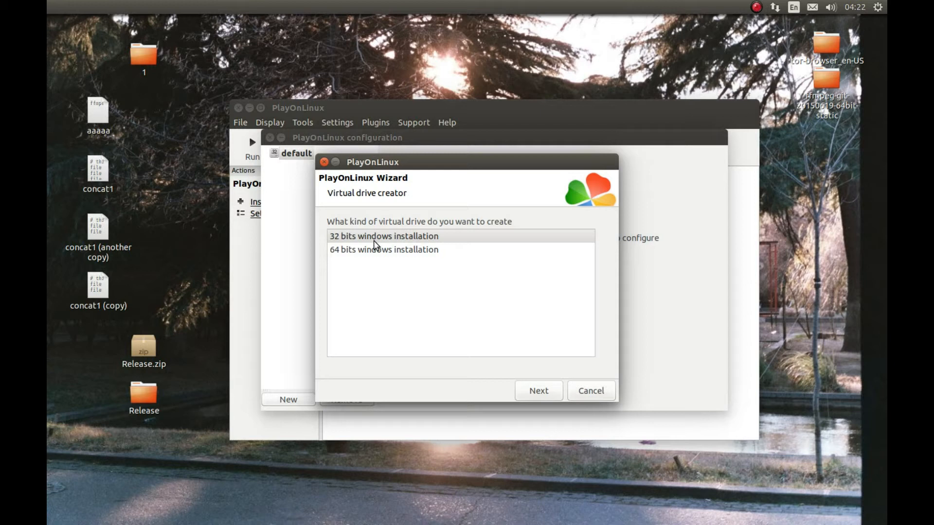
{"action": "left_click", "coordinate": [536, 391]}
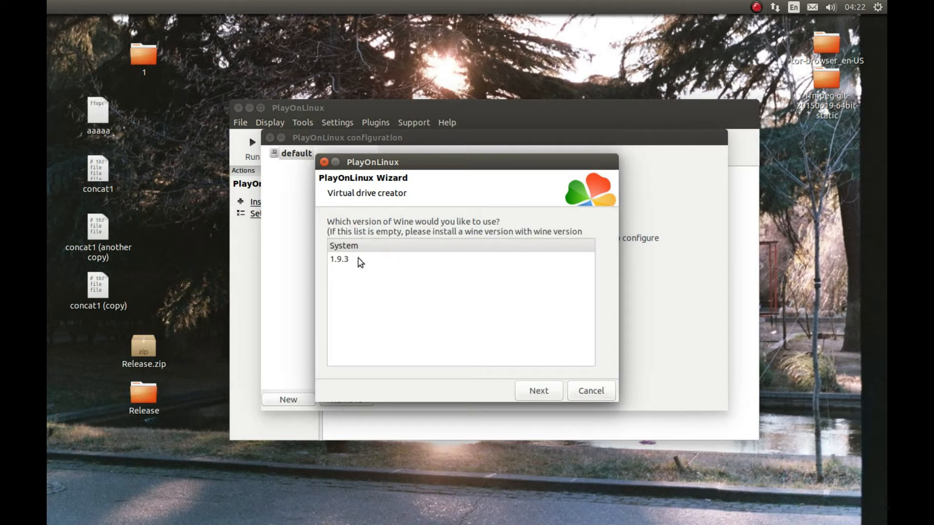
Step: Create the drive with Wine 1.9.3 and the name bf
{"action": "left_click", "coordinate": [339, 259]}
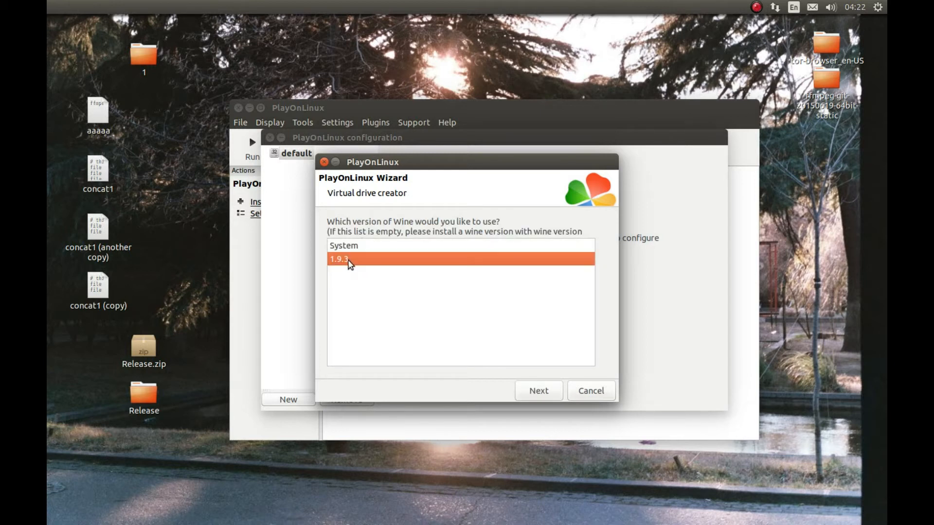
{"action": "left_click", "coordinate": [537, 391]}
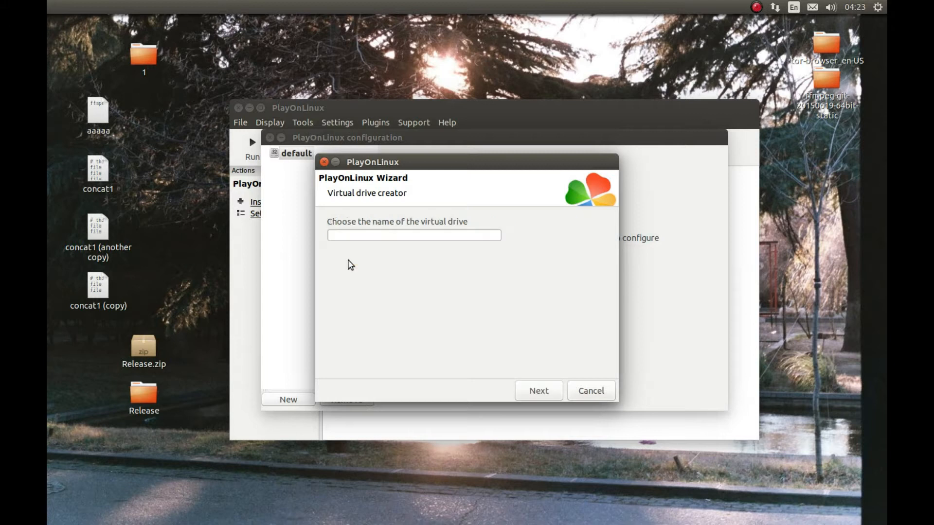
{"action": "left_click", "coordinate": [414, 235]}
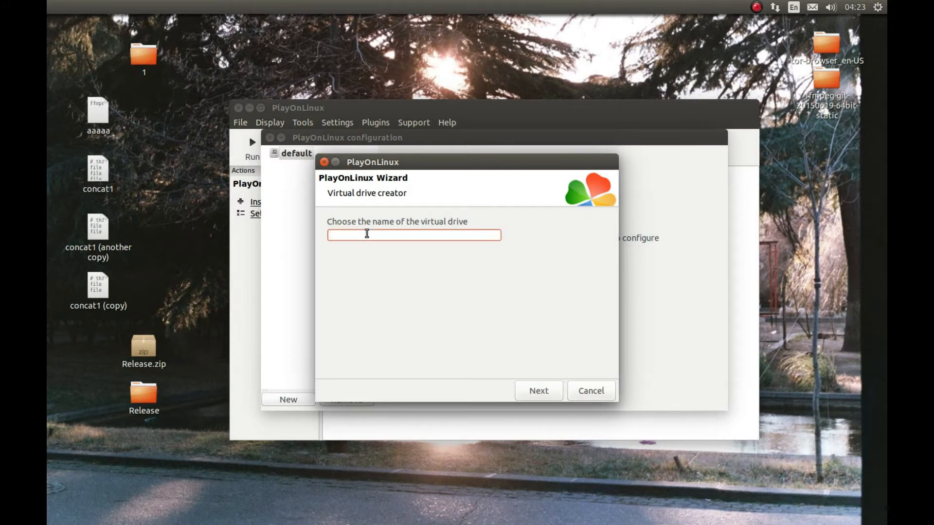
{"action": "type", "text": "bf"}
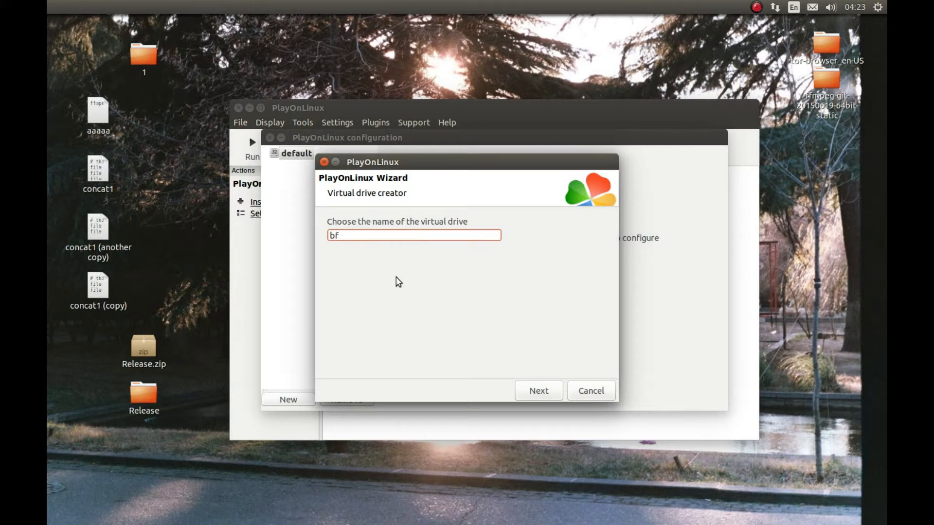
{"action": "left_click", "coordinate": [537, 391]}
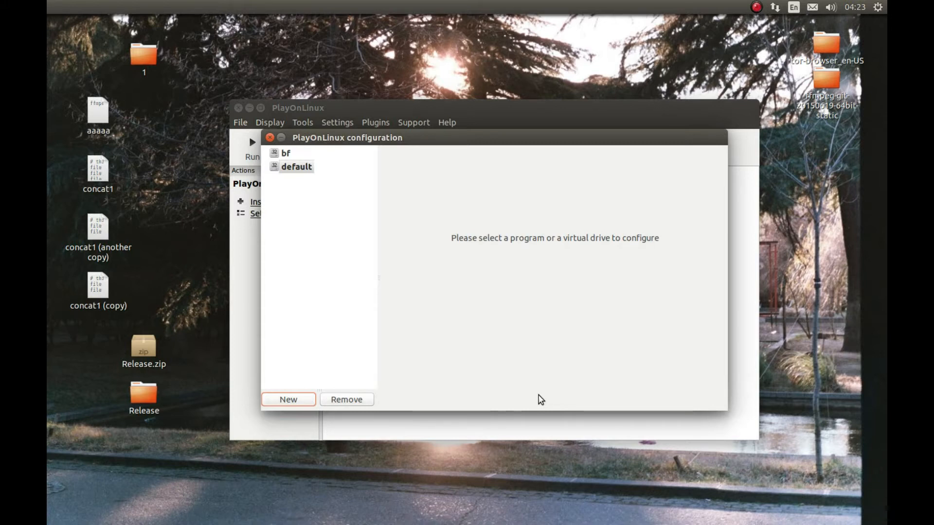
Step: Install the dxfullsetup component into the bf virtual drive
{"action": "left_click", "coordinate": [286, 153]}
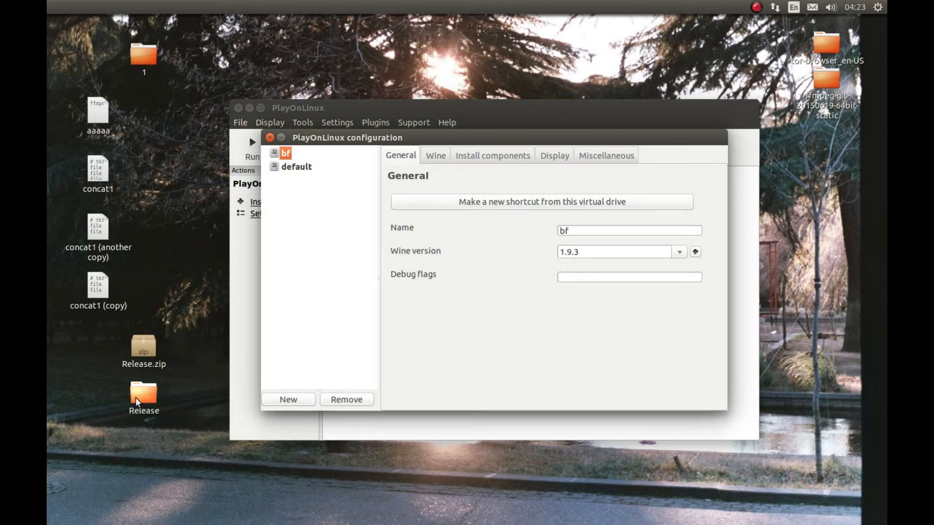
{"action": "left_click", "coordinate": [492, 155]}
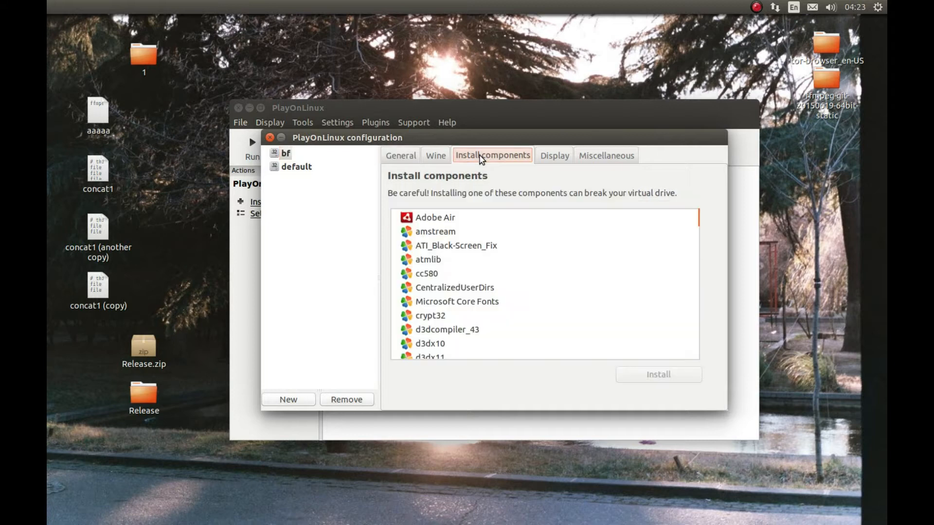
{"action": "mouse_move", "coordinate": [440, 292]}
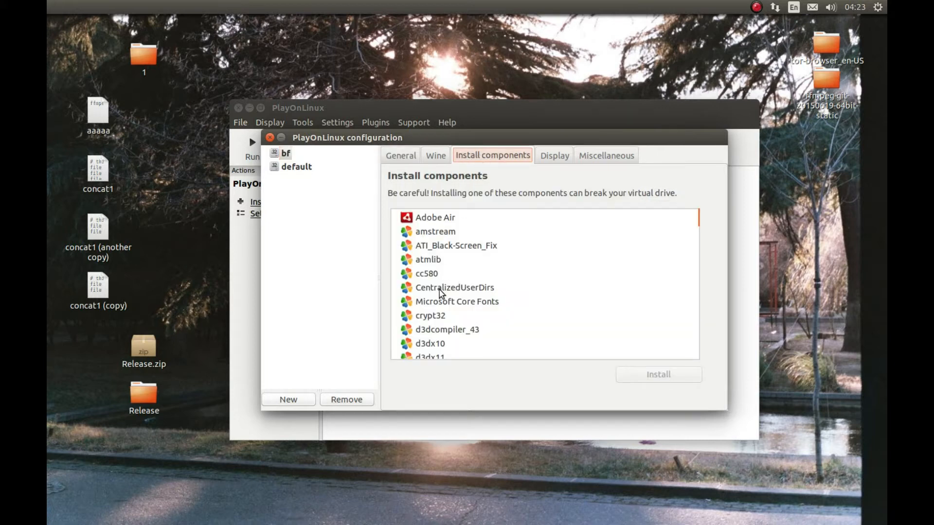
{"action": "scroll", "scroll_direction": "down", "scroll_amount": 3}
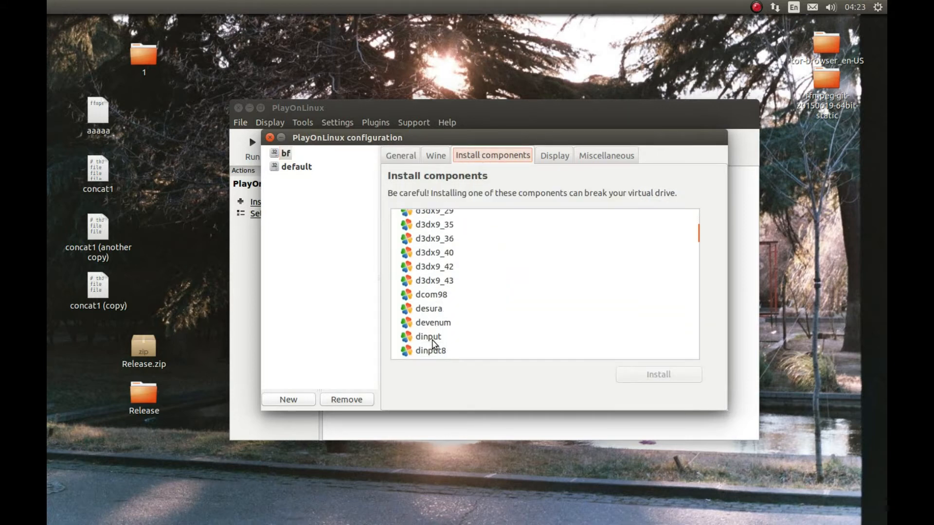
{"action": "scroll", "scroll_direction": "down", "scroll_amount": 3}
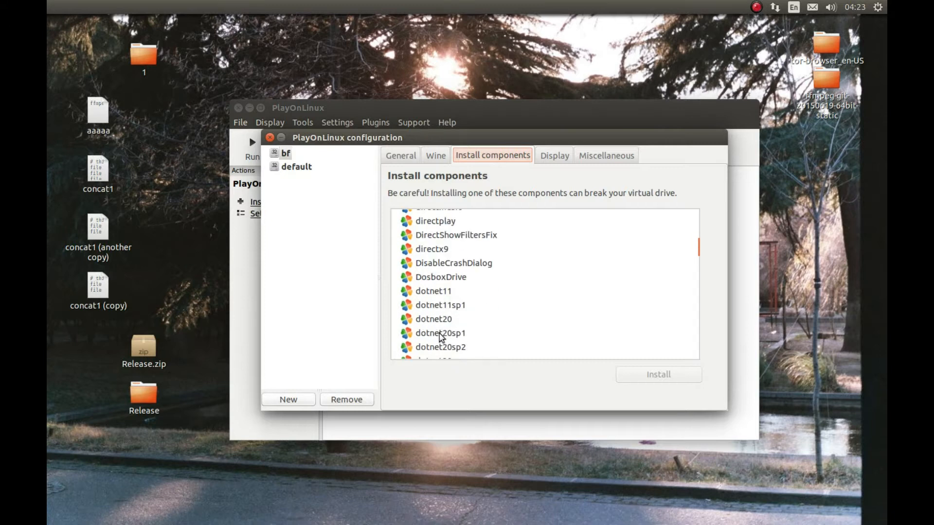
{"action": "scroll", "scroll_direction": "down", "scroll_amount": 3}
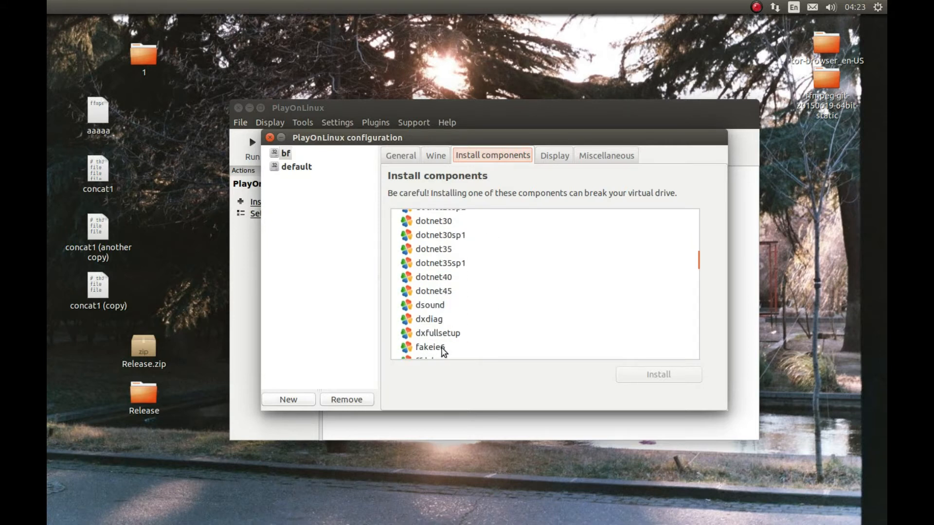
{"action": "left_click", "coordinate": [436, 333]}
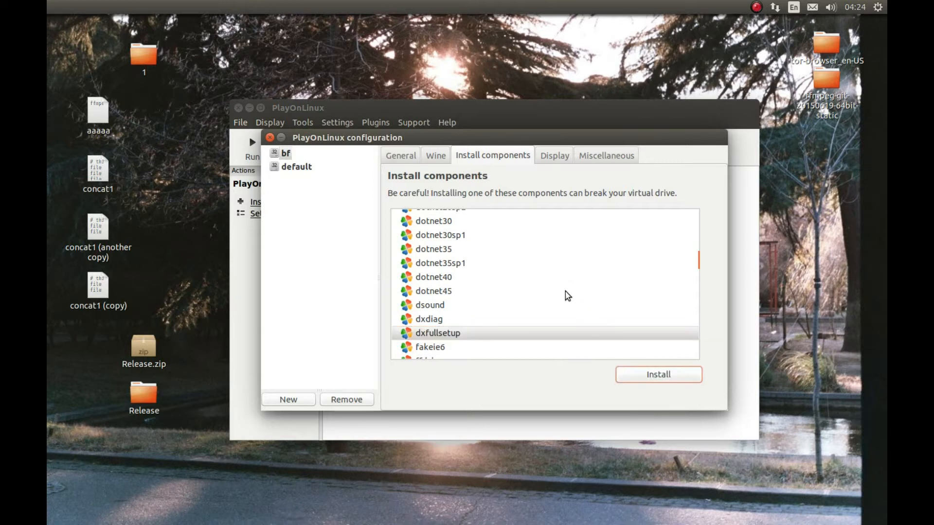
{"action": "left_click", "coordinate": [658, 374]}
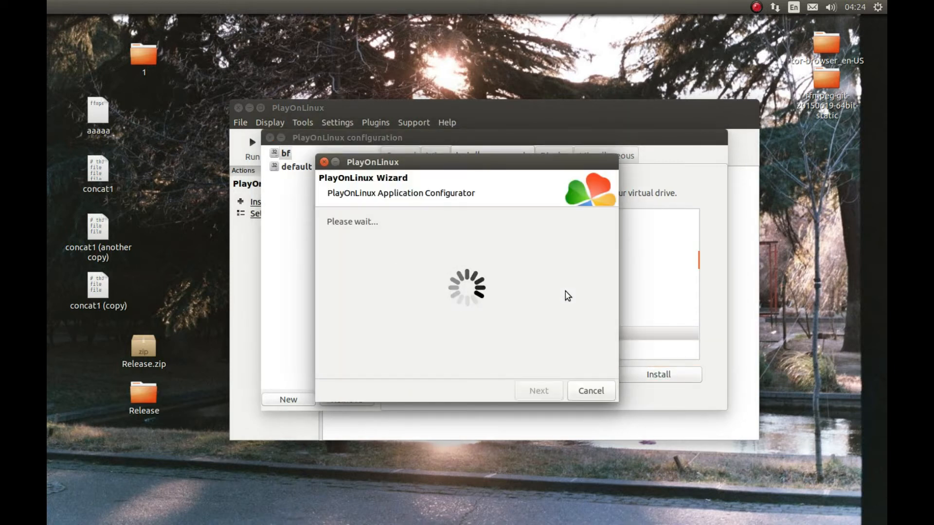
{"action": "mouse_move", "coordinate": [514, 258]}
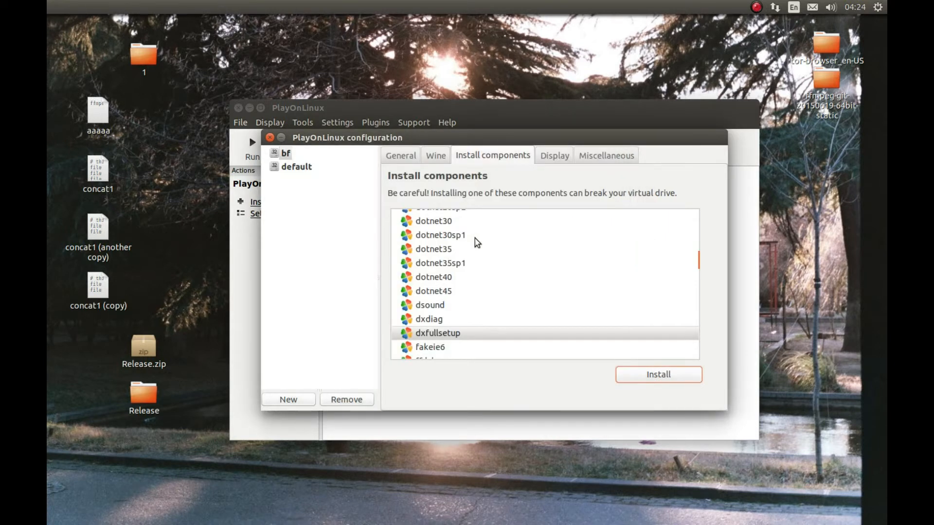
Step: Install dotnet20 into the bf drive, then start installing dotnet40
{"action": "scroll", "scroll_direction": "up", "scroll_amount": 3}
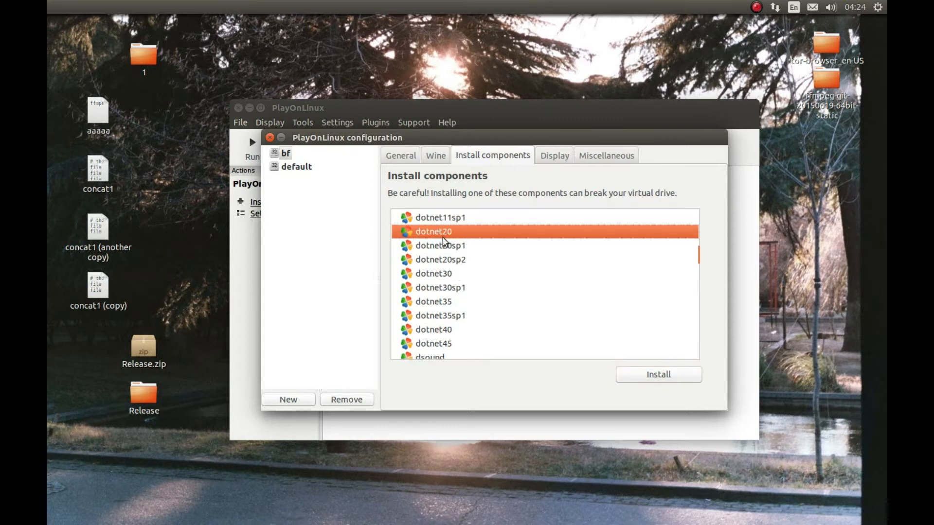
{"action": "mouse_move", "coordinate": [452, 242]}
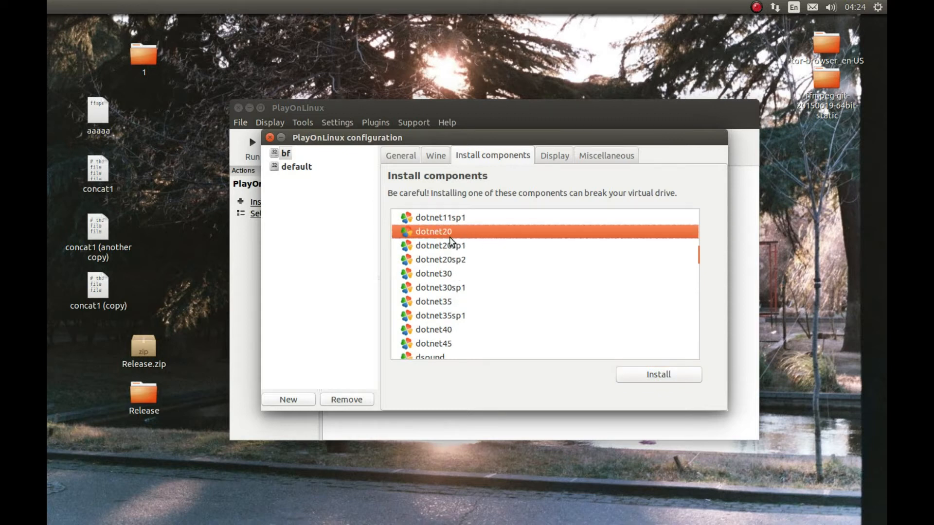
{"action": "mouse_move", "coordinate": [458, 245]}
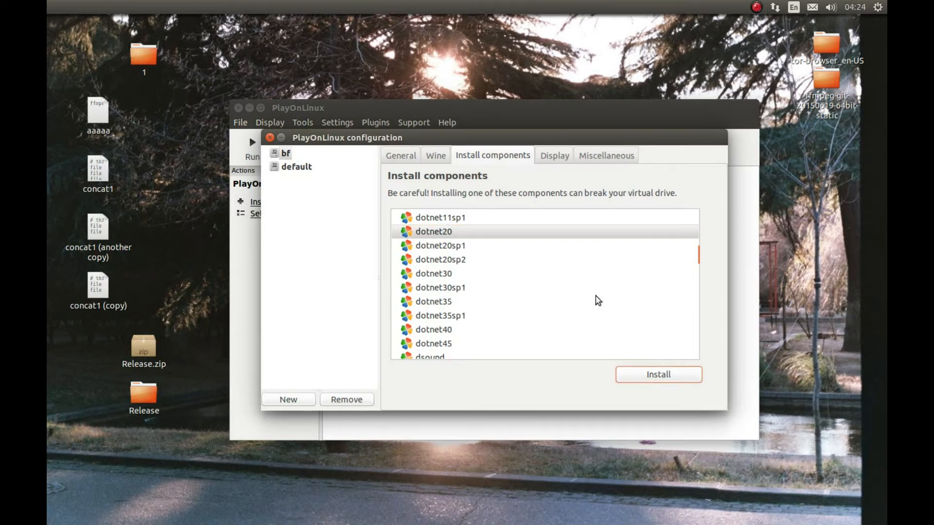
{"action": "left_click", "coordinate": [657, 374]}
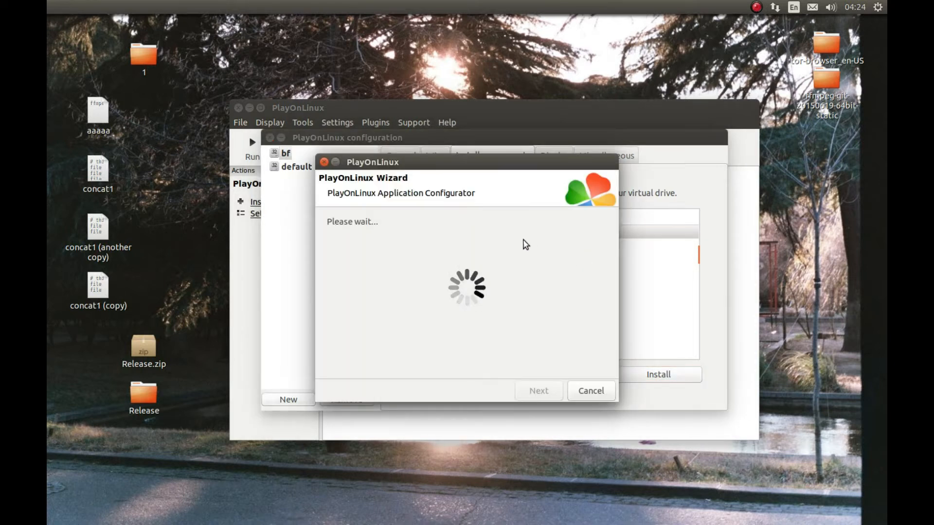
{"action": "mouse_move", "coordinate": [458, 270]}
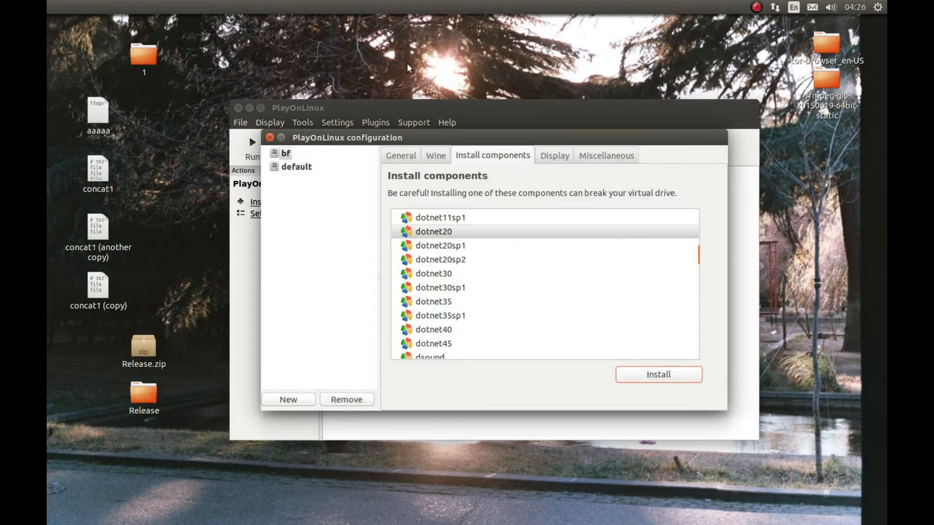
{"action": "mouse_move", "coordinate": [487, 296]}
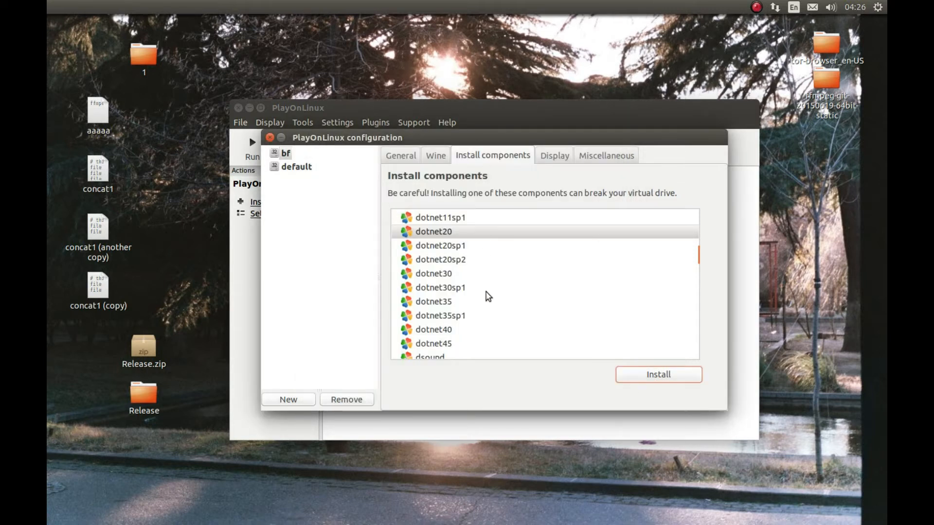
{"action": "left_click", "coordinate": [433, 329]}
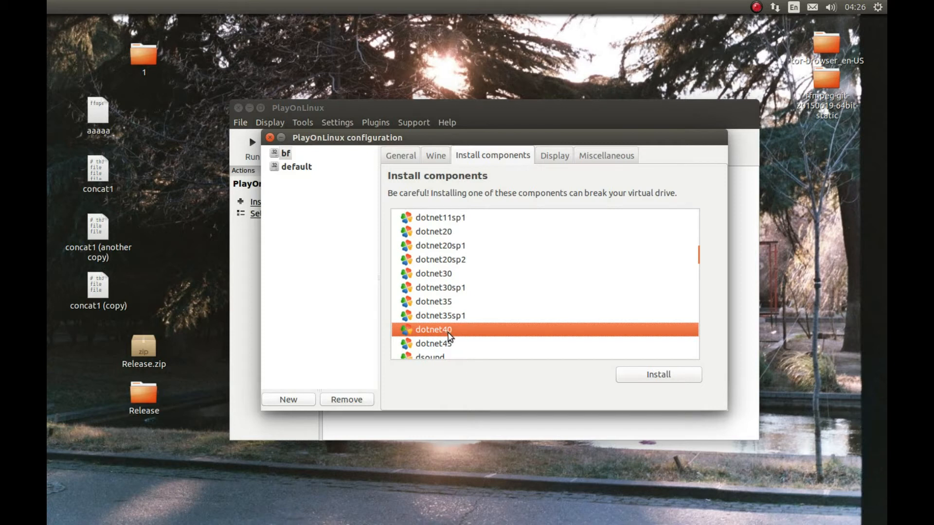
{"action": "mouse_move", "coordinate": [495, 344]}
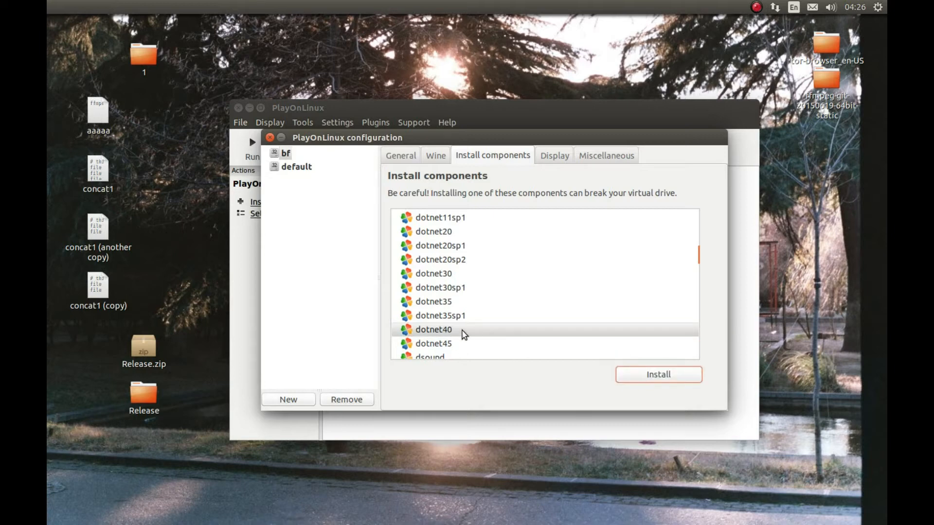
{"action": "left_click", "coordinate": [658, 374]}
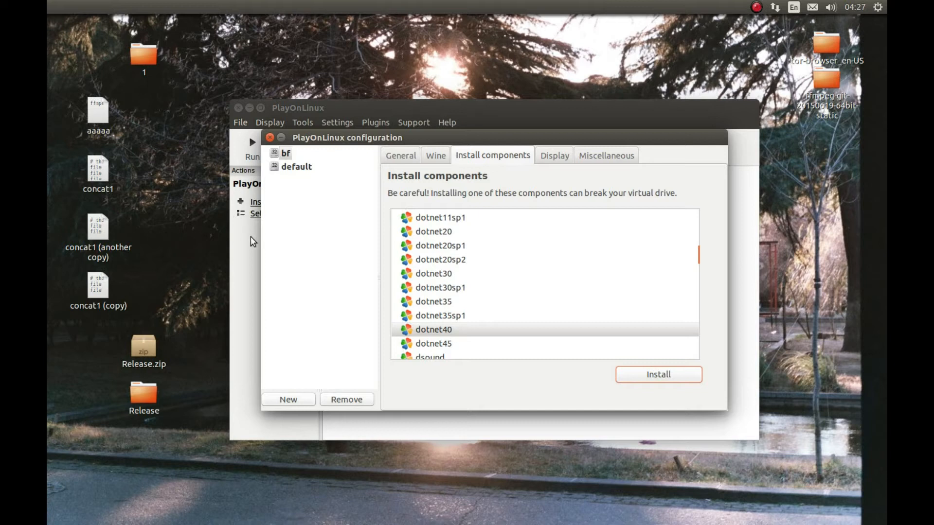
{"action": "mouse_move", "coordinate": [495, 271]}
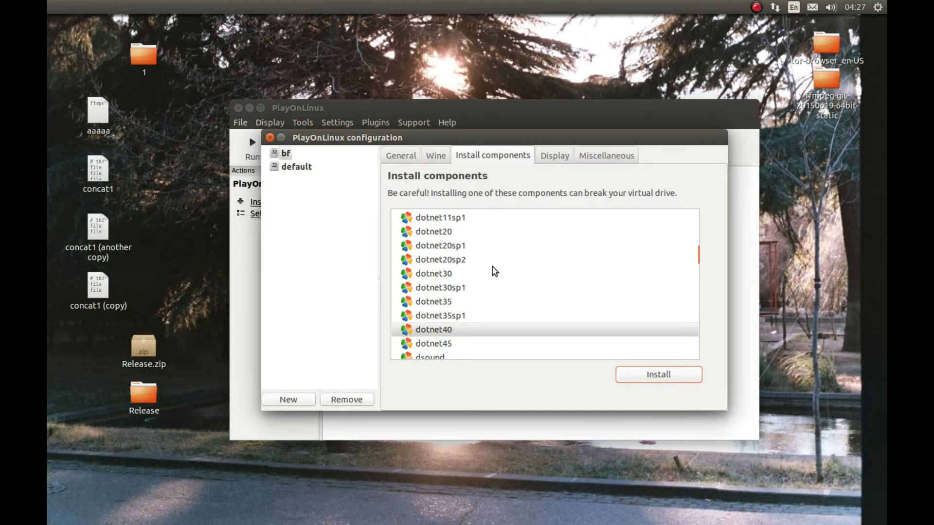
Step: Install the wmp9 component into the bf virtual drive
{"action": "scroll", "scroll_direction": "down", "scroll_amount": 3}
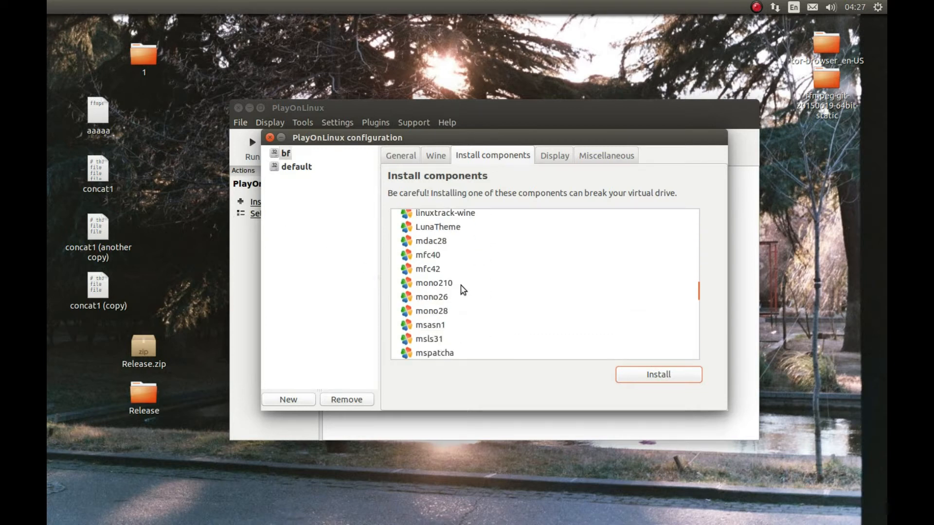
{"action": "scroll", "scroll_direction": "down", "scroll_amount": 3}
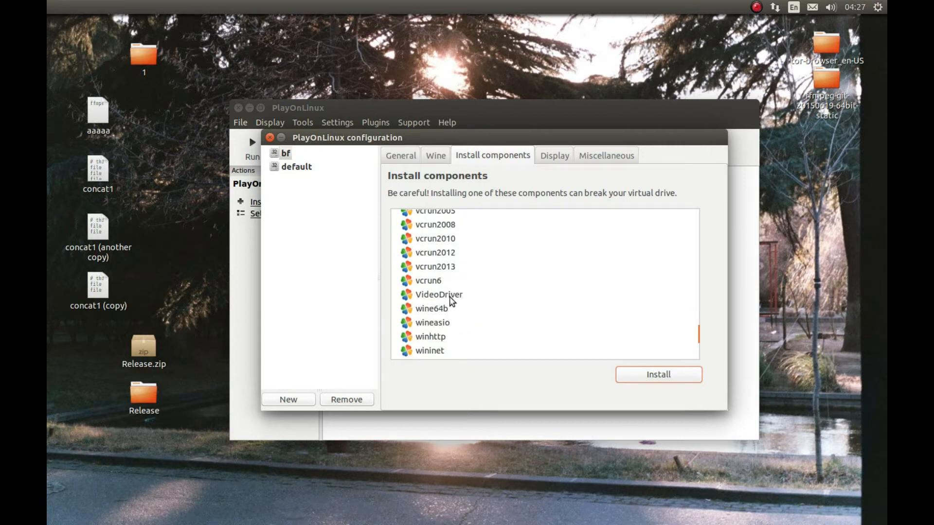
{"action": "scroll", "scroll_direction": "down", "scroll_amount": 3}
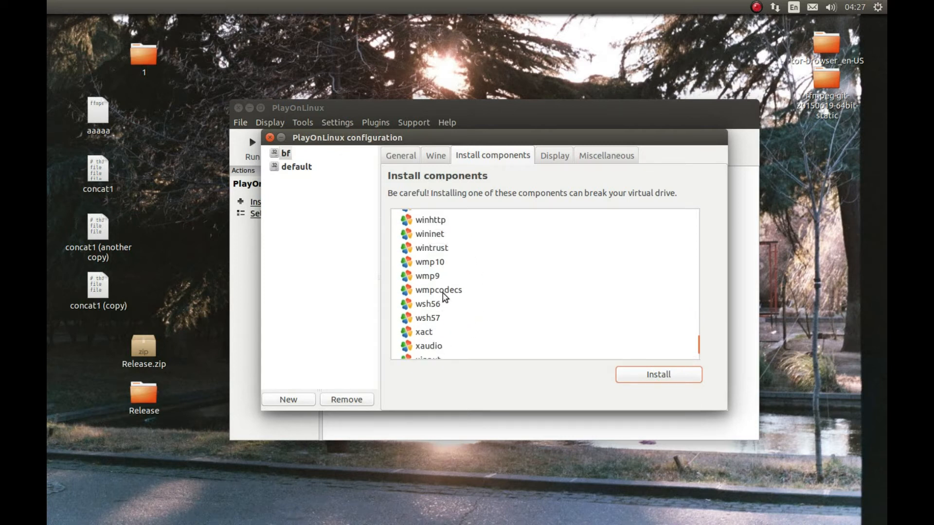
{"action": "left_click", "coordinate": [427, 275]}
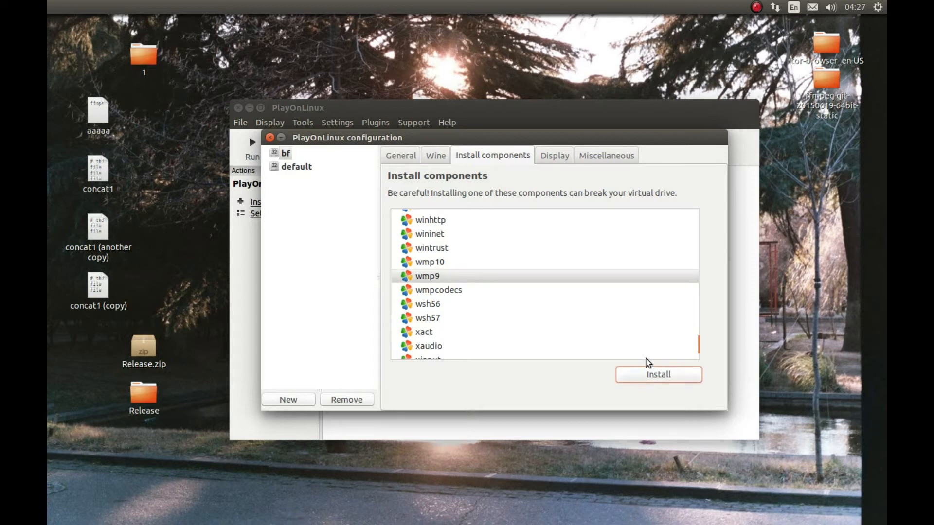
{"action": "left_click", "coordinate": [658, 373]}
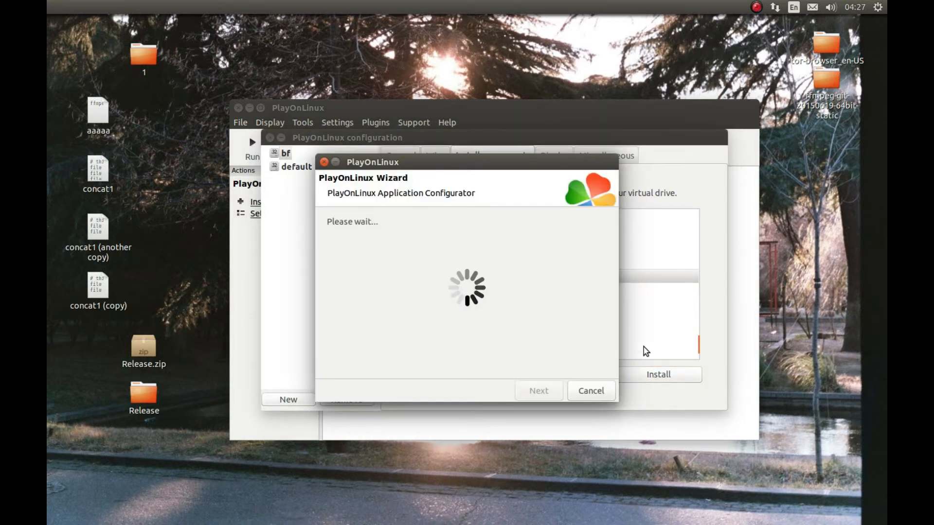
{"action": "mouse_move", "coordinate": [569, 290]}
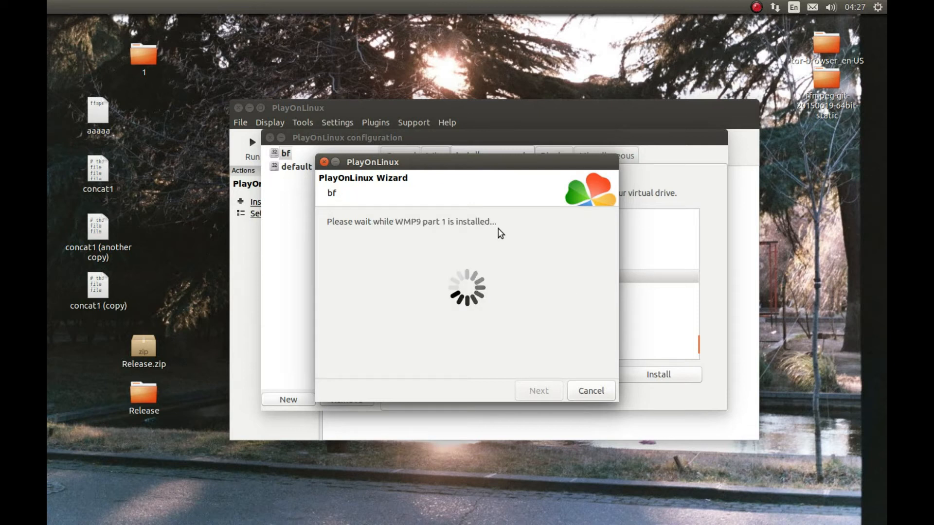
{"action": "mouse_move", "coordinate": [181, 180]}
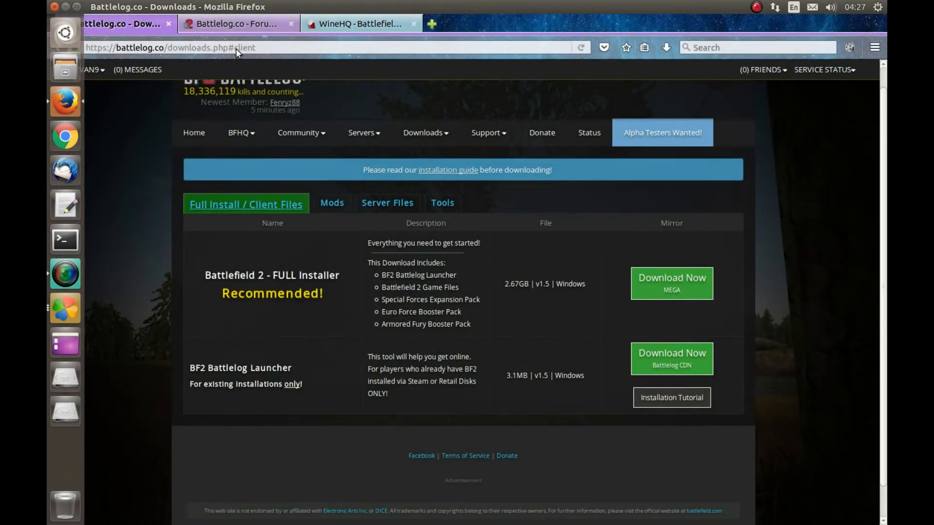
{"action": "left_click", "coordinate": [237, 24]}
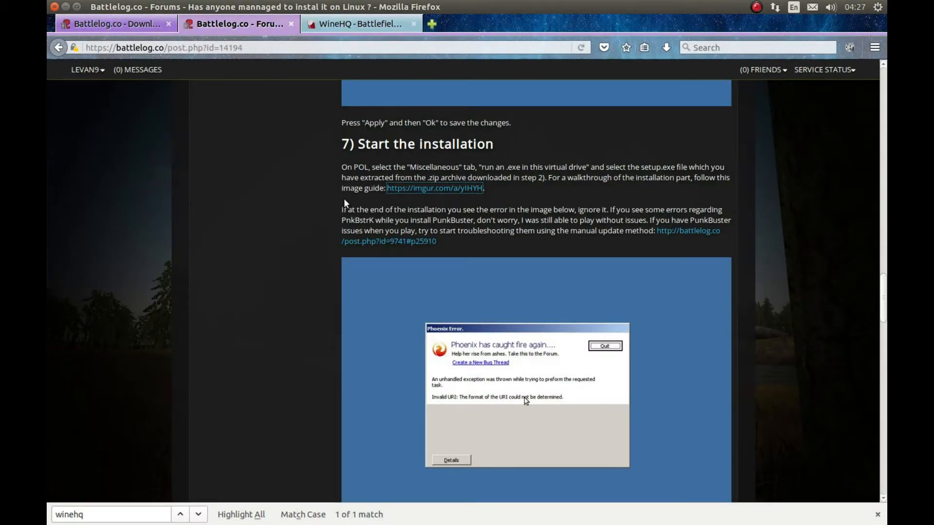
{"action": "scroll", "scroll_direction": "up", "scroll_amount": 3}
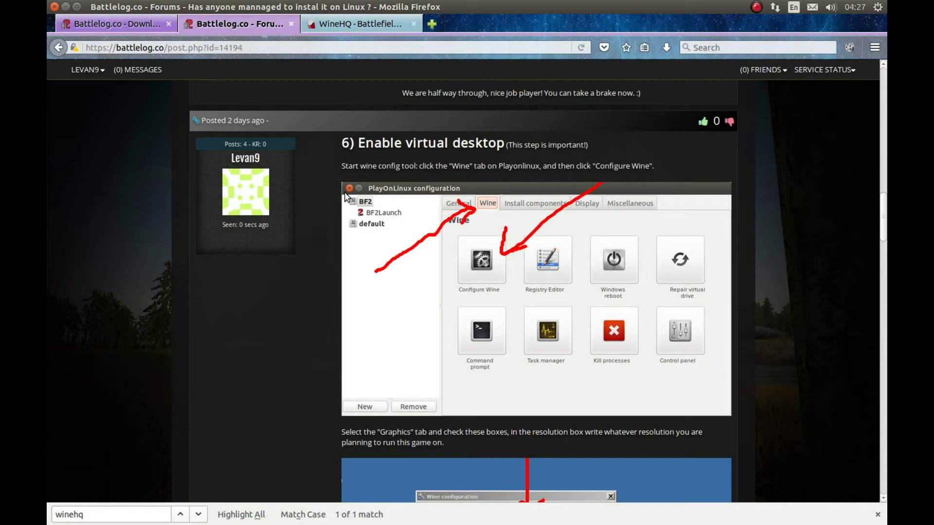
{"action": "scroll", "scroll_direction": "up", "scroll_amount": 3}
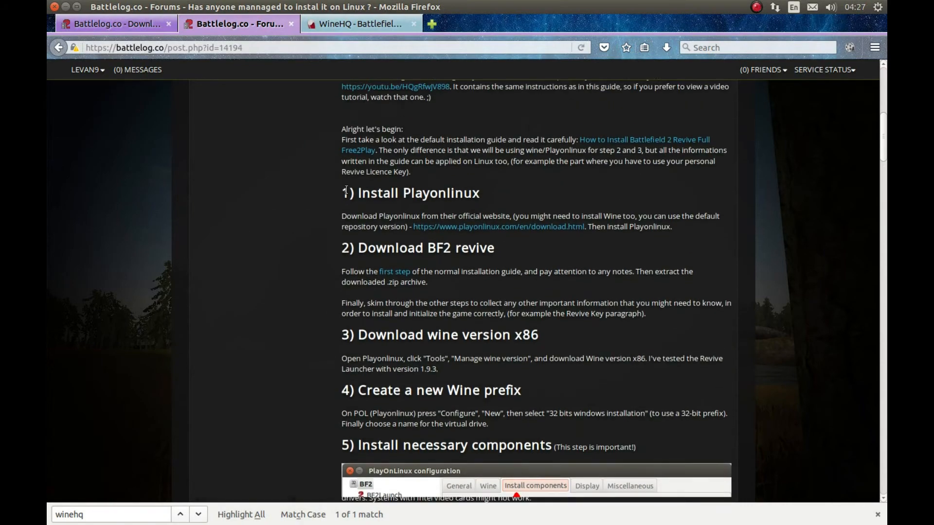
{"action": "scroll", "scroll_direction": "up", "scroll_amount": 3}
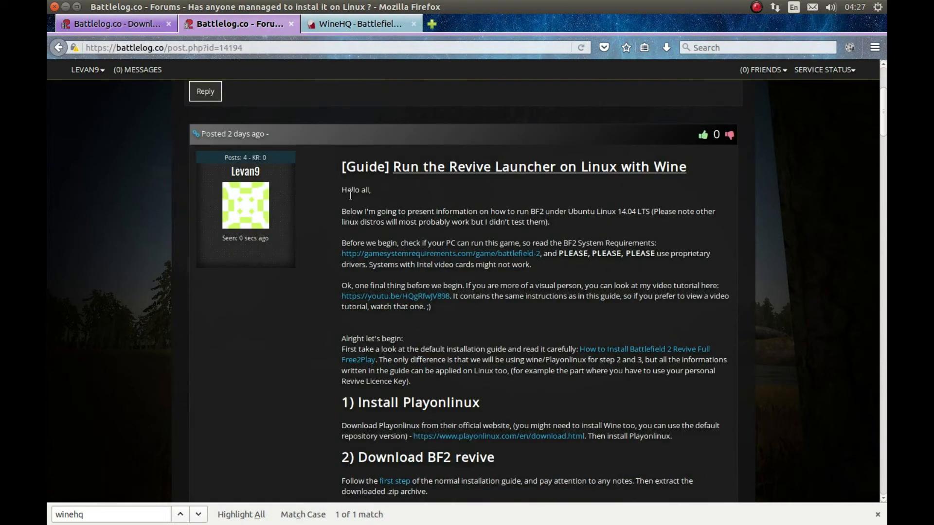
{"action": "scroll", "scroll_direction": "down", "scroll_amount": 3}
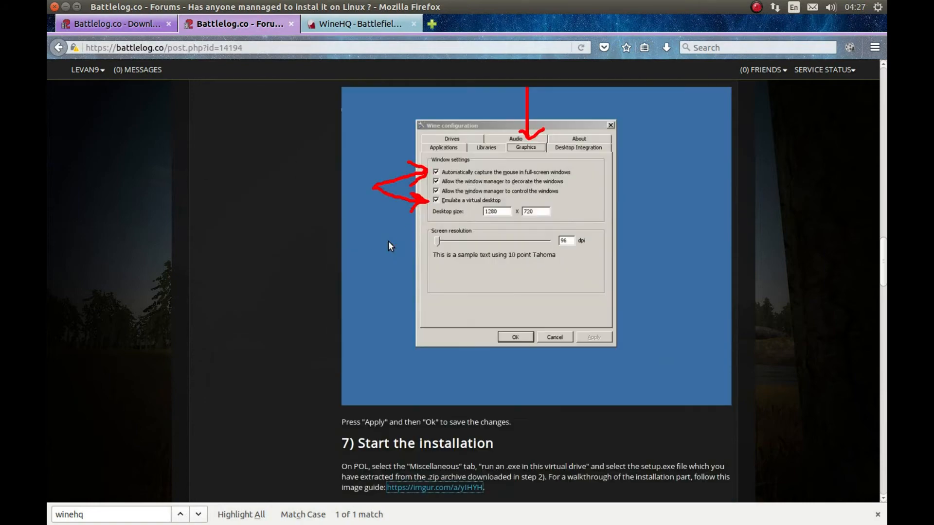
{"action": "scroll", "scroll_direction": "down", "scroll_amount": 3}
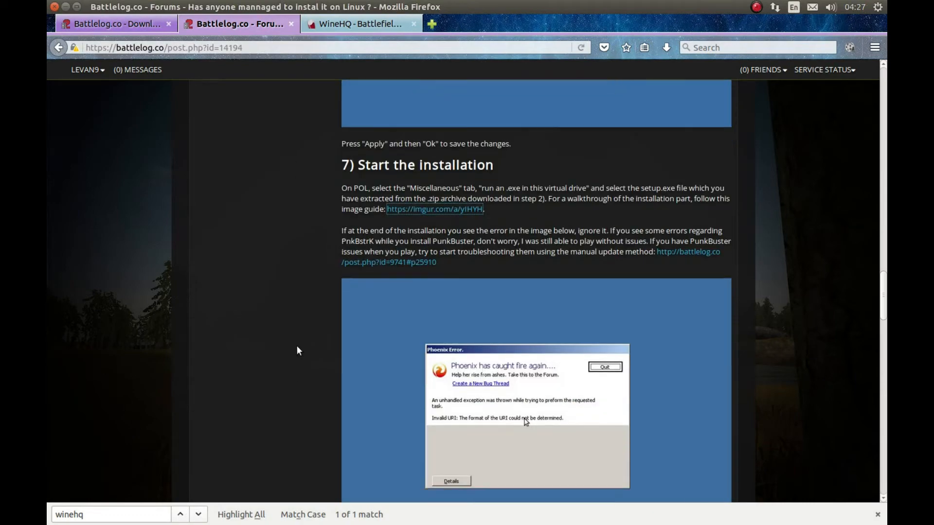
{"action": "scroll", "scroll_direction": "down", "scroll_amount": 3}
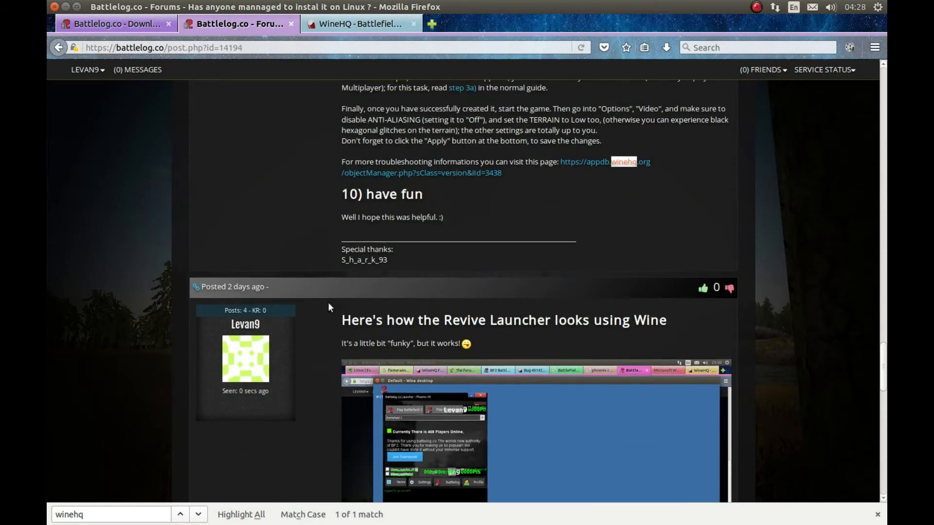
{"action": "scroll", "scroll_direction": "up", "scroll_amount": 3}
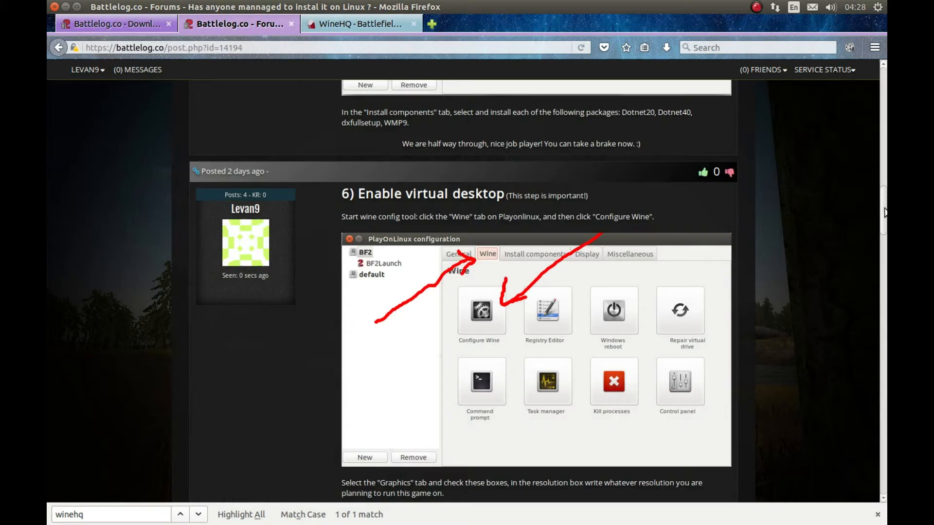
{"action": "scroll", "scroll_direction": "up", "scroll_amount": 3}
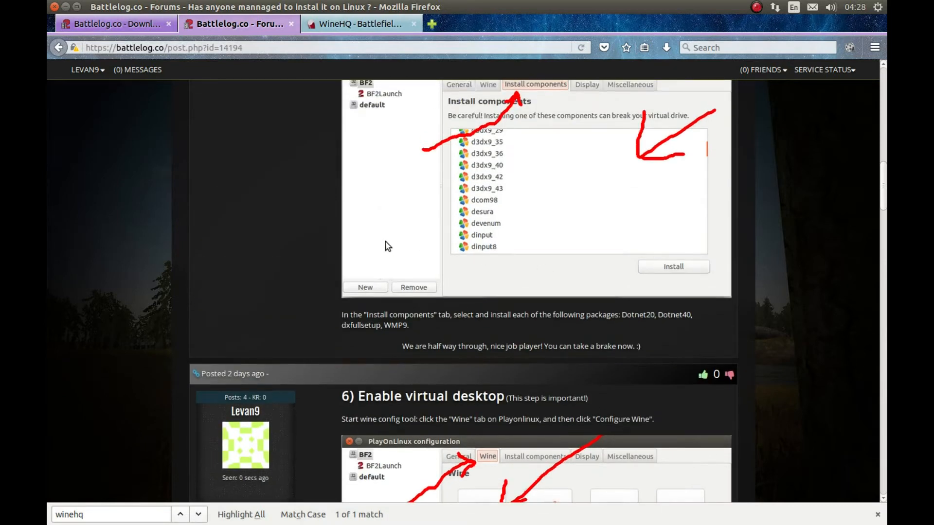
{"action": "scroll", "scroll_direction": "up", "scroll_amount": 3}
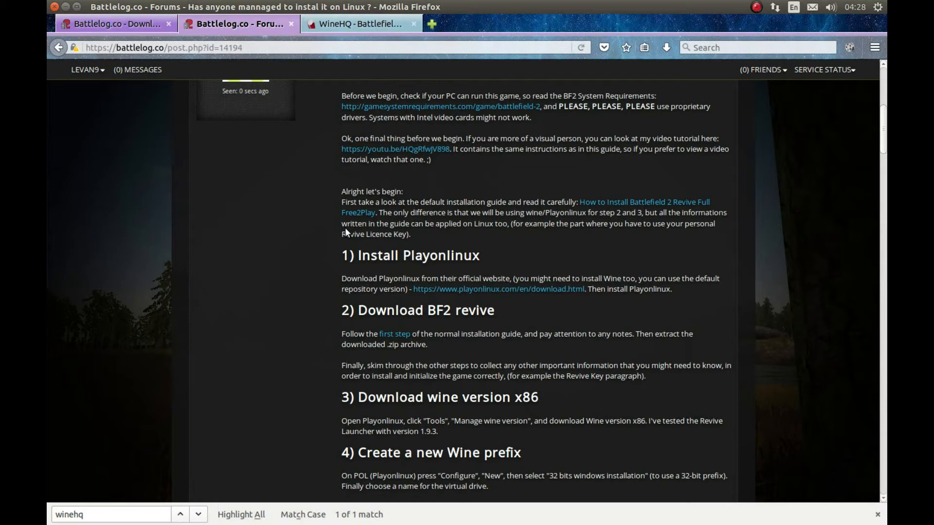
{"action": "scroll", "scroll_direction": "up", "scroll_amount": 3}
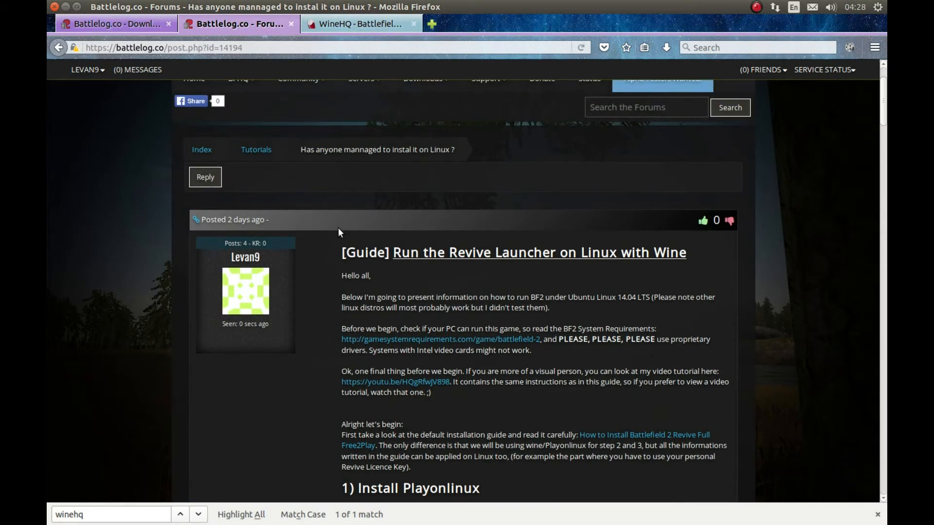
{"action": "scroll", "scroll_direction": "down", "scroll_amount": 3}
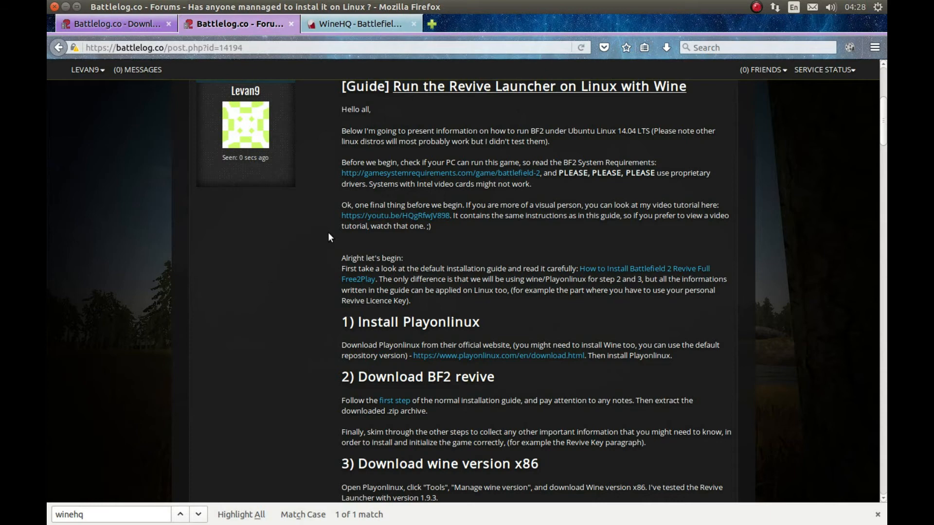
{"action": "scroll", "scroll_direction": "down", "scroll_amount": 3}
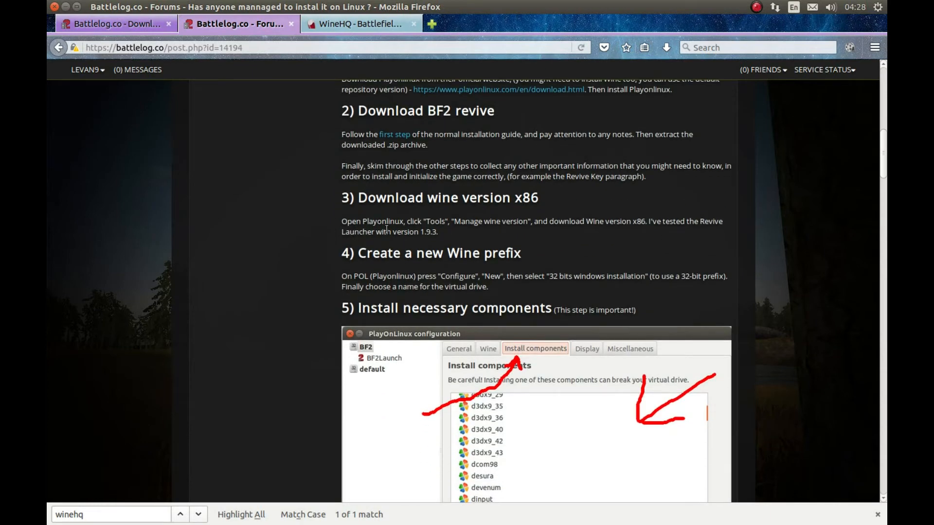
{"action": "mouse_move", "coordinate": [421, 190]}
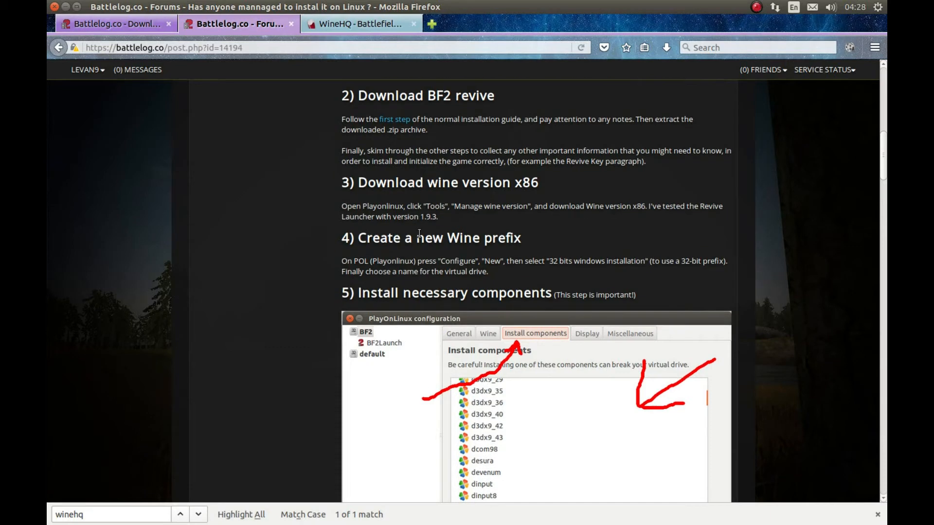
{"action": "scroll", "scroll_direction": "down", "scroll_amount": 3}
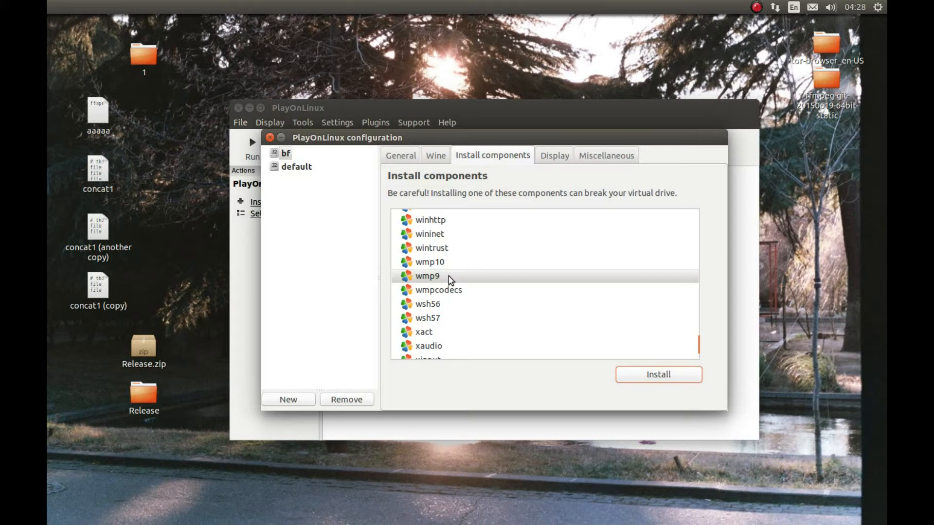
{"action": "mouse_move", "coordinate": [444, 291]}
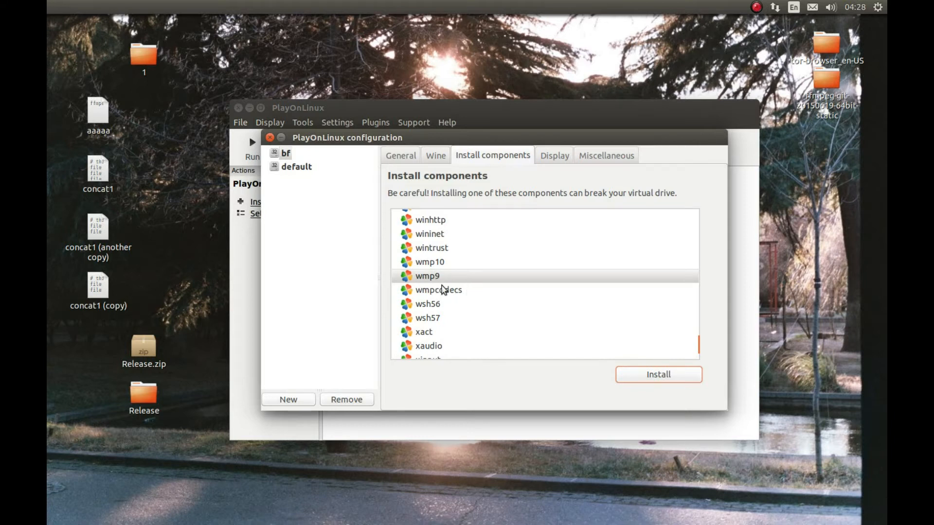
{"action": "scroll", "scroll_direction": "down", "scroll_amount": 3}
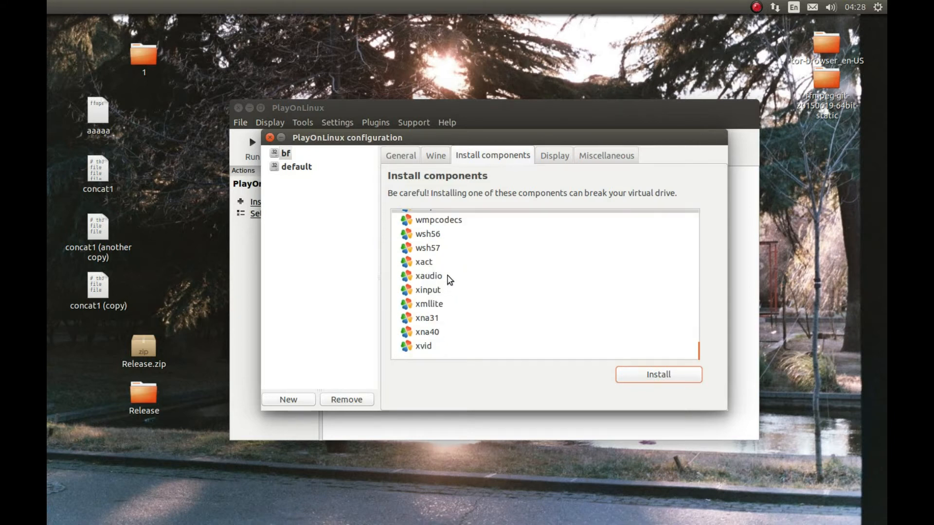
{"action": "mouse_move", "coordinate": [346, 367]}
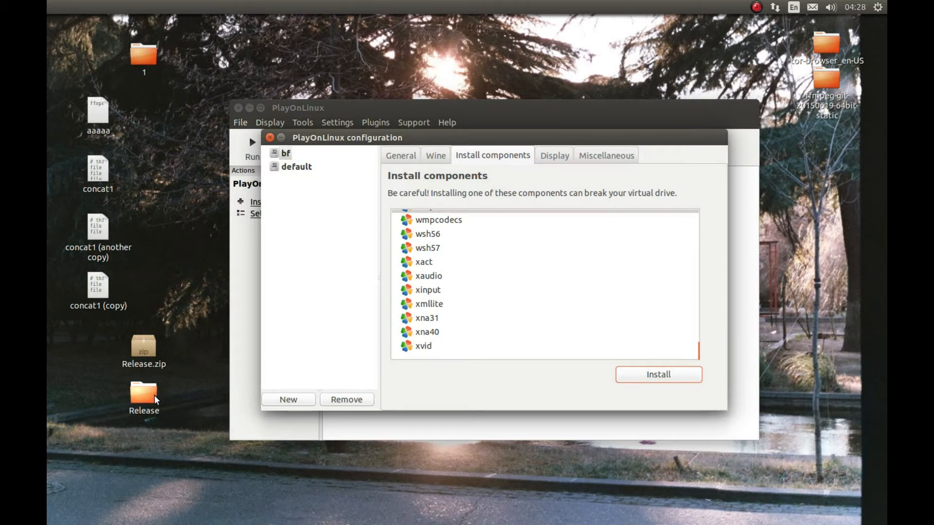
{"action": "left_click", "coordinate": [144, 395]}
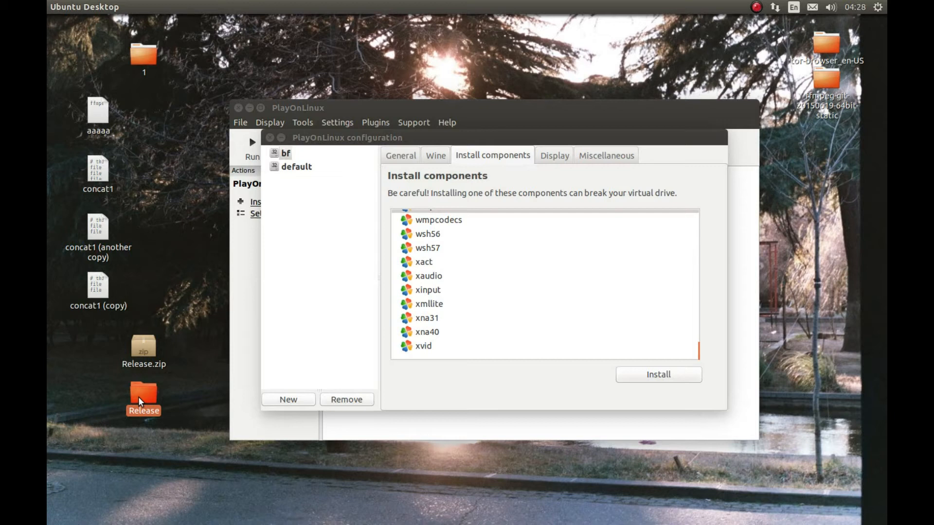
{"action": "mouse_move", "coordinate": [428, 320]}
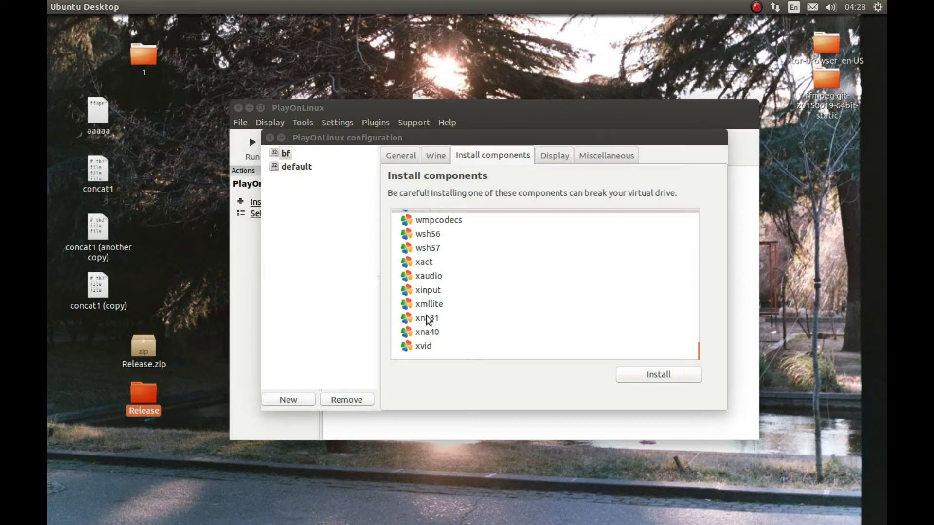
{"action": "scroll", "scroll_direction": "up", "scroll_amount": 3}
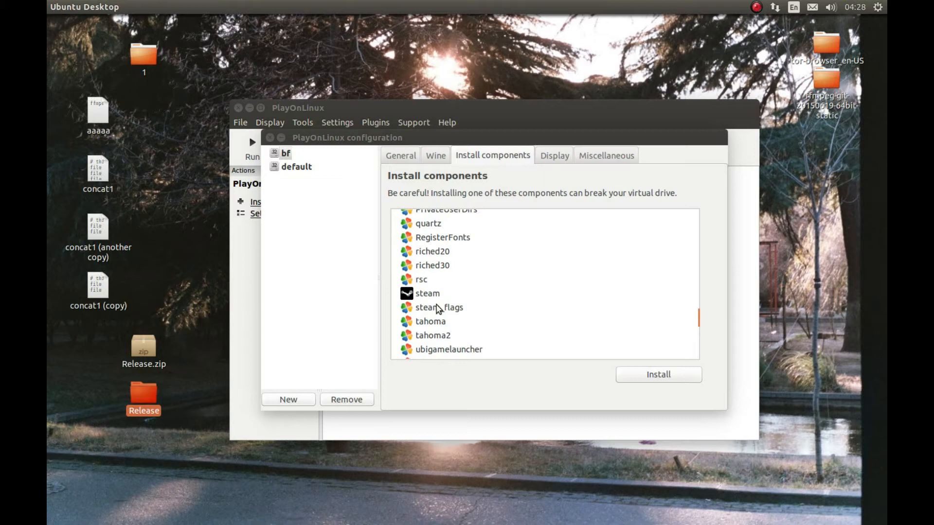
{"action": "scroll", "scroll_direction": "up", "scroll_amount": 3}
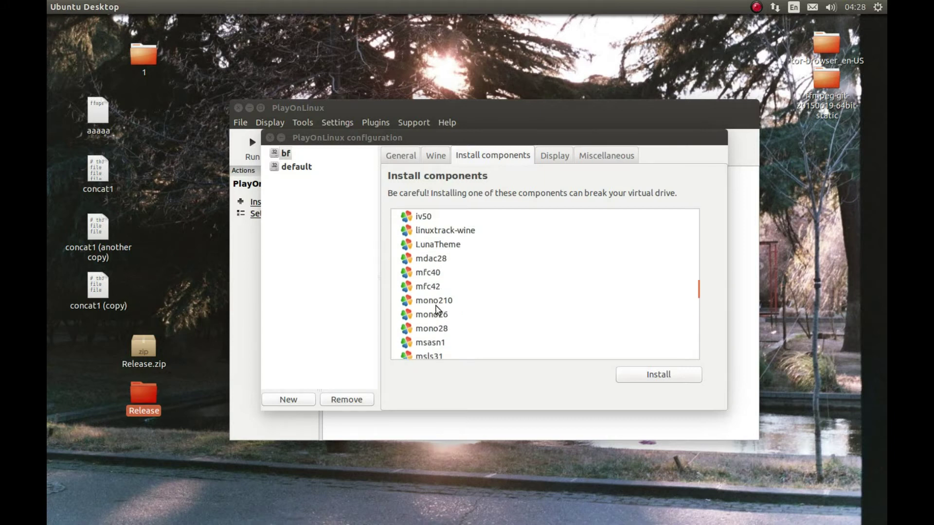
{"action": "scroll", "scroll_direction": "up", "scroll_amount": 3}
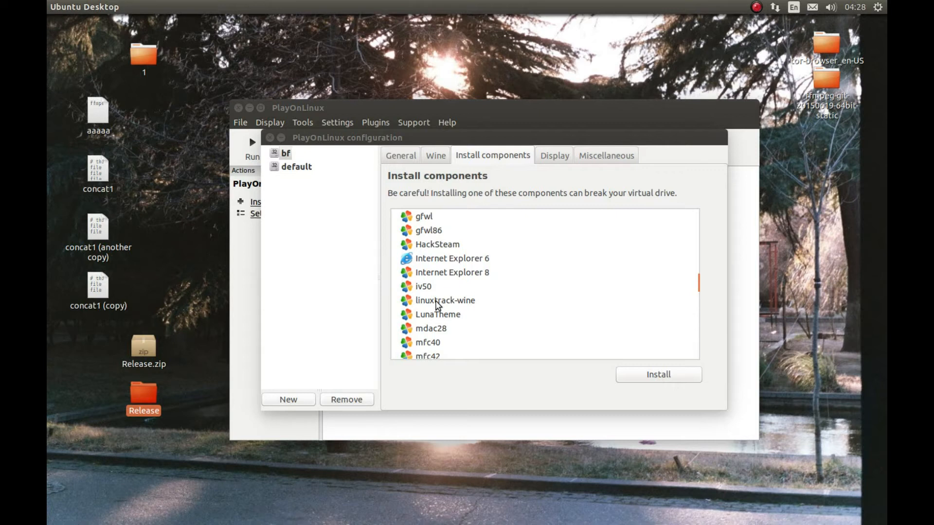
{"action": "mouse_move", "coordinate": [428, 274]}
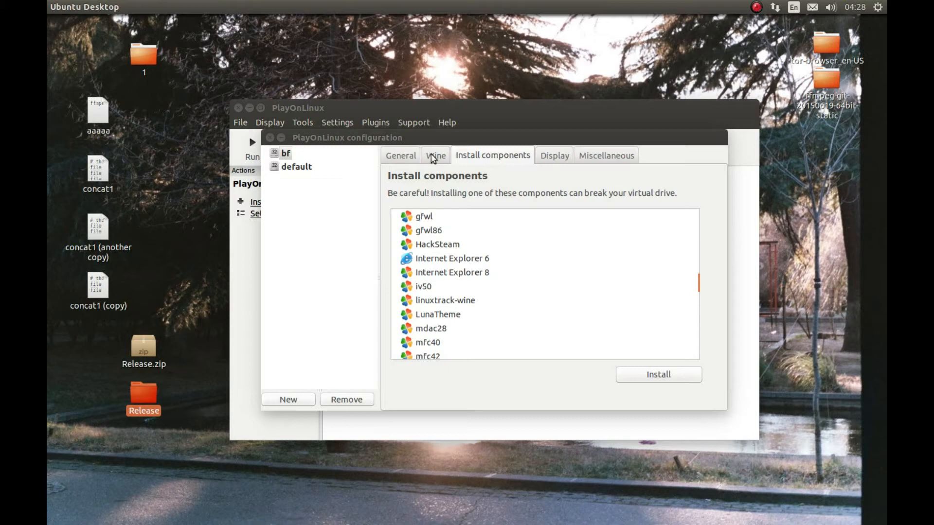
Step: Reach the Graphics settings of Configure Wine for the bf drive
{"action": "left_click", "coordinate": [435, 154]}
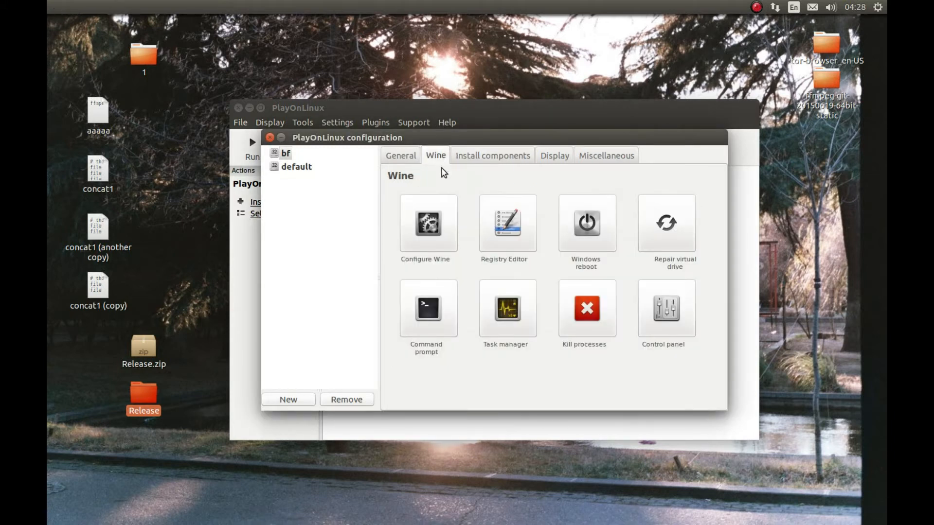
{"action": "left_click", "coordinate": [428, 224]}
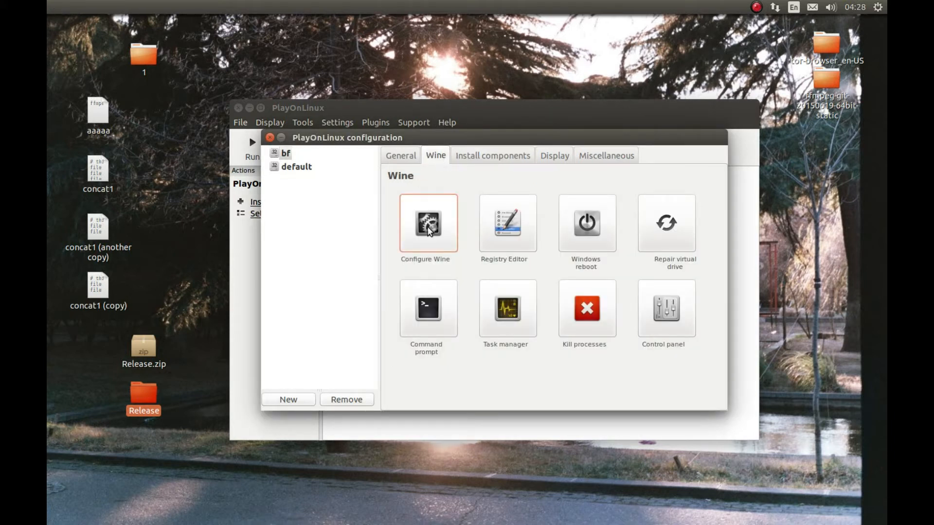
{"action": "left_click", "coordinate": [427, 224]}
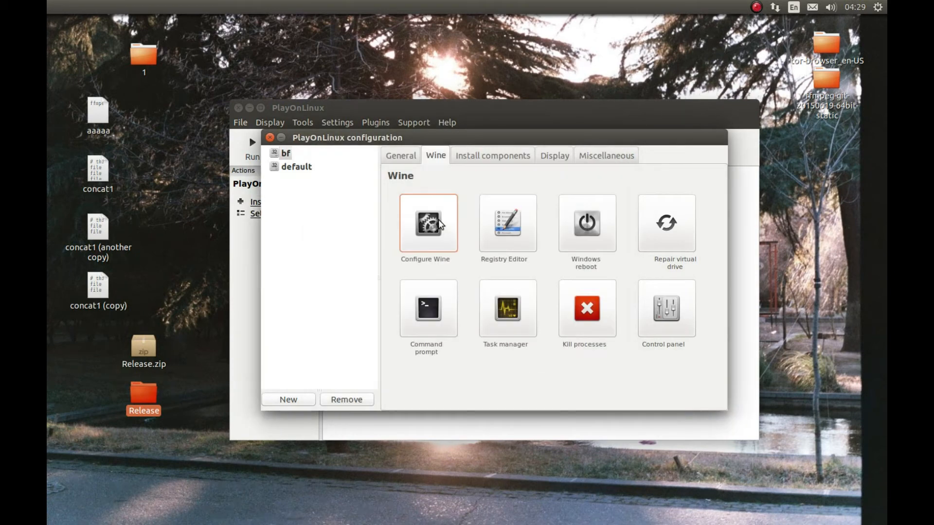
{"action": "left_click", "coordinate": [428, 224]}
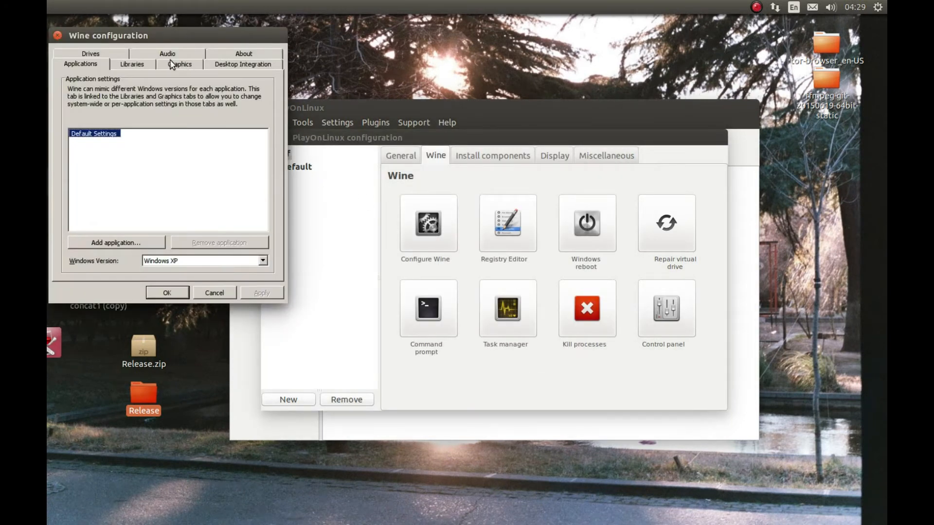
{"action": "left_click", "coordinate": [179, 64]}
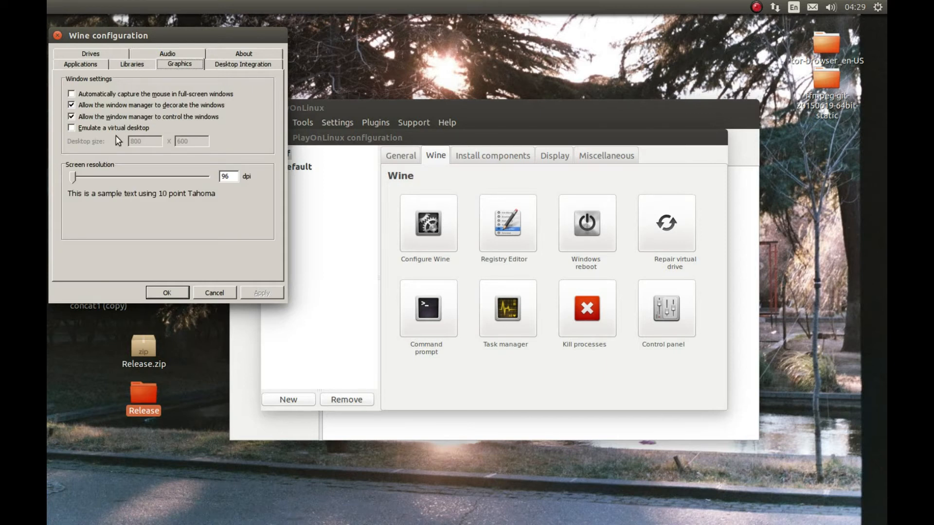
Step: Emulate a 1280x720 virtual desktop and confirm the Wine settings
{"action": "left_click", "coordinate": [71, 128]}
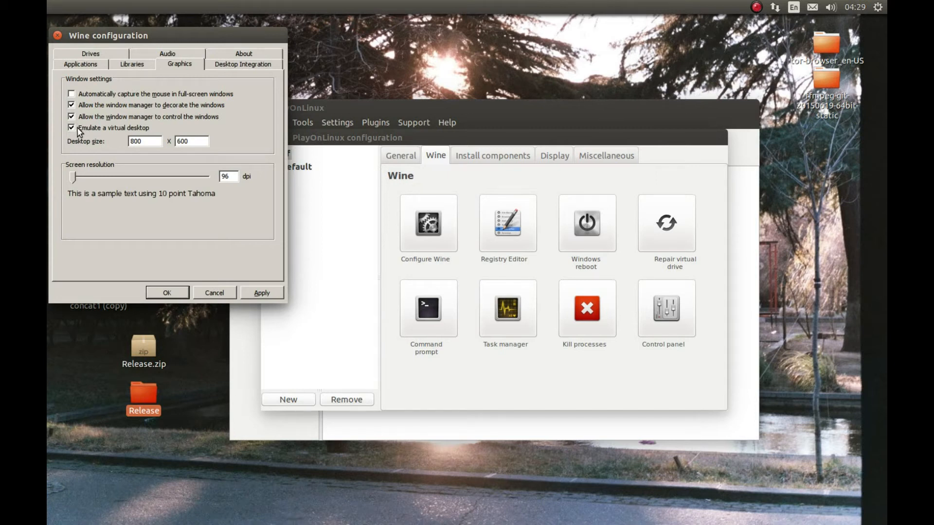
{"action": "triple_click", "coordinate": [143, 141]}
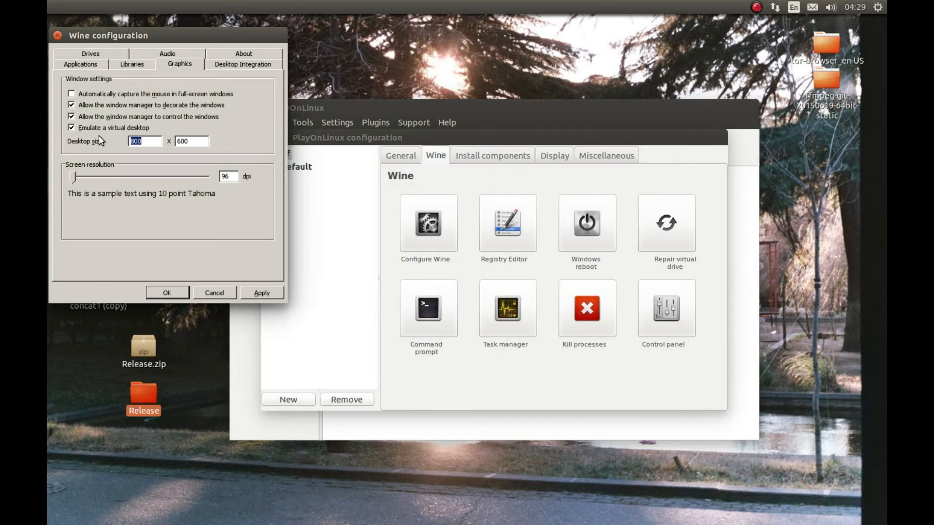
{"action": "type", "text": "1280"}
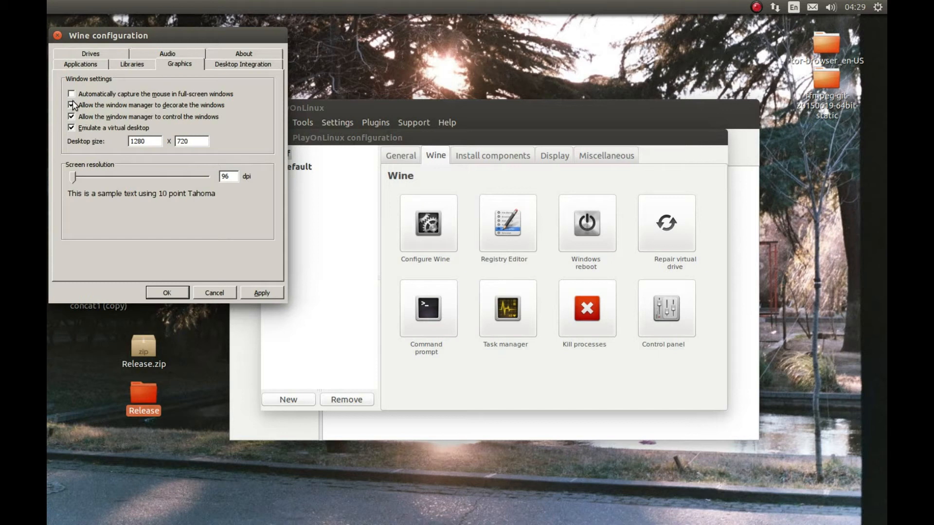
{"action": "left_click", "coordinate": [71, 105]}
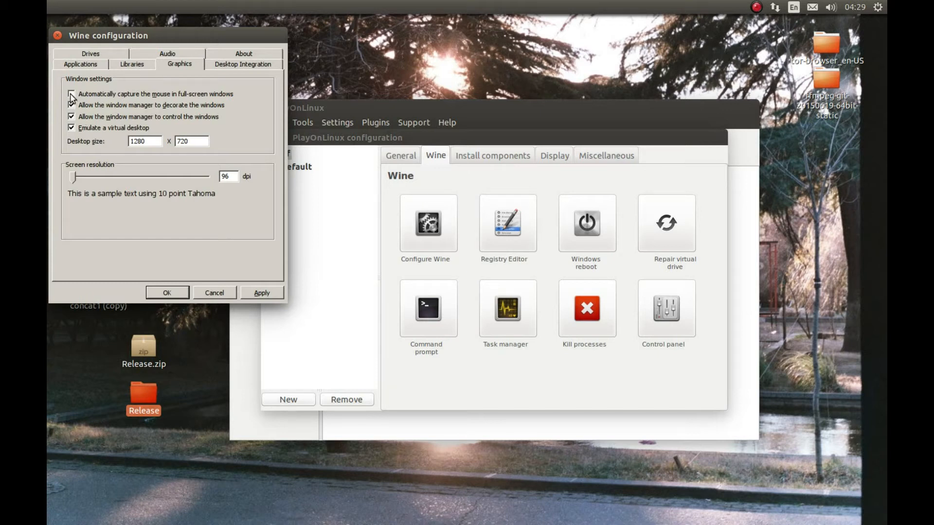
{"action": "left_click", "coordinate": [71, 93]}
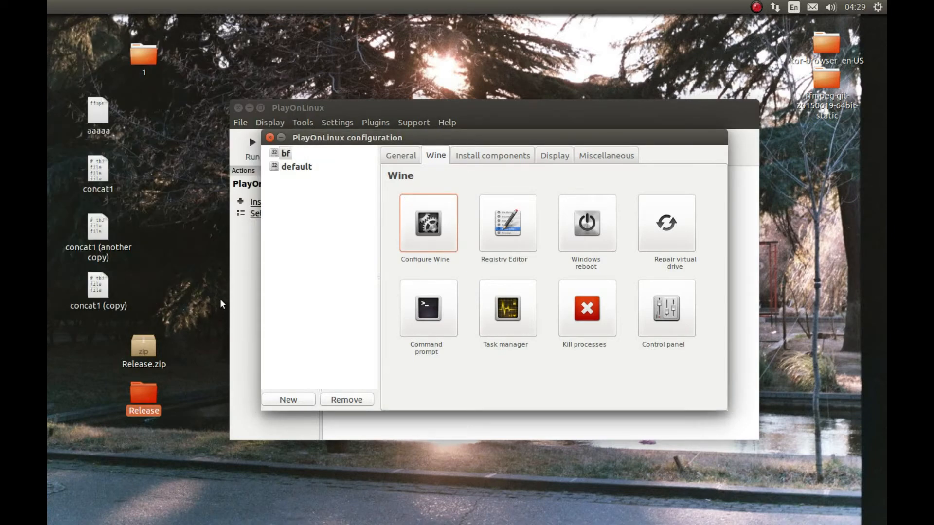
{"action": "mouse_move", "coordinate": [232, 374]}
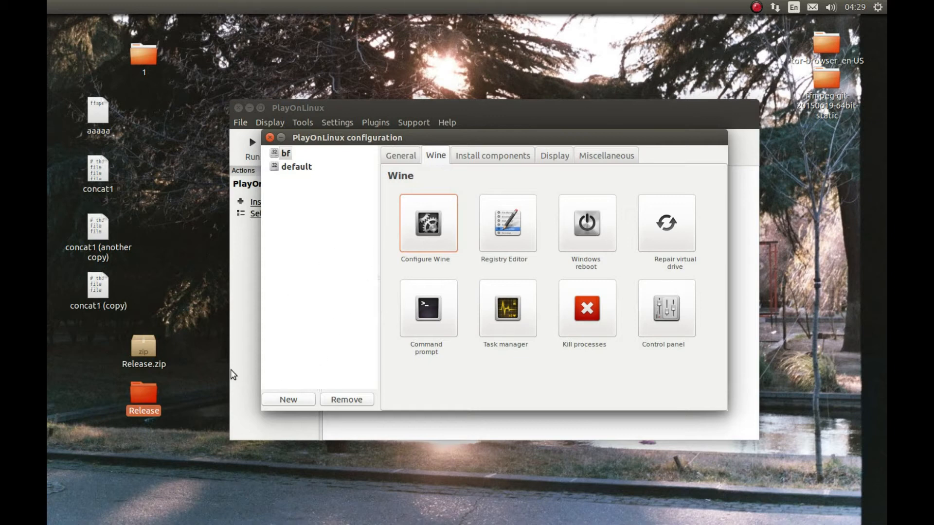
{"action": "mouse_move", "coordinate": [601, 166]}
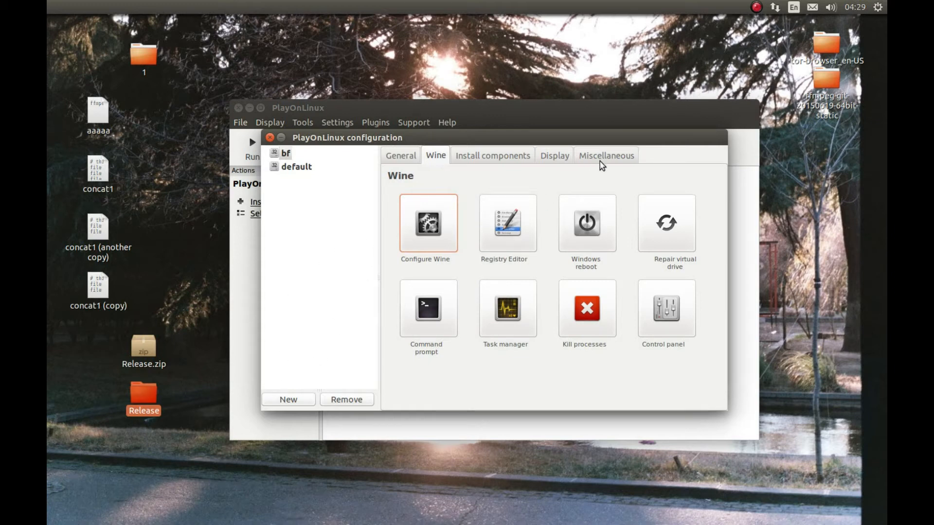
Step: Run Desktop/Release/setup.exe inside the bf virtual drive via Miscellaneous
{"action": "left_click", "coordinate": [606, 155]}
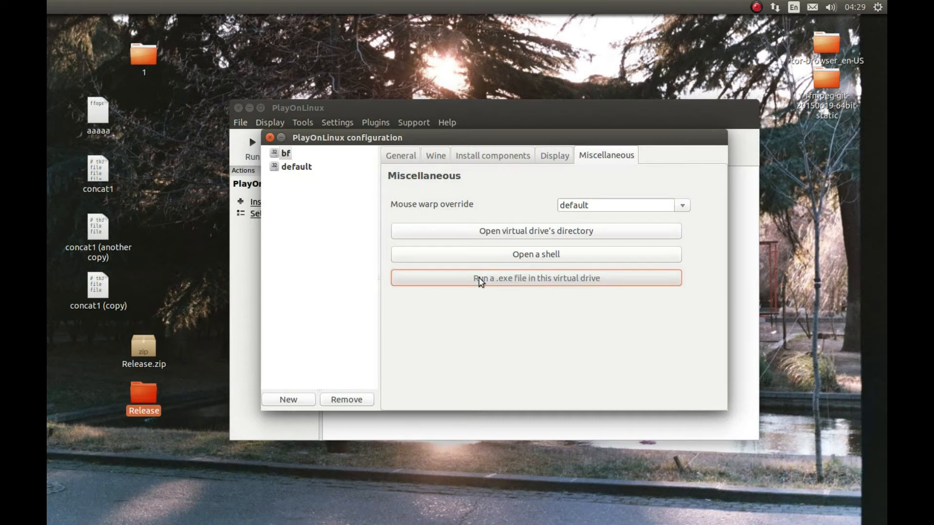
{"action": "left_click", "coordinate": [535, 278]}
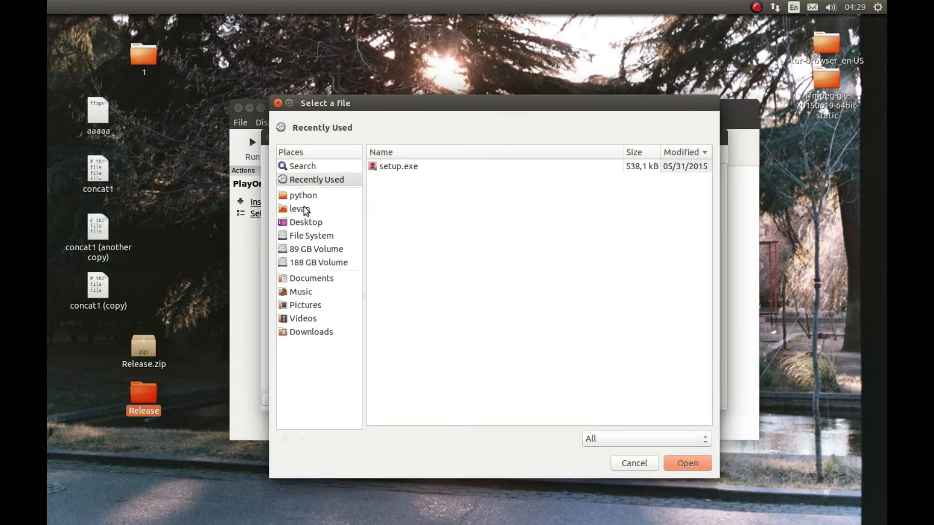
{"action": "left_click", "coordinate": [305, 222]}
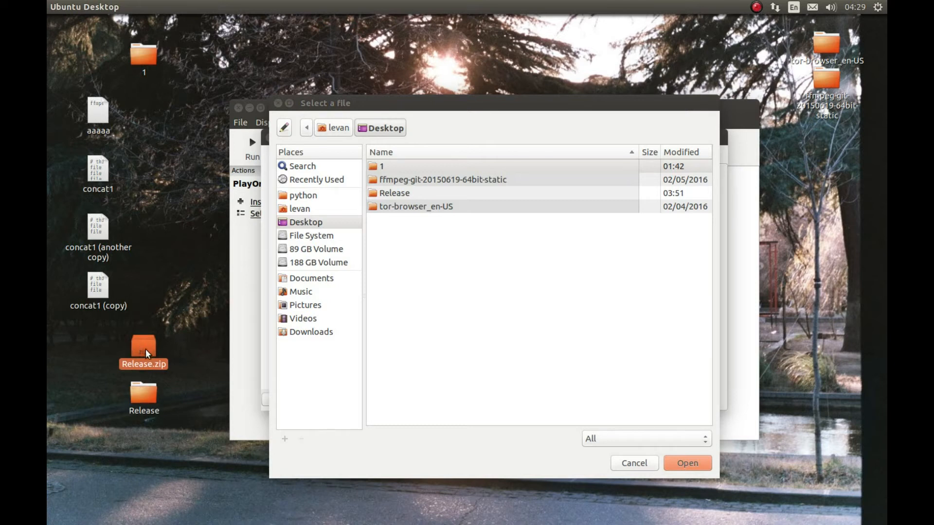
{"action": "mouse_move", "coordinate": [156, 400]}
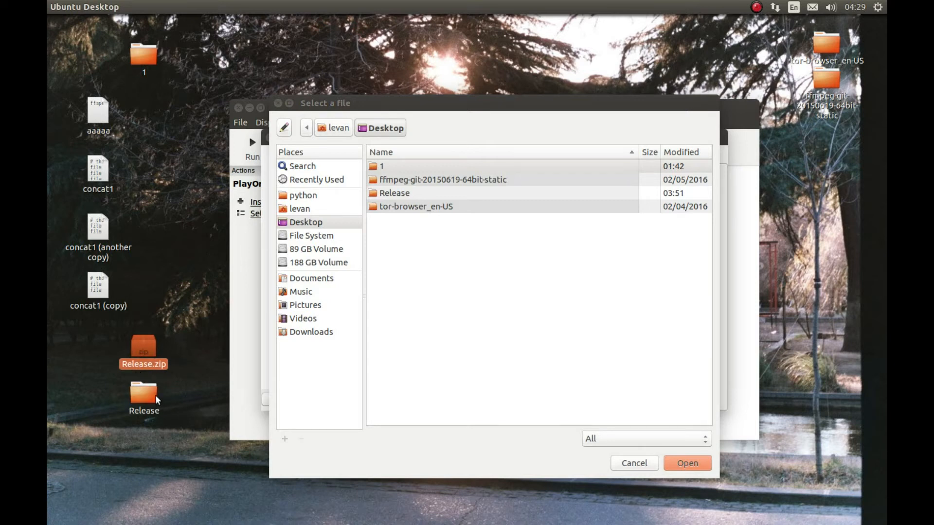
{"action": "left_click", "coordinate": [394, 192]}
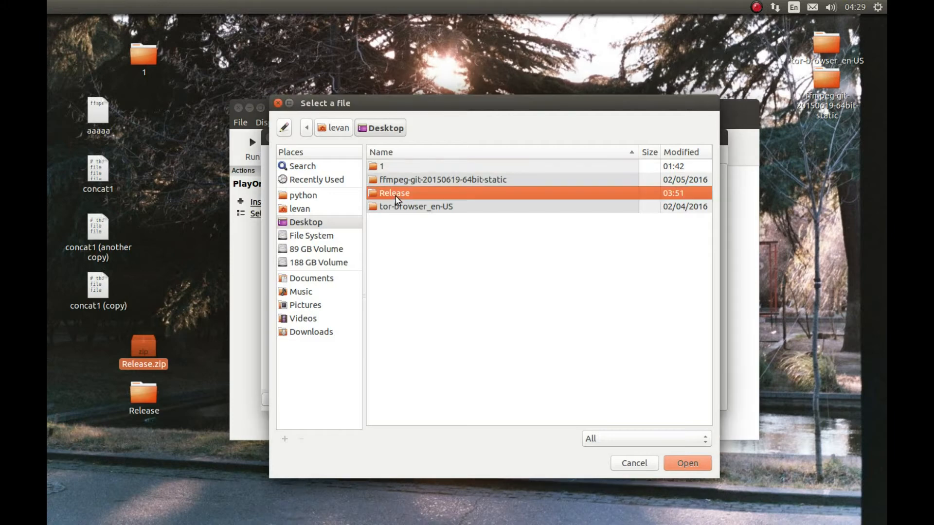
{"action": "double_click", "coordinate": [394, 193]}
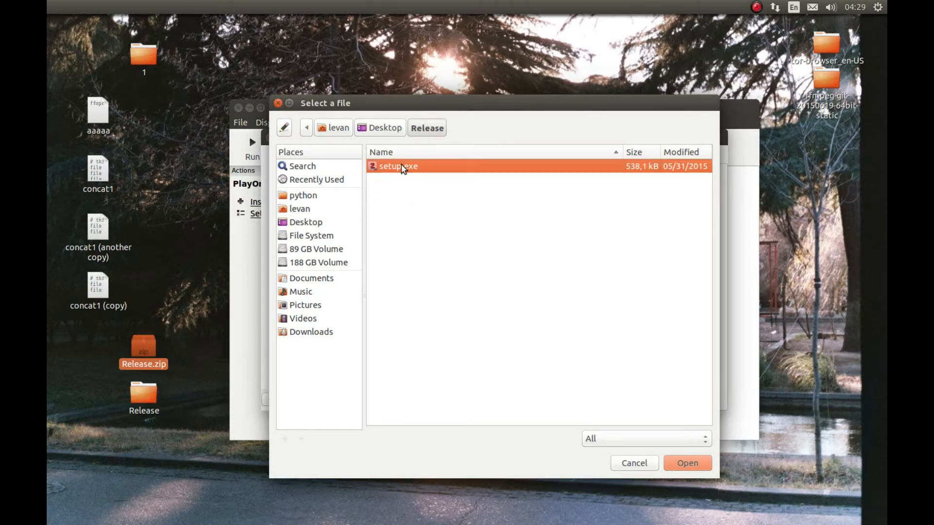
{"action": "left_click", "coordinate": [686, 463]}
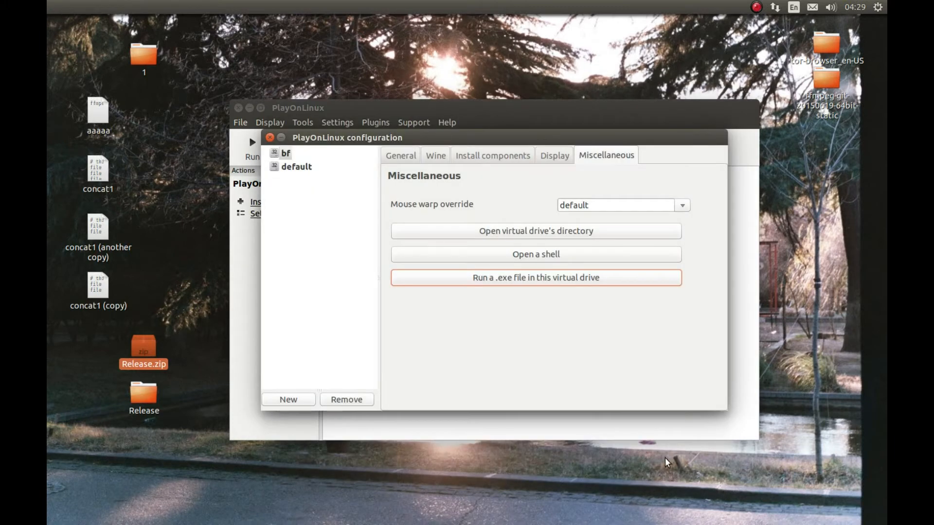
Step: Install Battlefield 2 to the default folder in the setup wizard
{"action": "left_click", "coordinate": [534, 277]}
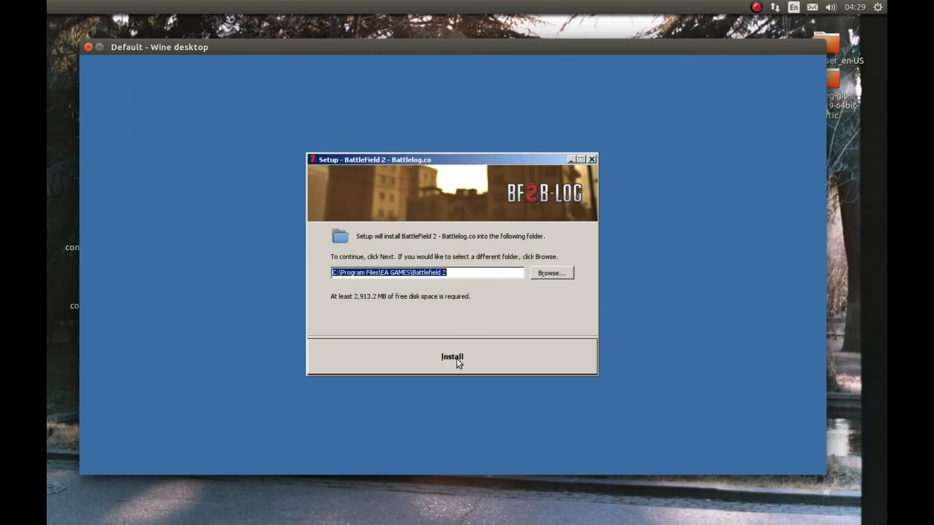
{"action": "left_click", "coordinate": [452, 357]}
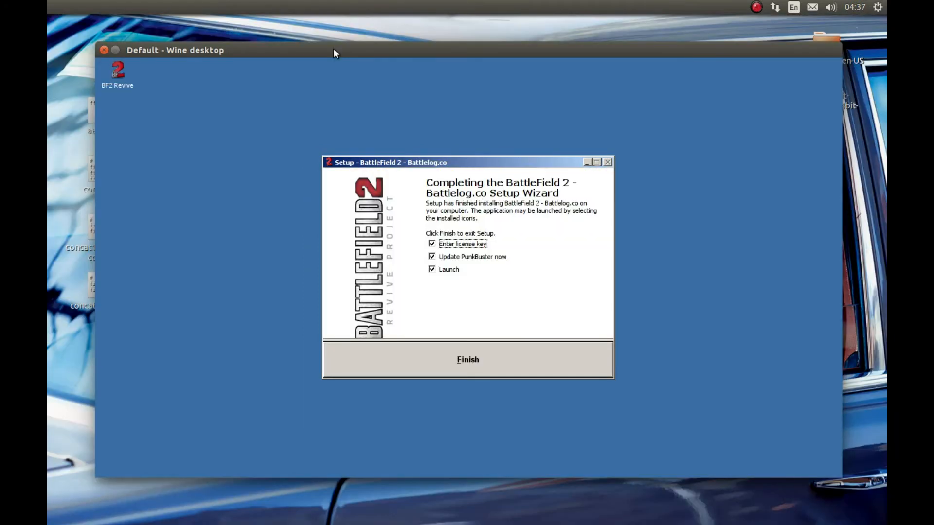
{"action": "mouse_move", "coordinate": [349, 60]}
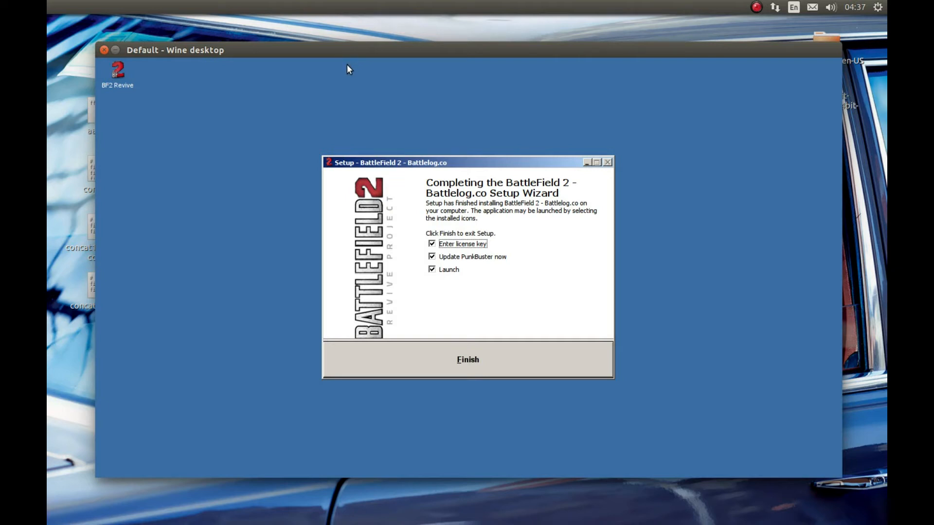
{"action": "mouse_move", "coordinate": [323, 122]}
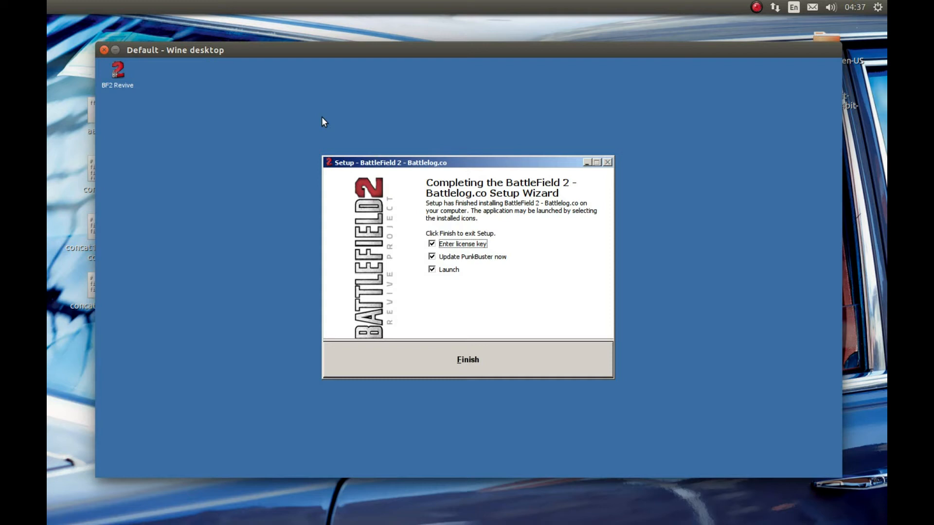
Step: Finish the setup wizard with license key entry, PunkBuster update and Launch left enabled
{"action": "right_click", "coordinate": [65, 101]}
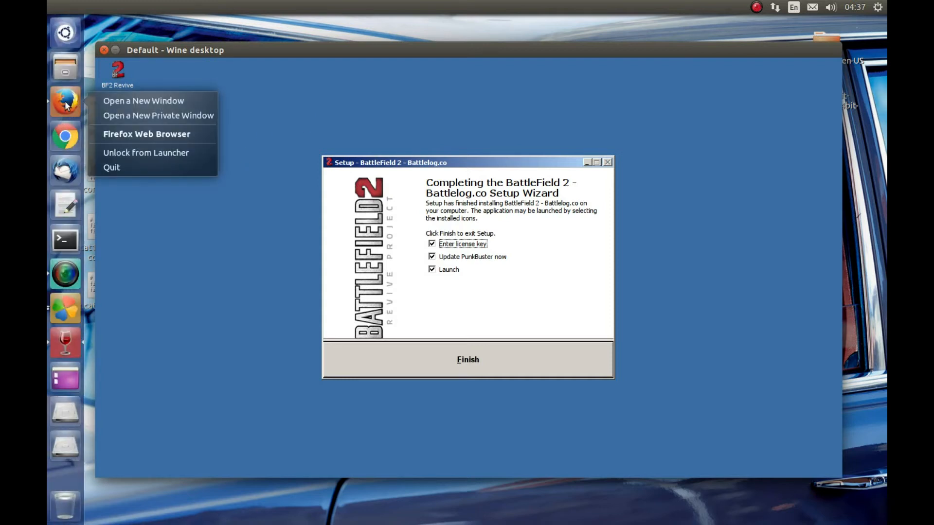
{"action": "left_click", "coordinate": [465, 299]}
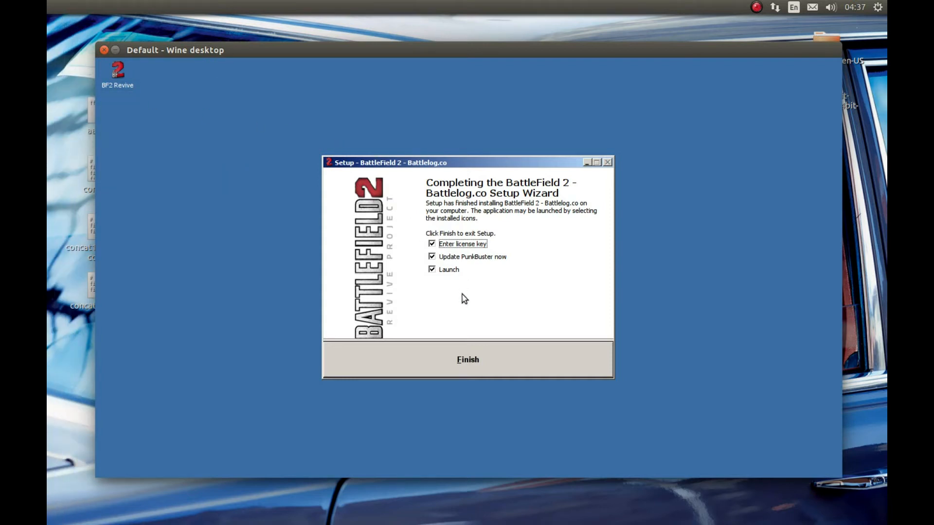
{"action": "mouse_move", "coordinate": [444, 271]}
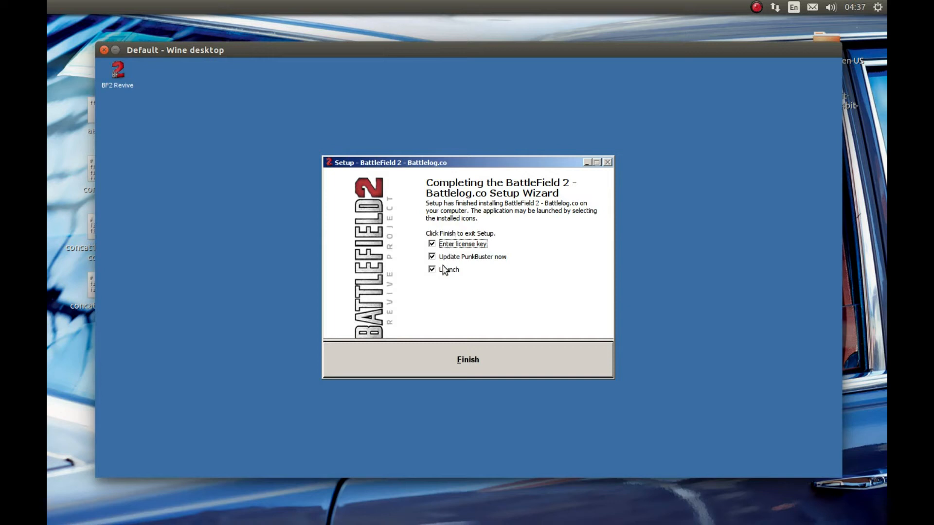
{"action": "mouse_move", "coordinate": [491, 366]}
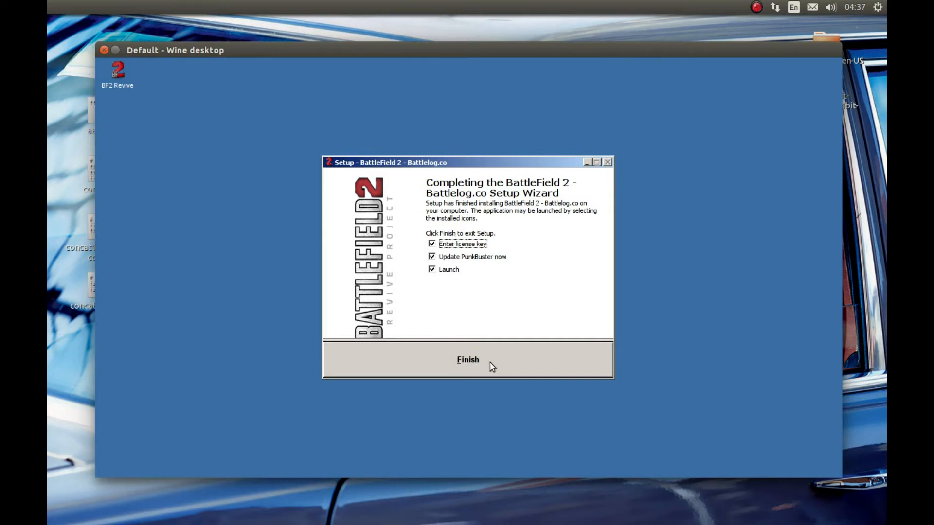
{"action": "left_click", "coordinate": [468, 358]}
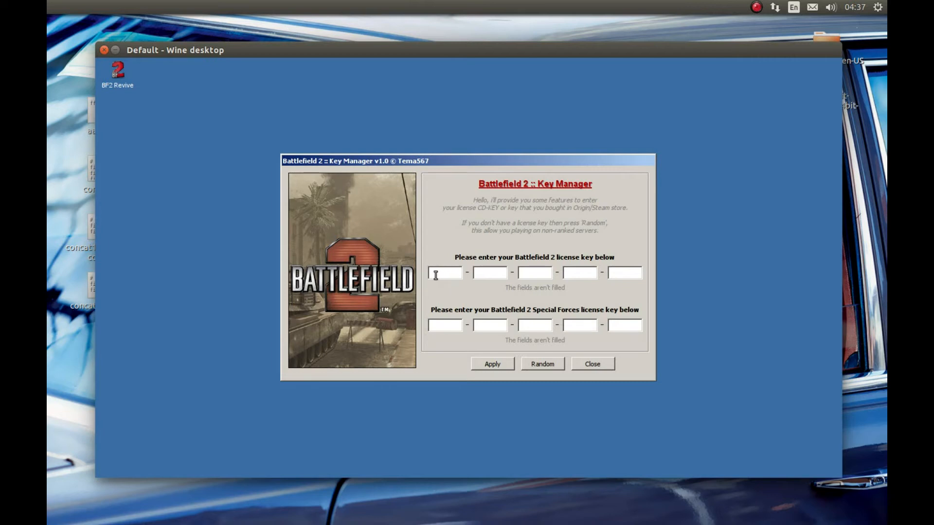
{"action": "mouse_move", "coordinate": [457, 279]}
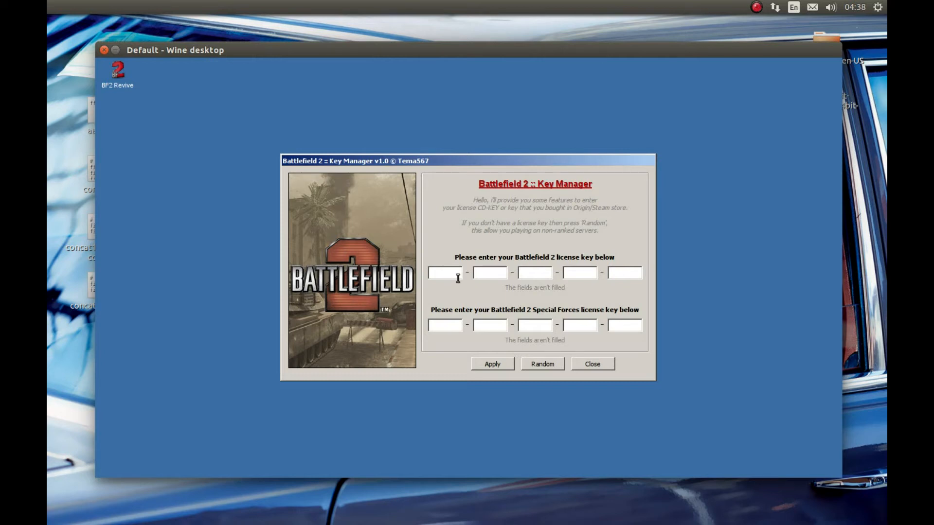
{"action": "mouse_move", "coordinate": [65, 138]}
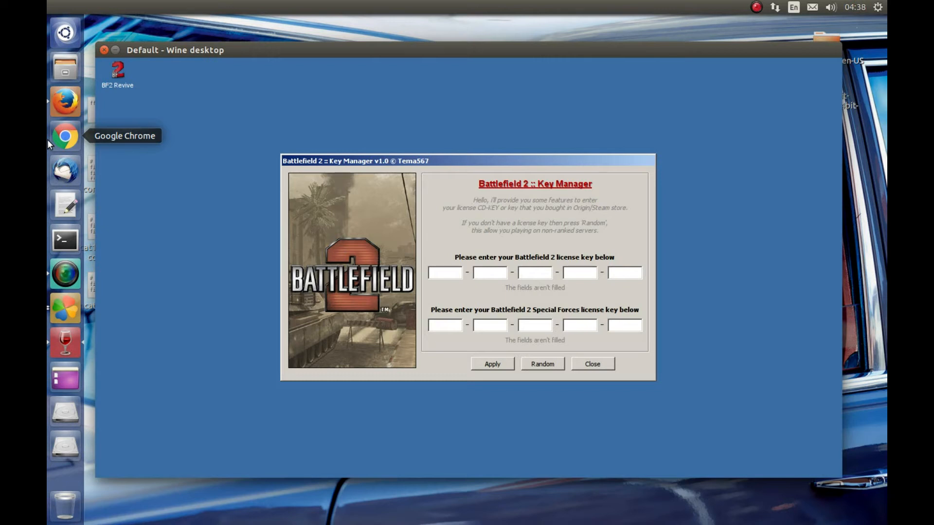
{"action": "mouse_move", "coordinate": [184, 170]}
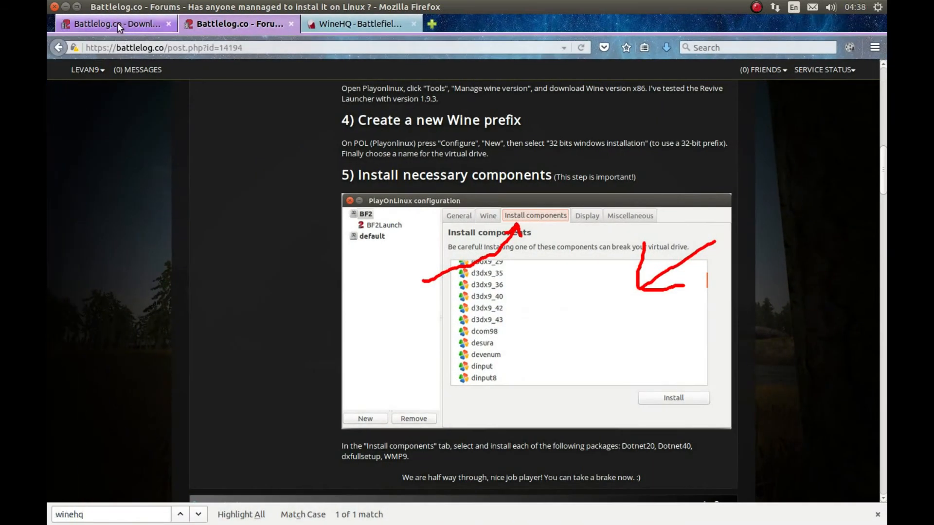
Step: Go to the Battlelog Downloads tab and visit My Profile from the account menu
{"action": "left_click", "coordinate": [116, 23]}
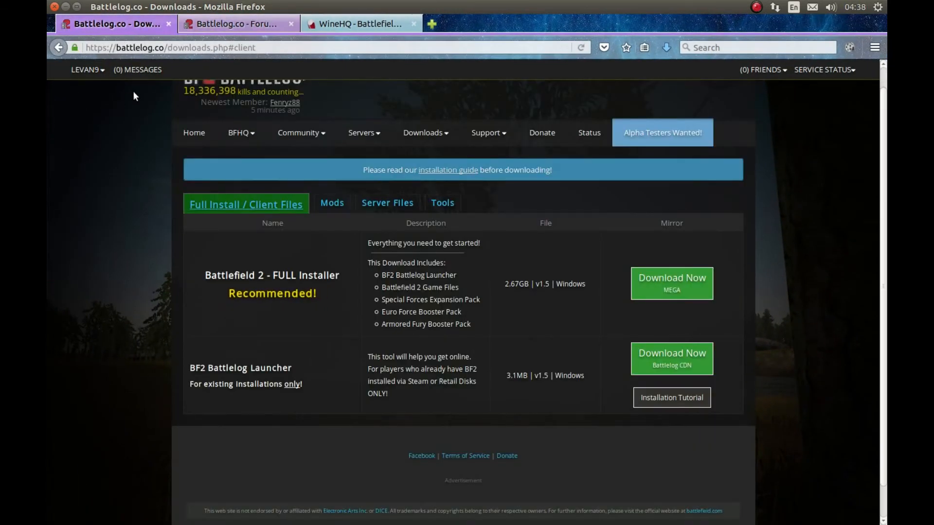
{"action": "left_click", "coordinate": [86, 70]}
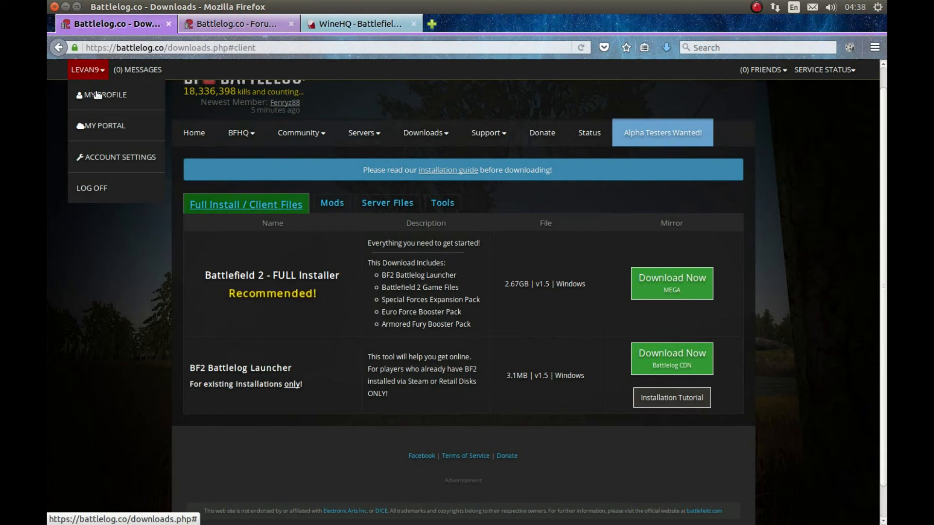
{"action": "left_click", "coordinate": [105, 94]}
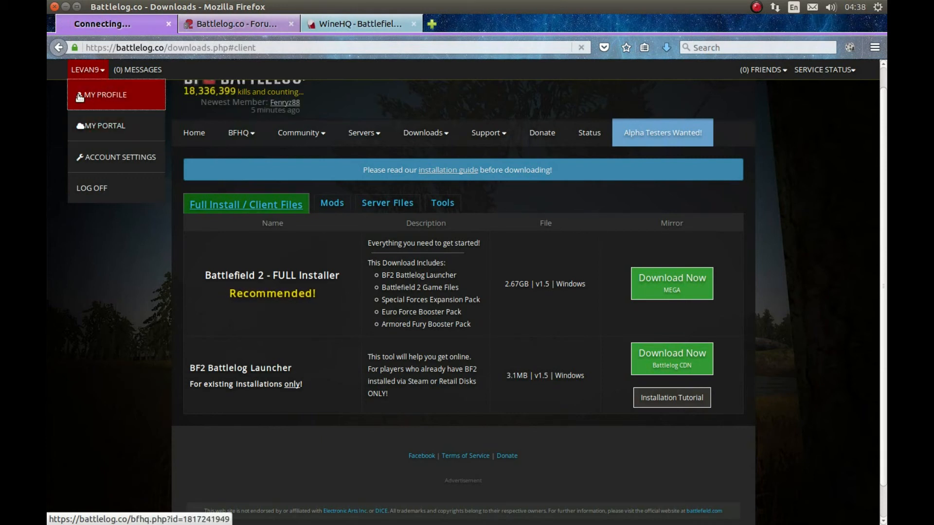
{"action": "left_click", "coordinate": [104, 94]}
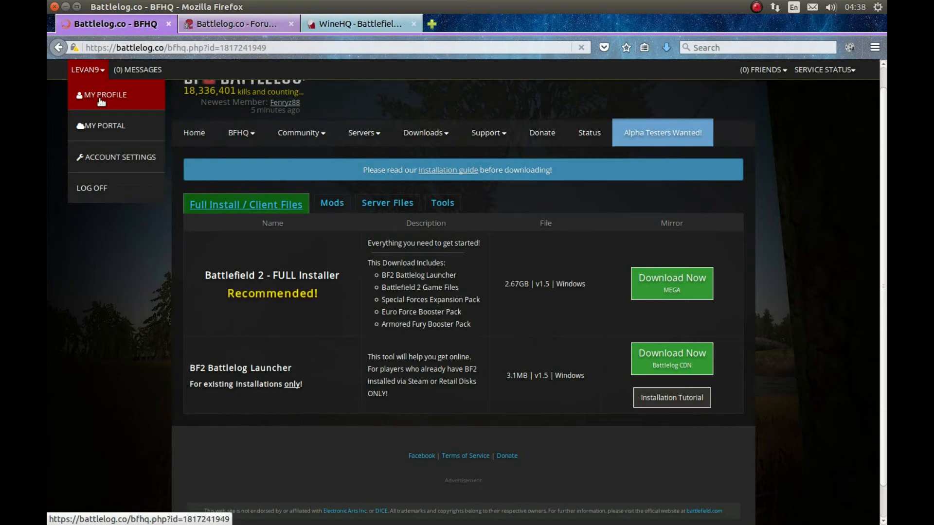
Step: Reopen the account menu and go to Account Settings, reaching the avatar control panel
{"action": "left_click", "coordinate": [104, 94]}
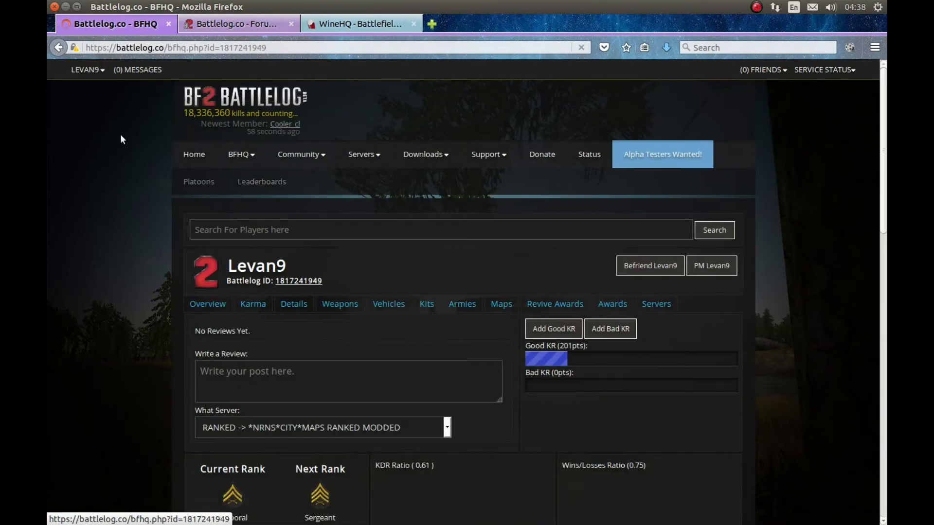
{"action": "left_click", "coordinate": [85, 70]}
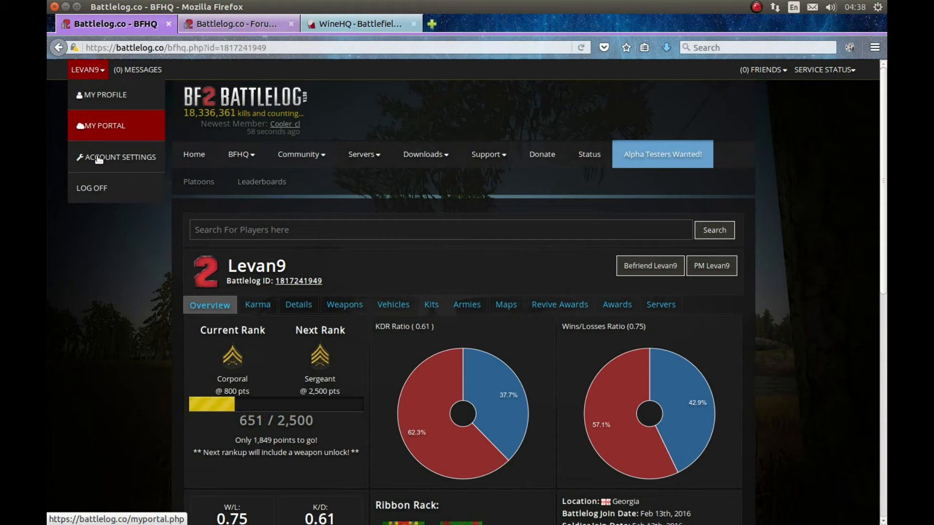
{"action": "left_click", "coordinate": [119, 157]}
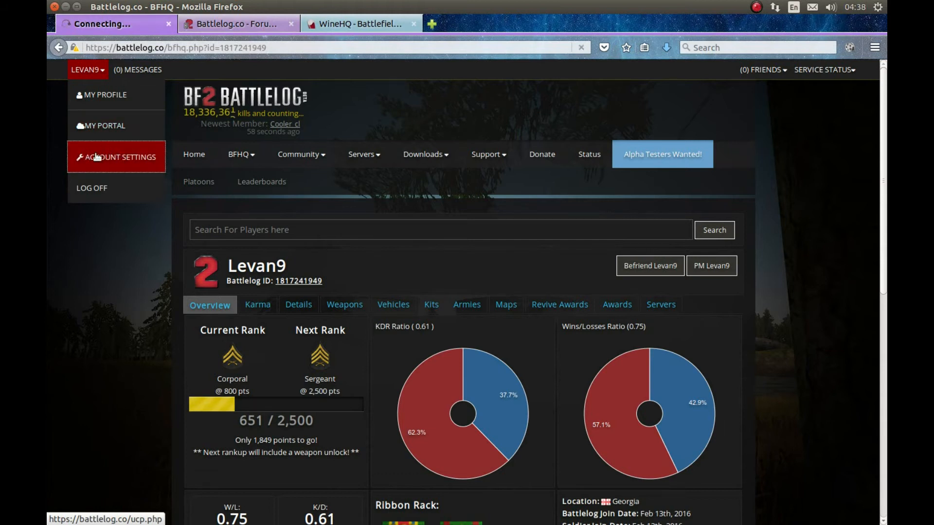
{"action": "left_click", "coordinate": [117, 156]}
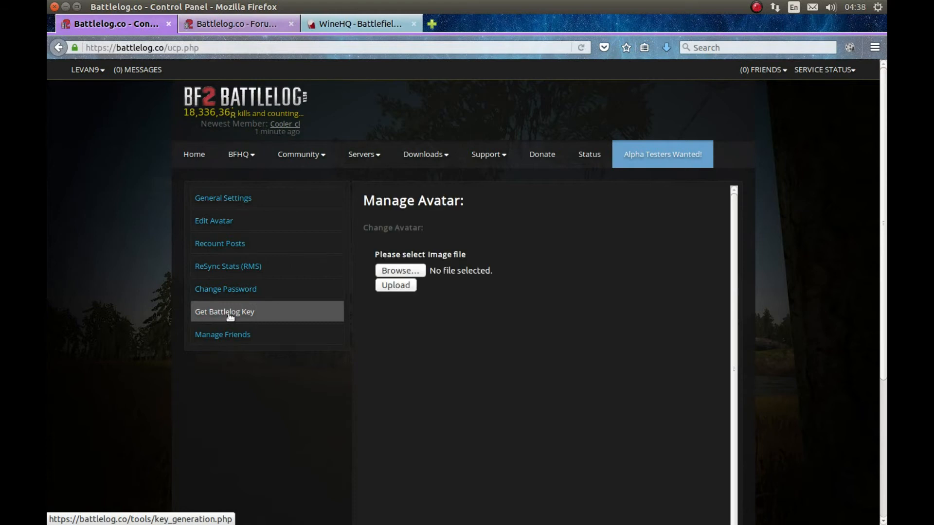
Step: Reveal the stored Battlelog key with Get Battlelog Key and copy the Revive key
{"action": "left_click", "coordinate": [224, 311]}
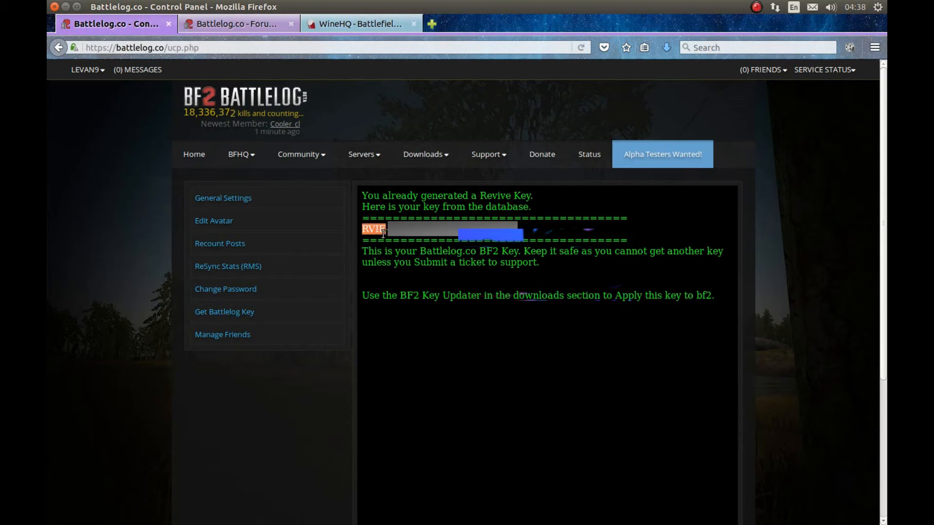
{"action": "right_click", "coordinate": [369, 231]}
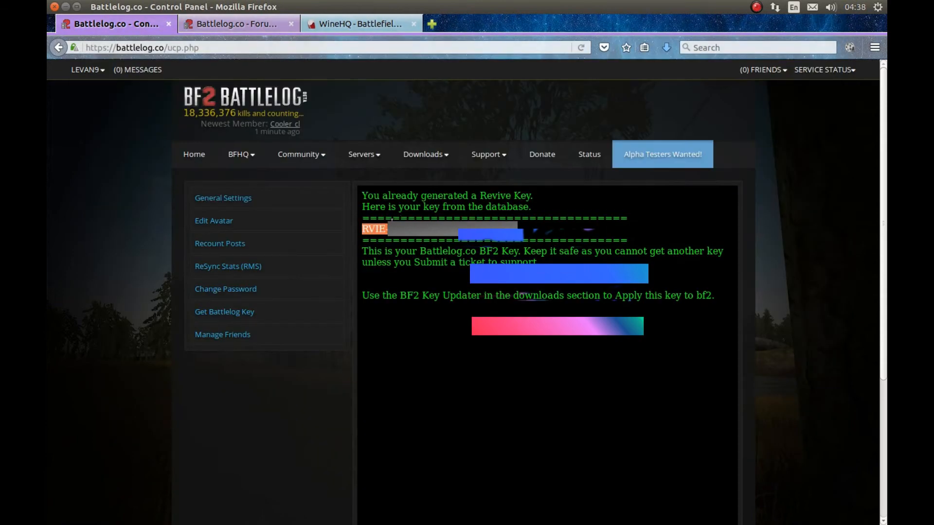
{"action": "right_click", "coordinate": [415, 239]}
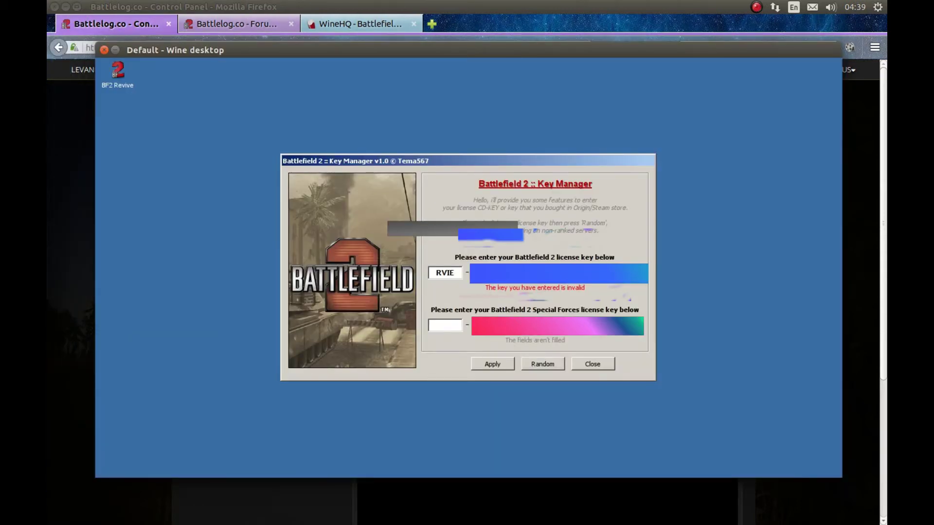
Step: Paste the copied Revive key into the Special Forces license field in the Key Manager
{"action": "left_click", "coordinate": [491, 364]}
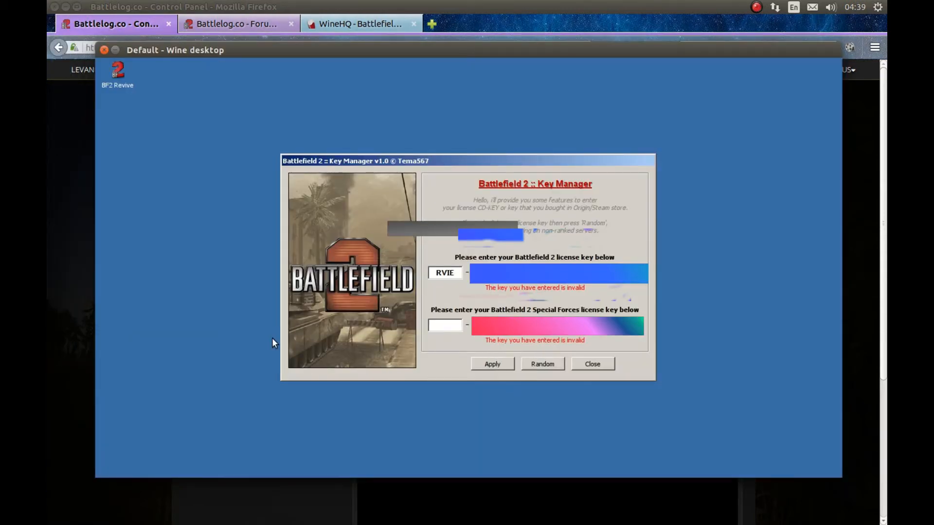
{"action": "double_click", "coordinate": [444, 272]}
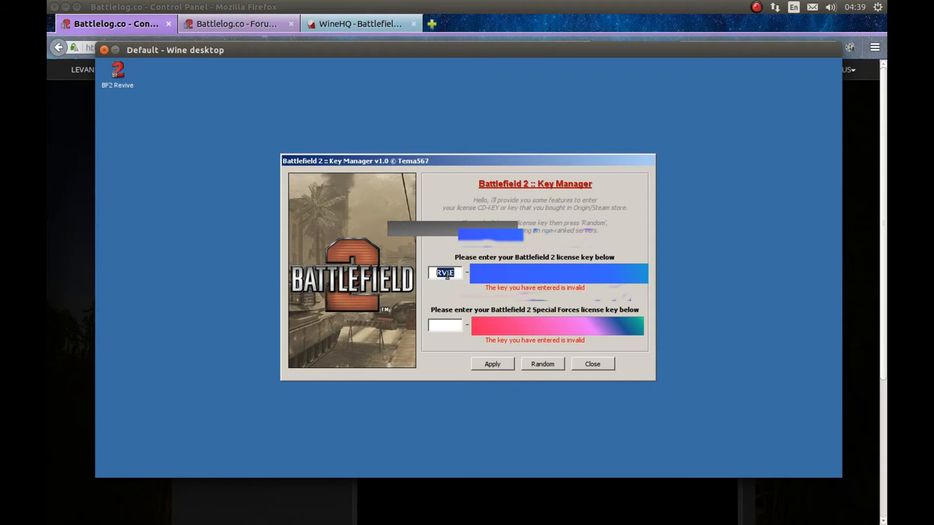
{"action": "right_click", "coordinate": [444, 325]}
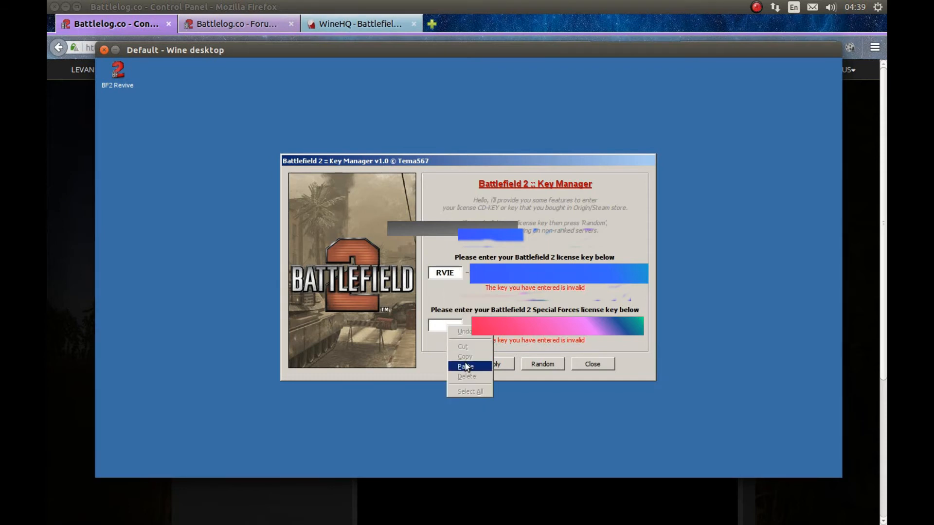
{"action": "left_click", "coordinate": [464, 365]}
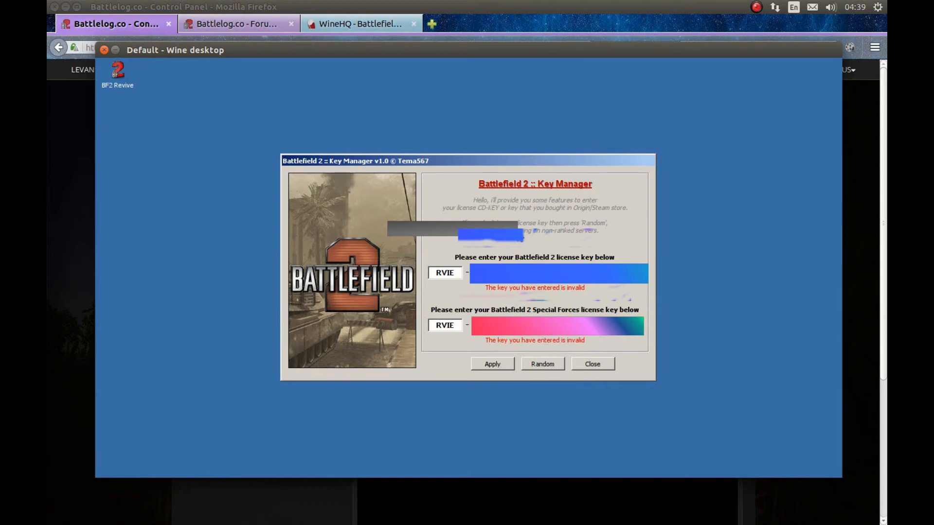
Step: Recheck the Battlelog key page, then apply both keys so they show as entered and active
{"action": "left_click", "coordinate": [591, 364]}
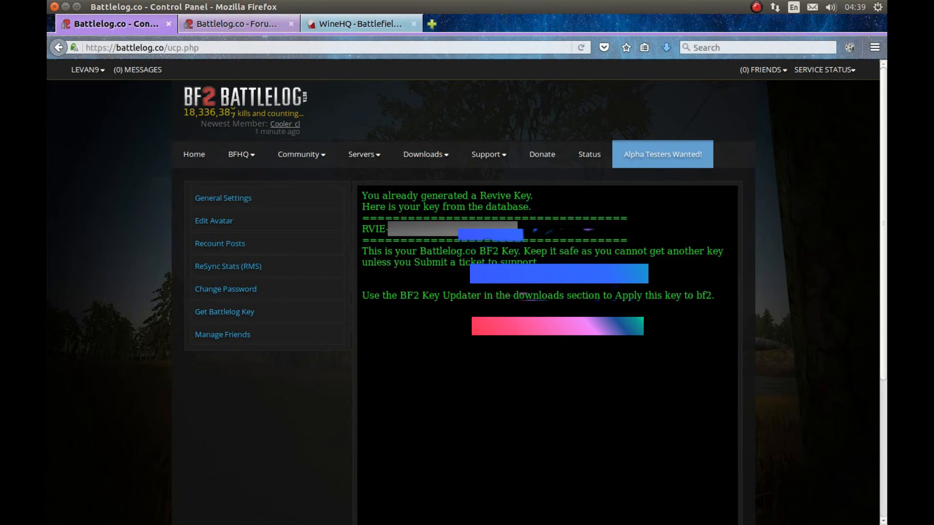
{"action": "mouse_move", "coordinate": [272, 280]}
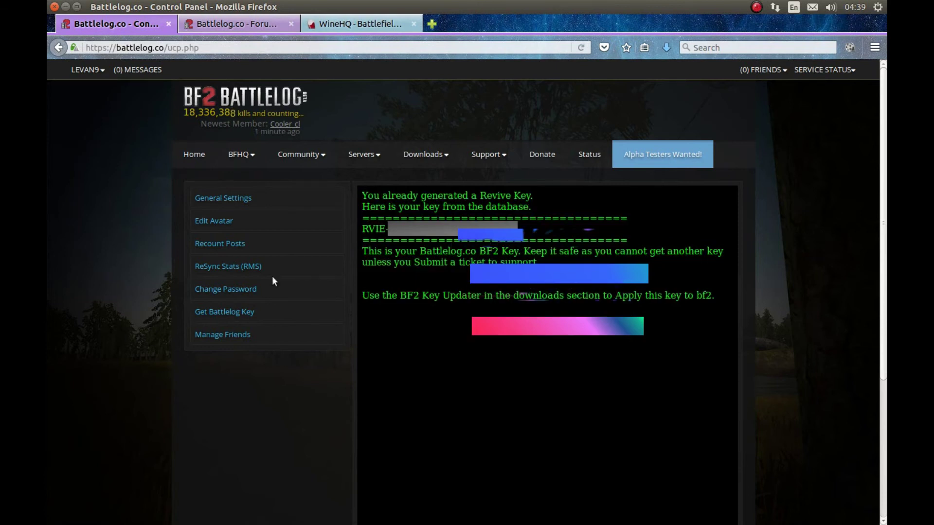
{"action": "left_click", "coordinate": [65, 342]}
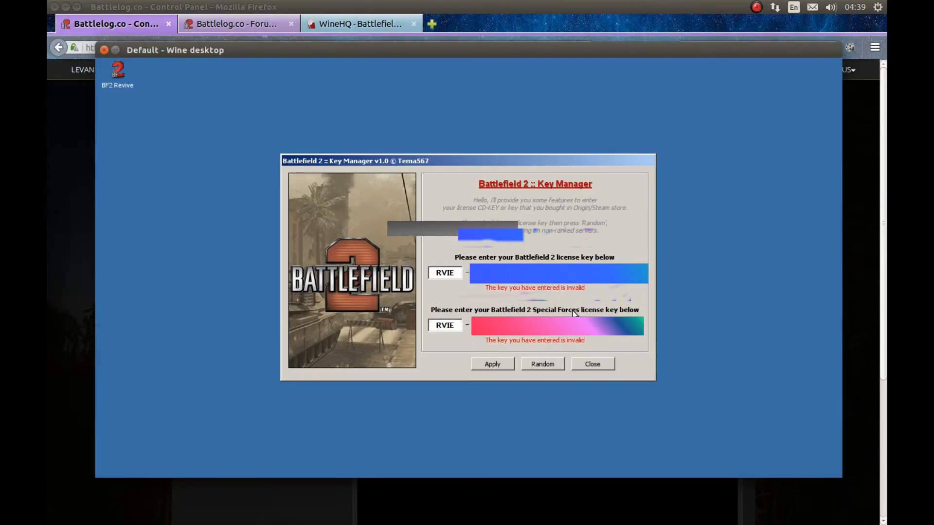
{"action": "right_click", "coordinate": [557, 326]}
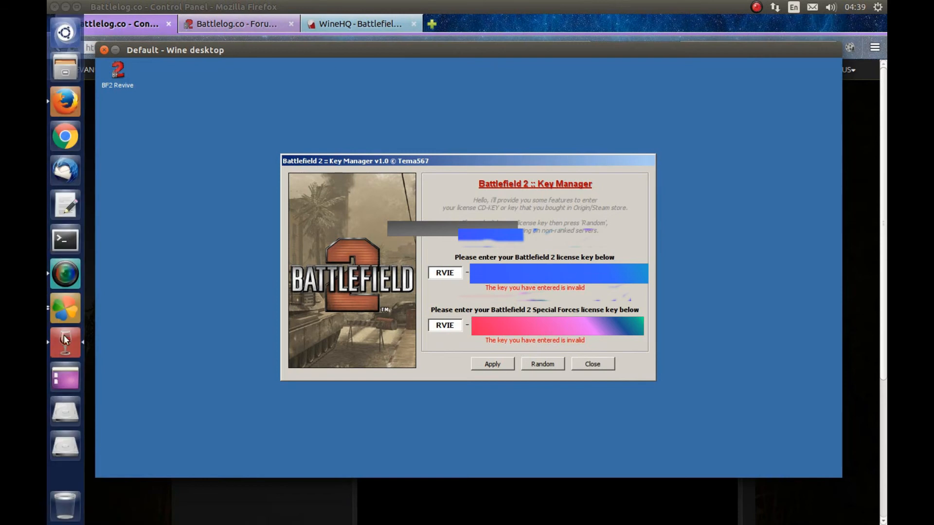
{"action": "mouse_move", "coordinate": [65, 322]}
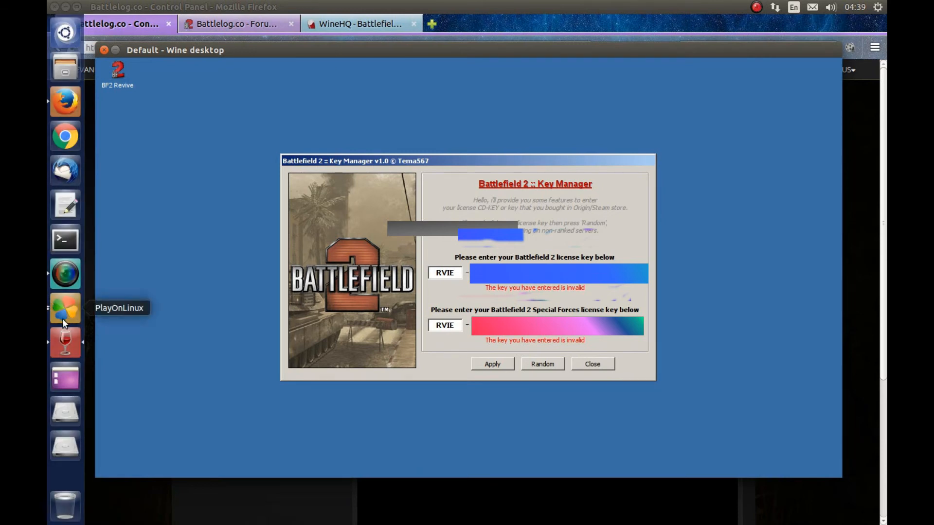
{"action": "mouse_move", "coordinate": [64, 101]}
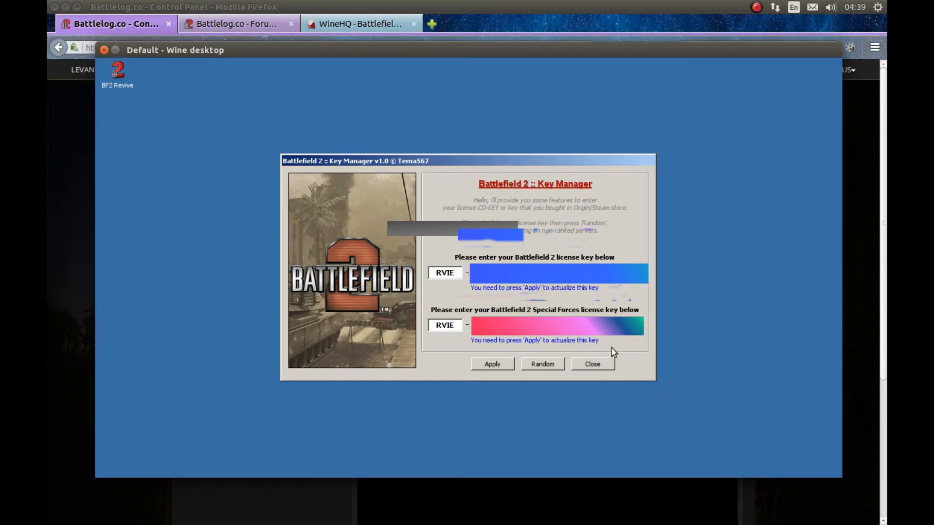
{"action": "mouse_move", "coordinate": [464, 282]}
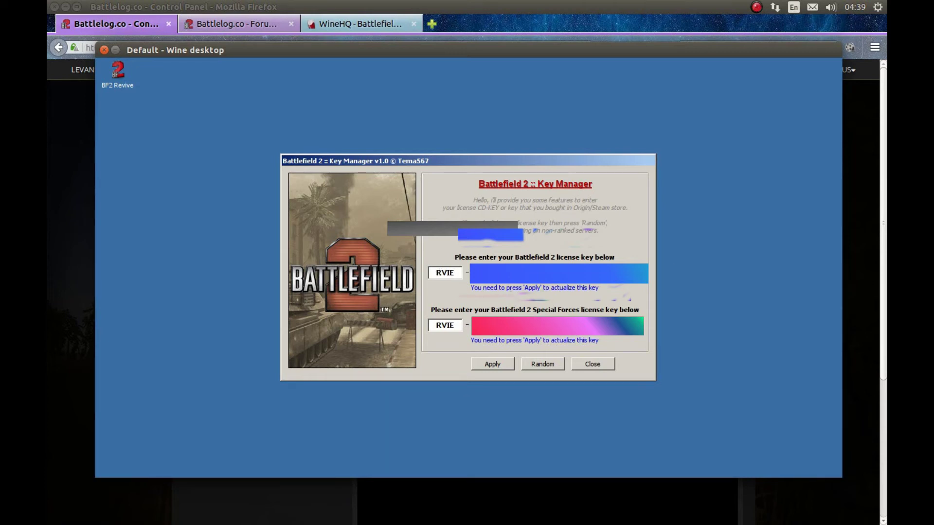
{"action": "mouse_move", "coordinate": [403, 298]}
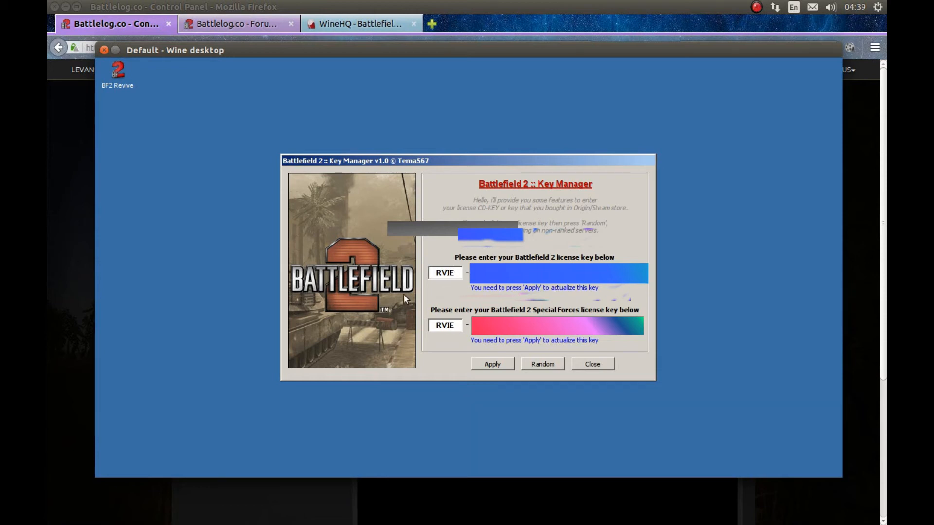
{"action": "mouse_move", "coordinate": [456, 296]}
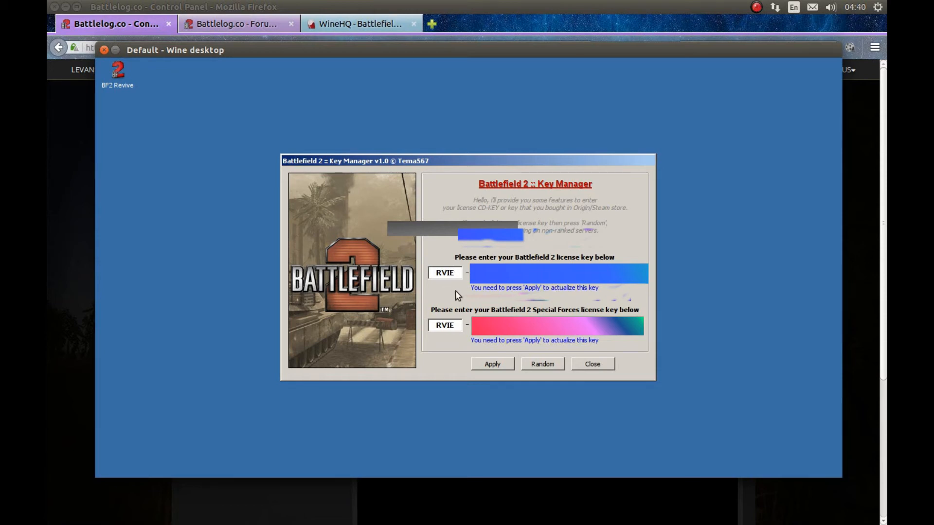
{"action": "left_click", "coordinate": [492, 364]}
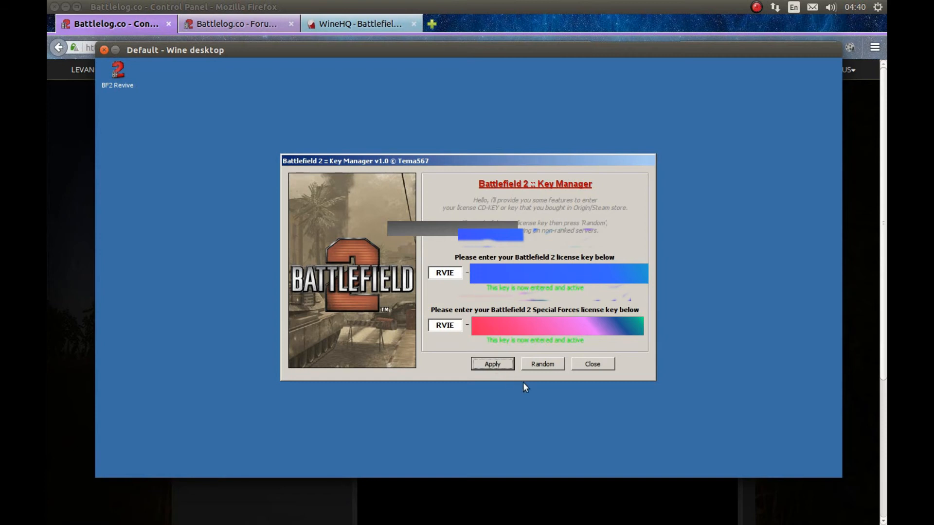
{"action": "mouse_move", "coordinate": [594, 365]}
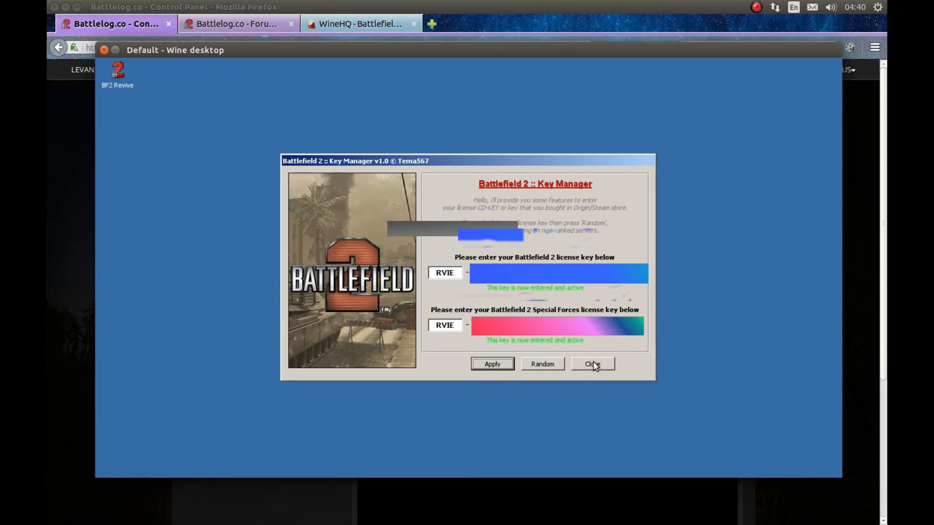
Step: Close the Key Manager and run the PunkBuster service setup through both steps to Finish
{"action": "left_click", "coordinate": [593, 363]}
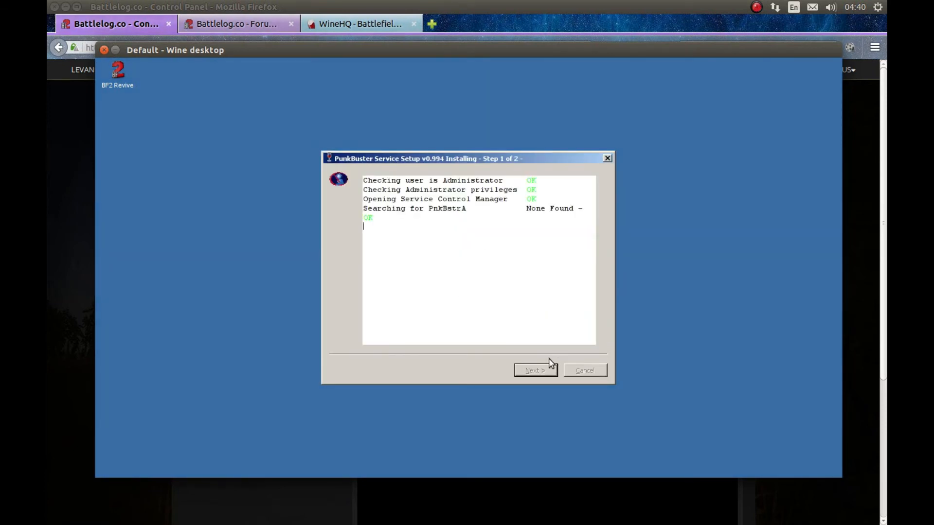
{"action": "left_click", "coordinate": [533, 370]}
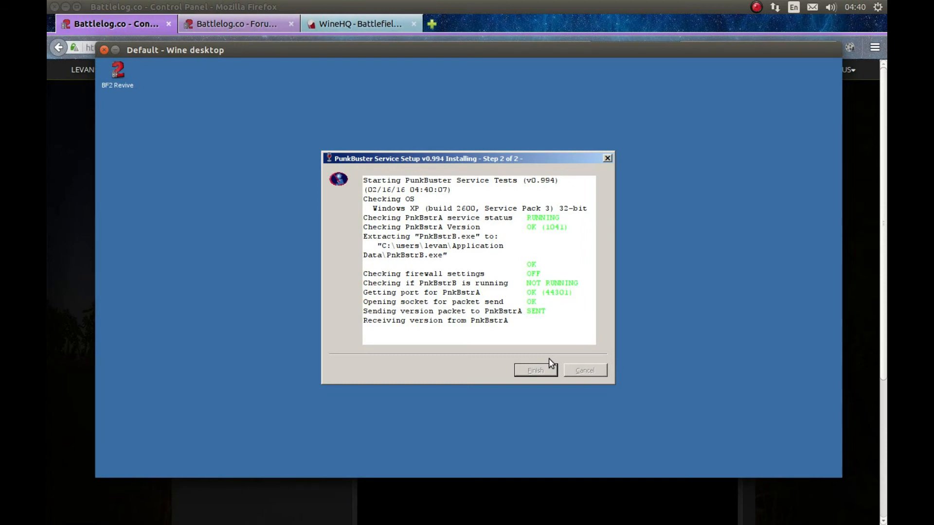
{"action": "scroll", "scroll_direction": "down", "scroll_amount": 3}
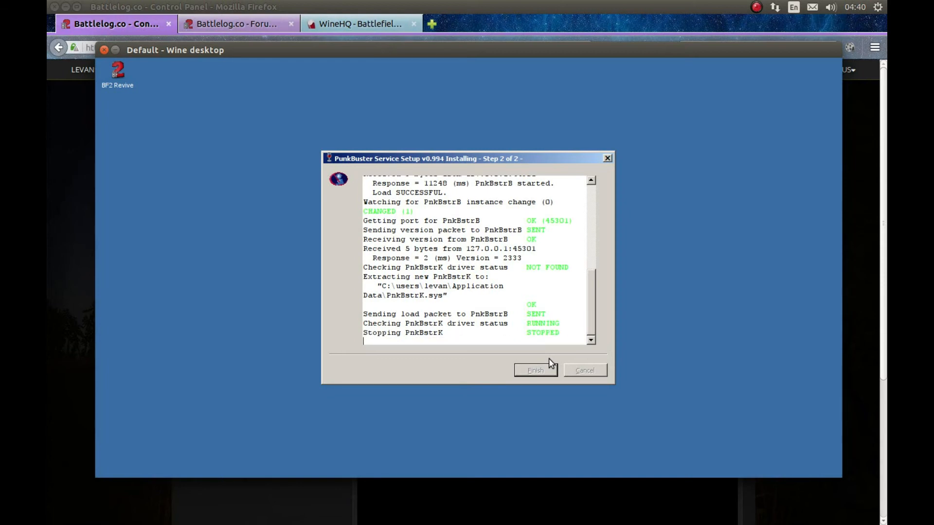
{"action": "left_click", "coordinate": [534, 369]}
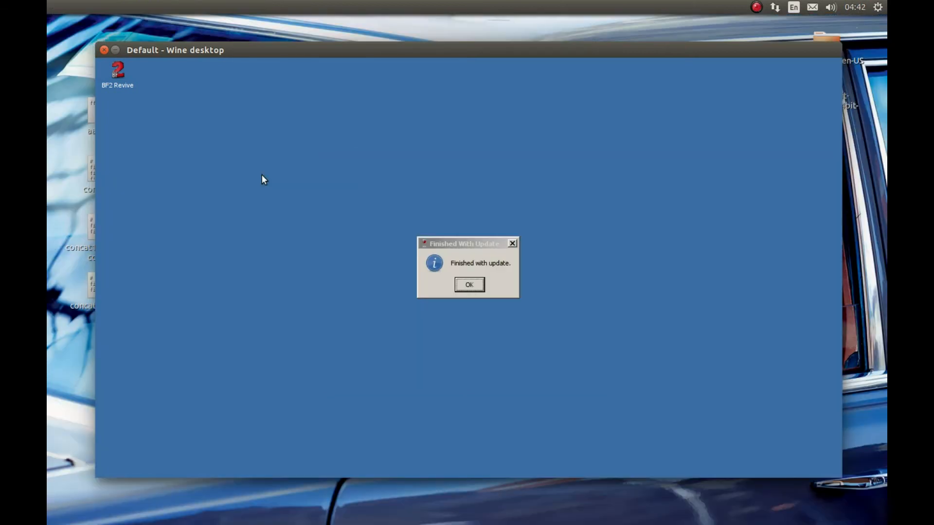
{"action": "mouse_move", "coordinate": [290, 210]}
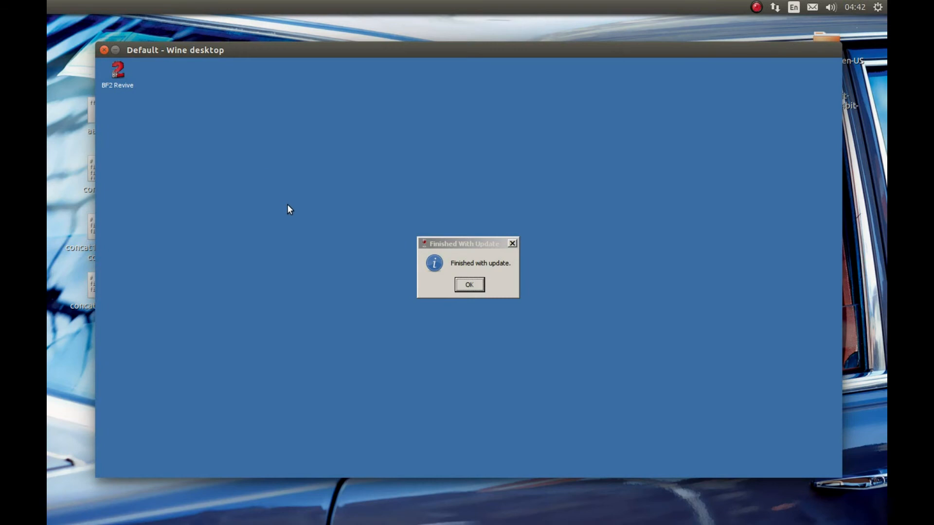
{"action": "mouse_move", "coordinate": [363, 277]}
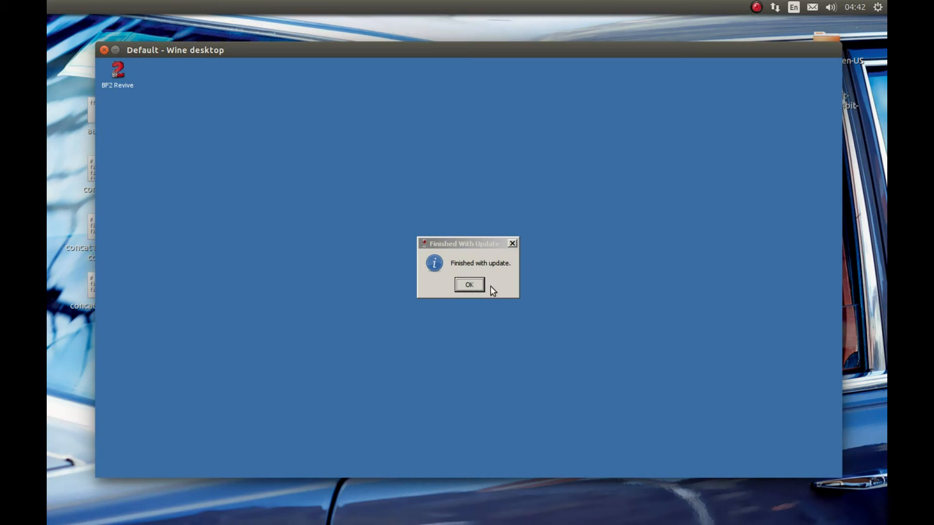
Step: Acknowledge the update notice, view the Phoenix invalid URI error details, quit and close the Wine error report
{"action": "left_click", "coordinate": [469, 285]}
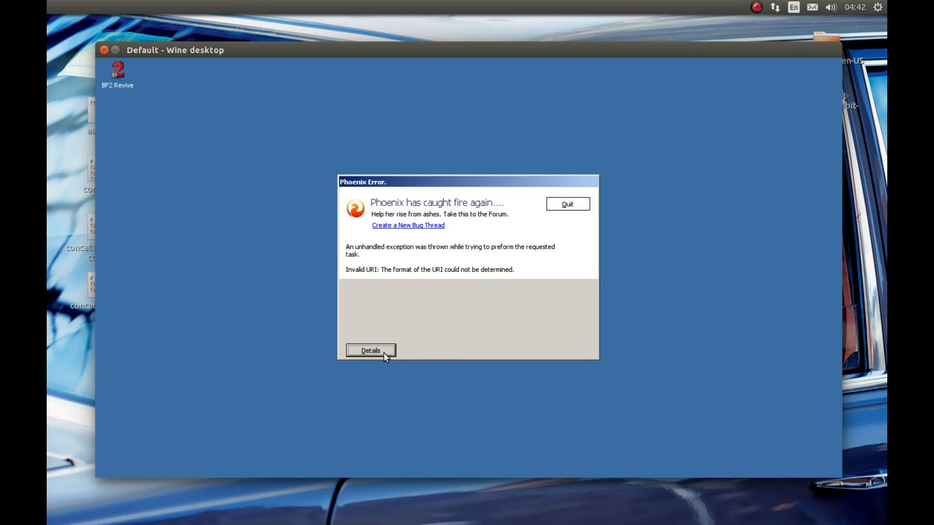
{"action": "left_click", "coordinate": [370, 350]}
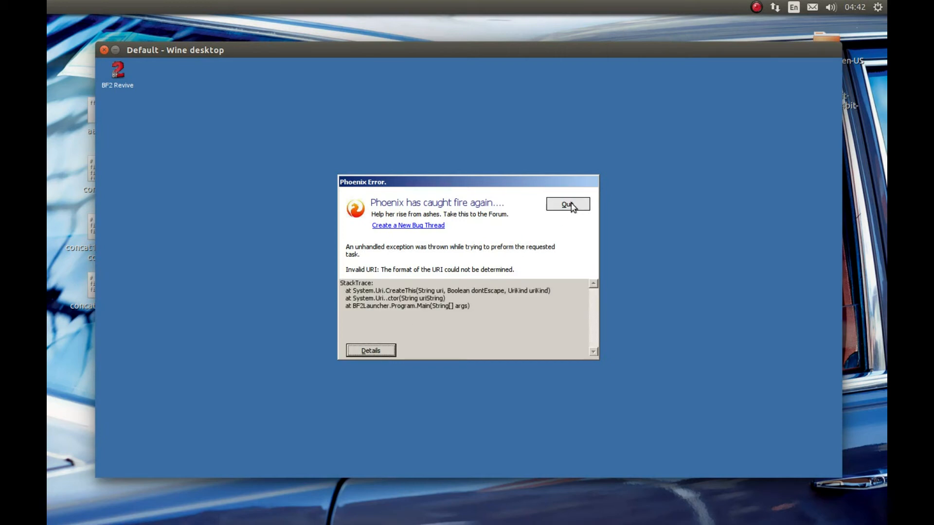
{"action": "left_click", "coordinate": [567, 204]}
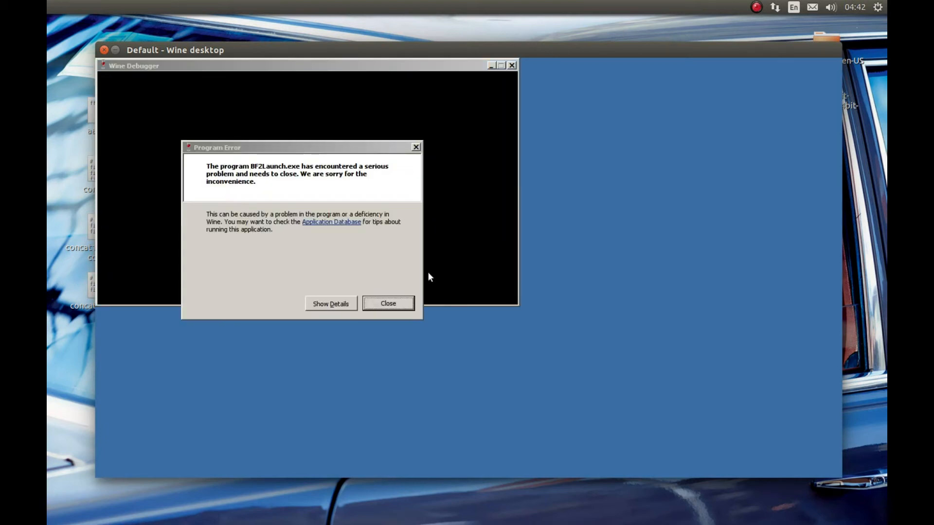
{"action": "left_click", "coordinate": [387, 303]}
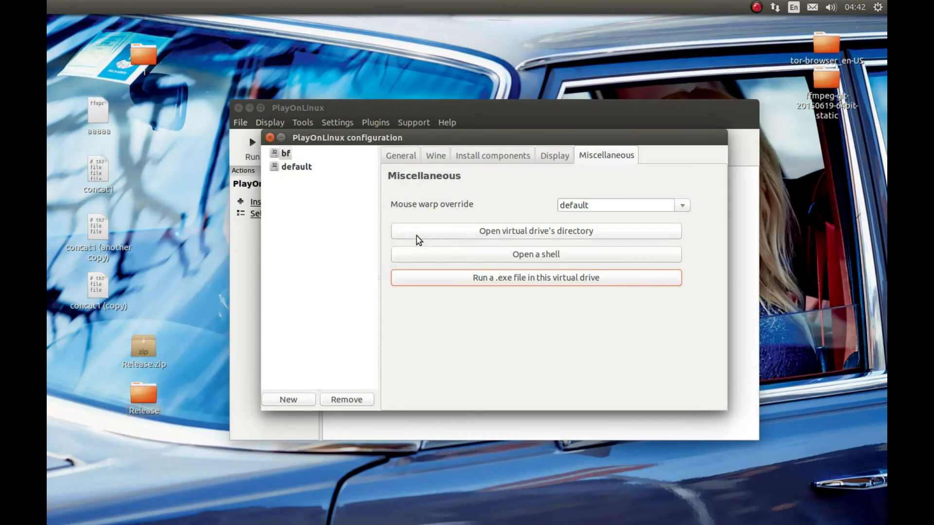
{"action": "mouse_move", "coordinate": [295, 157]}
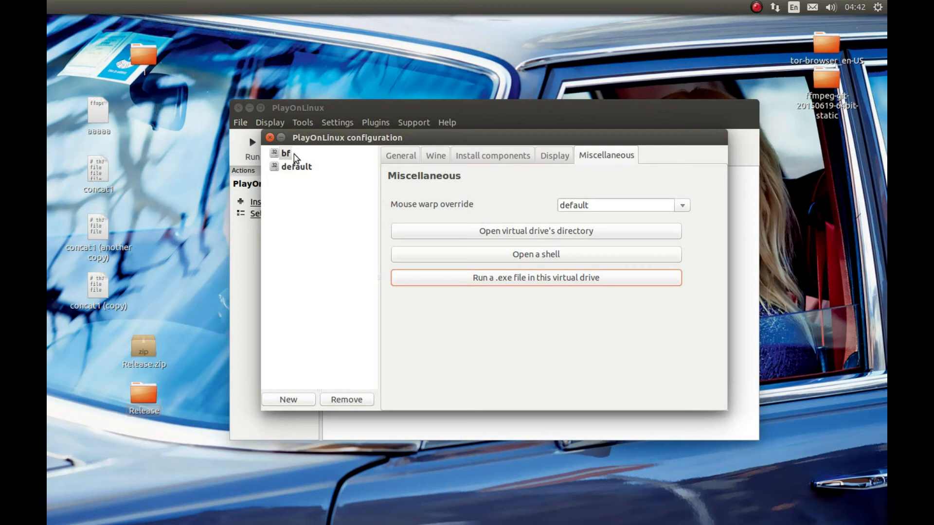
{"action": "mouse_move", "coordinate": [290, 156]}
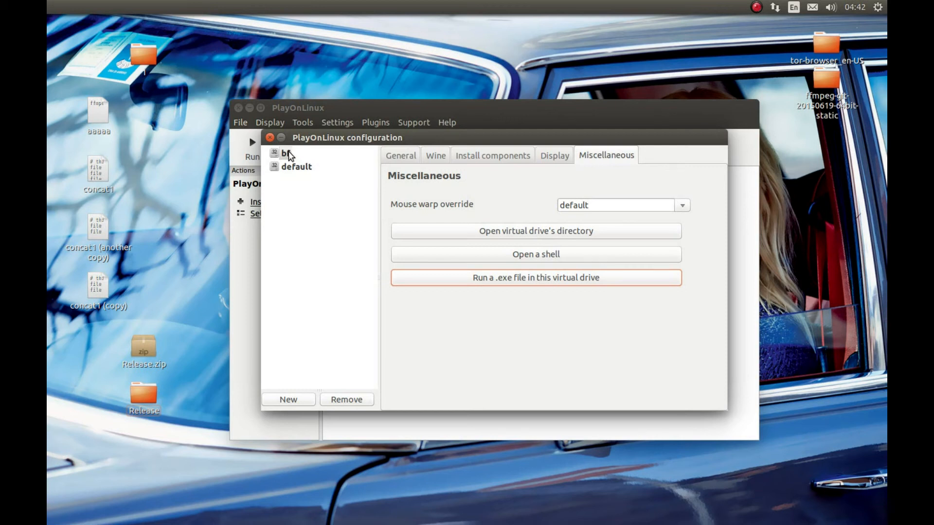
{"action": "mouse_move", "coordinate": [309, 159]}
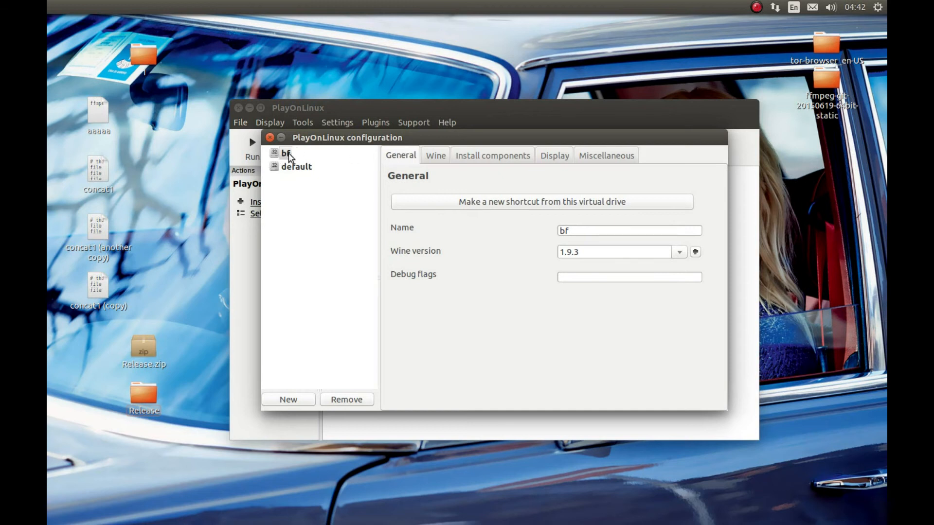
{"action": "mouse_move", "coordinate": [365, 178]}
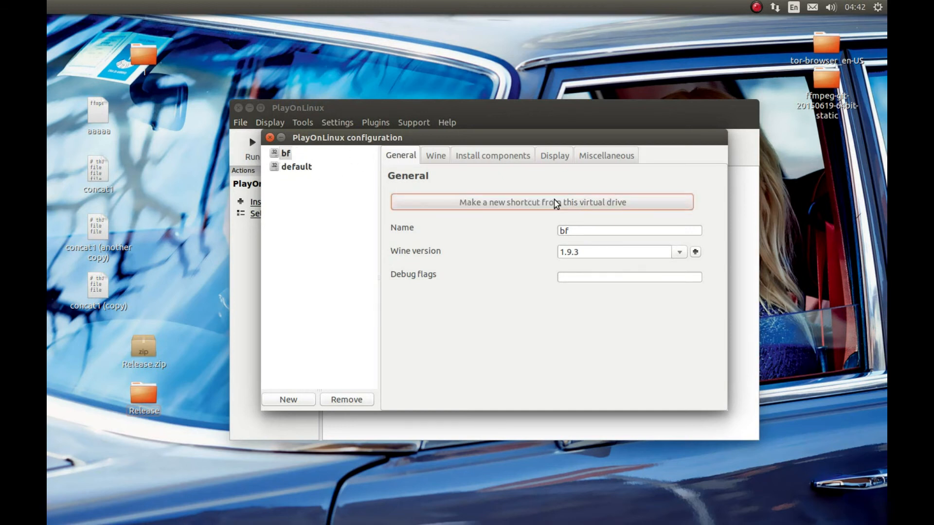
{"action": "mouse_move", "coordinate": [521, 202]}
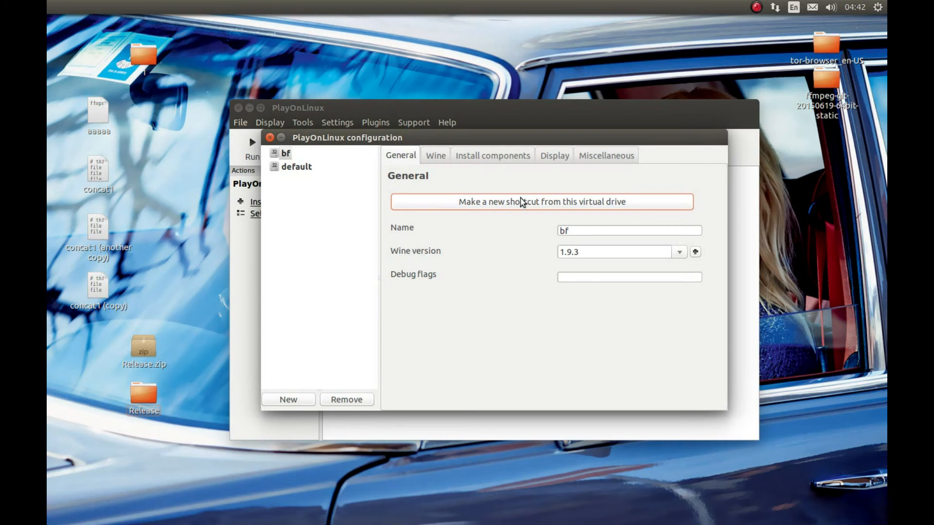
Step: Start a new shortcut from the bf virtual drive in PlayOnLinux's General tab
{"action": "left_click", "coordinate": [540, 202]}
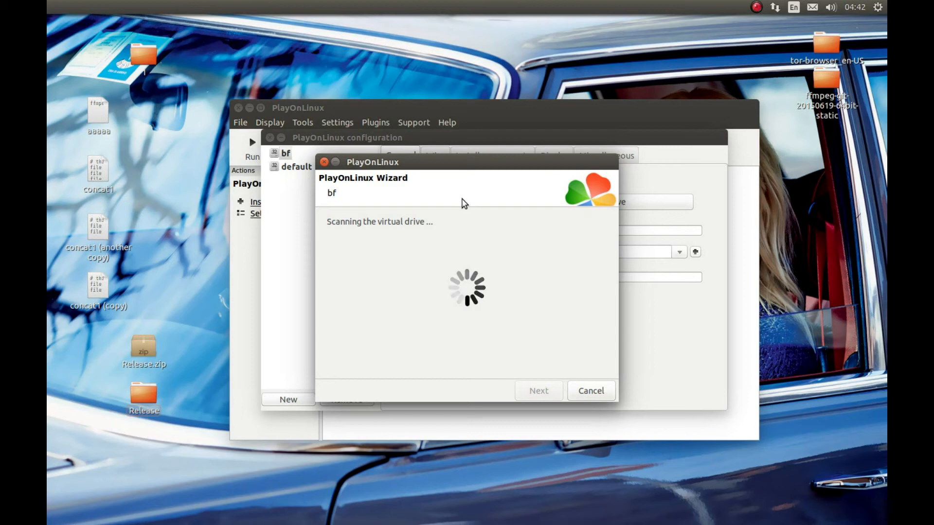
{"action": "mouse_move", "coordinate": [473, 203]}
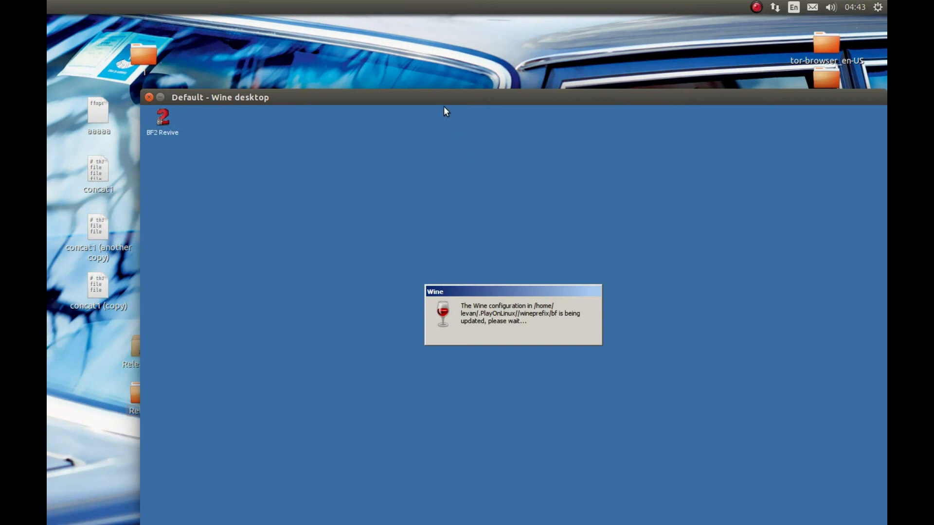
{"action": "mouse_move", "coordinate": [431, 118]}
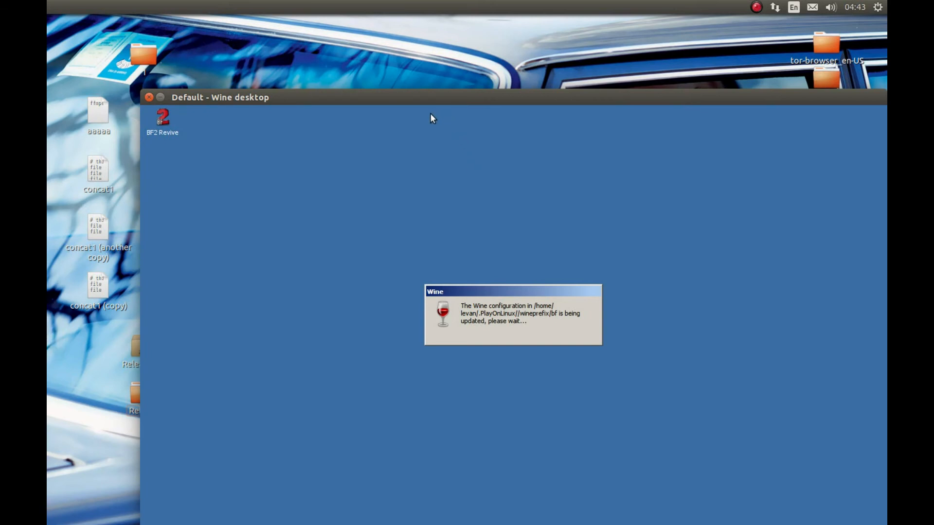
{"action": "mouse_move", "coordinate": [452, 101]}
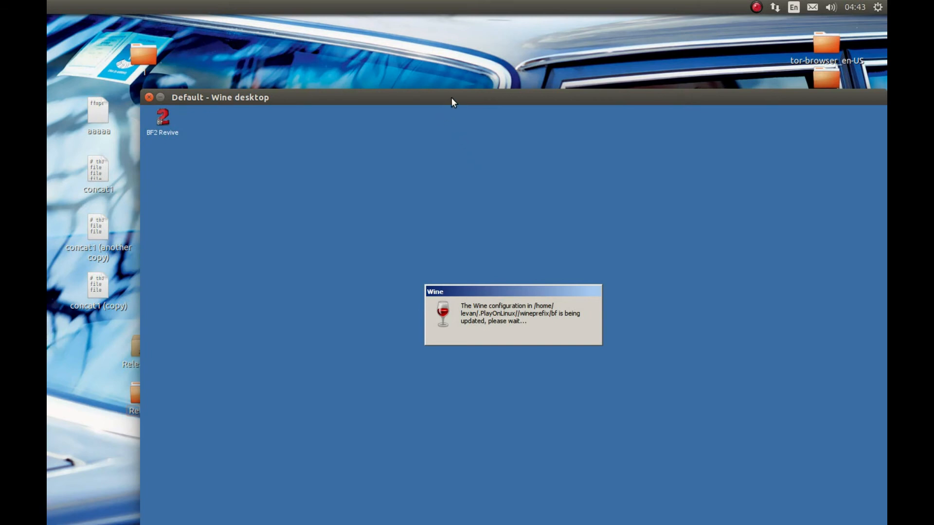
{"action": "mouse_move", "coordinate": [476, 102]}
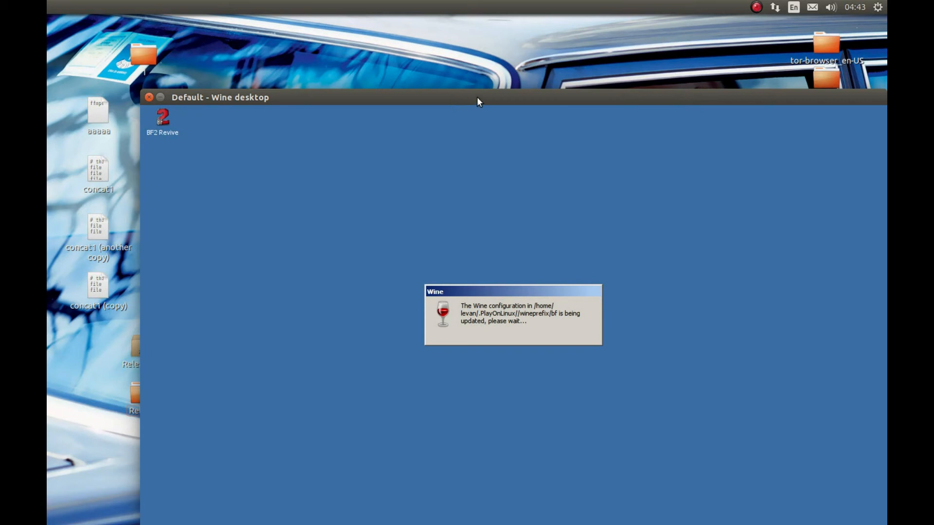
{"action": "mouse_move", "coordinate": [455, 96]}
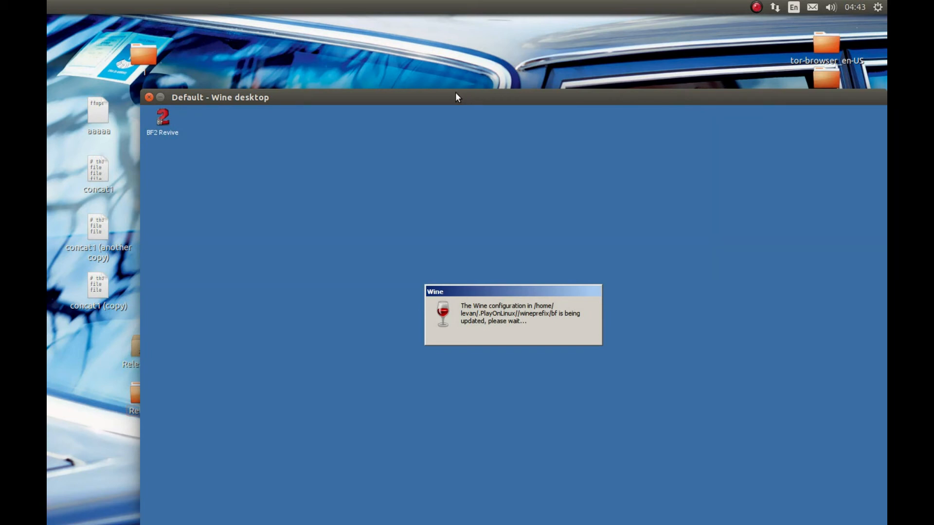
{"action": "mouse_move", "coordinate": [470, 100]}
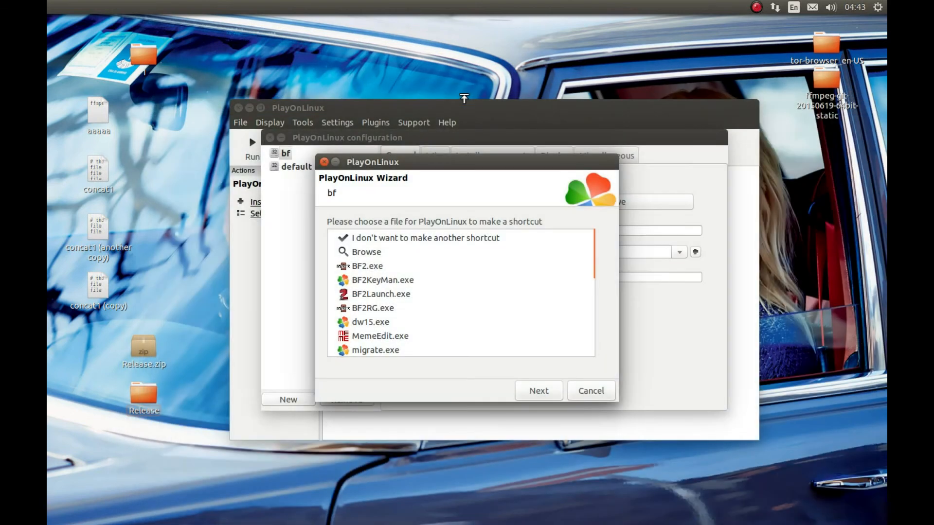
{"action": "mouse_move", "coordinate": [364, 303]}
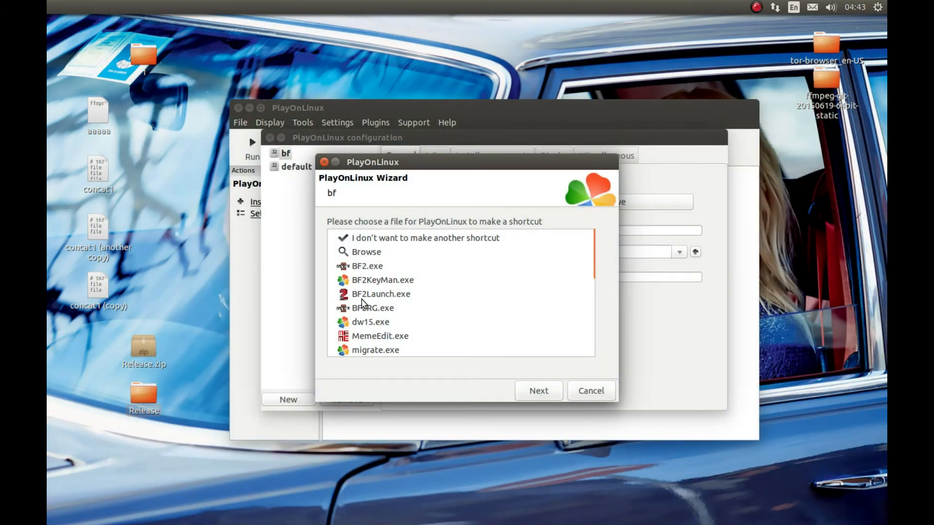
Step: Create a shortcut for BF2Launch.exe keeping the name BF2Launch
{"action": "left_click", "coordinate": [381, 294]}
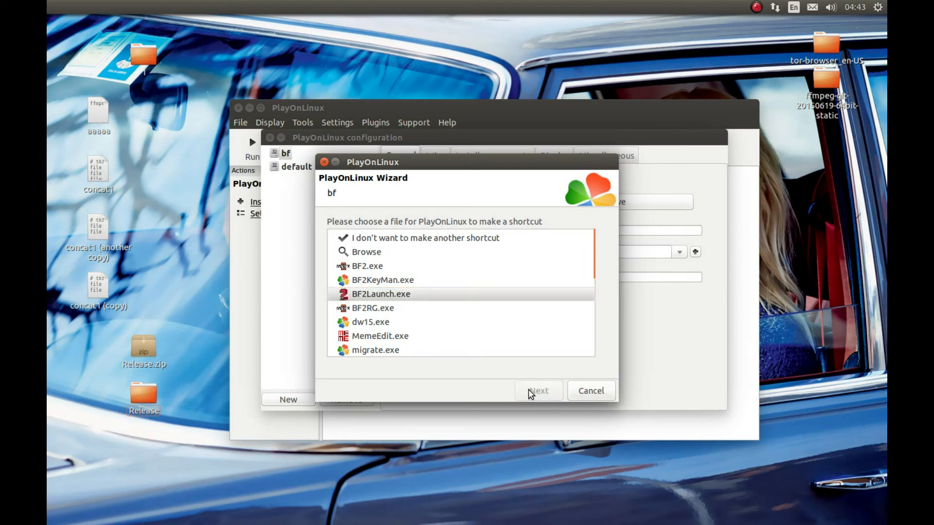
{"action": "left_click", "coordinate": [537, 391]}
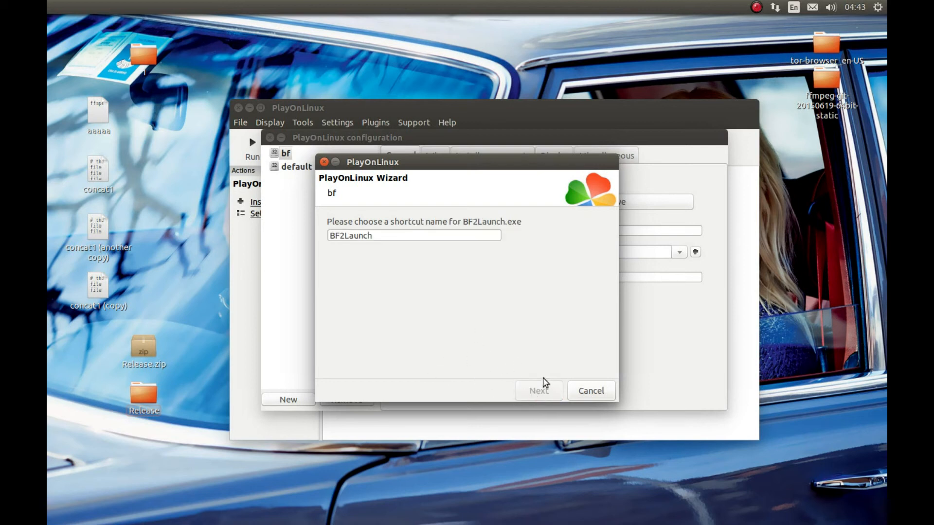
{"action": "left_click", "coordinate": [536, 391]}
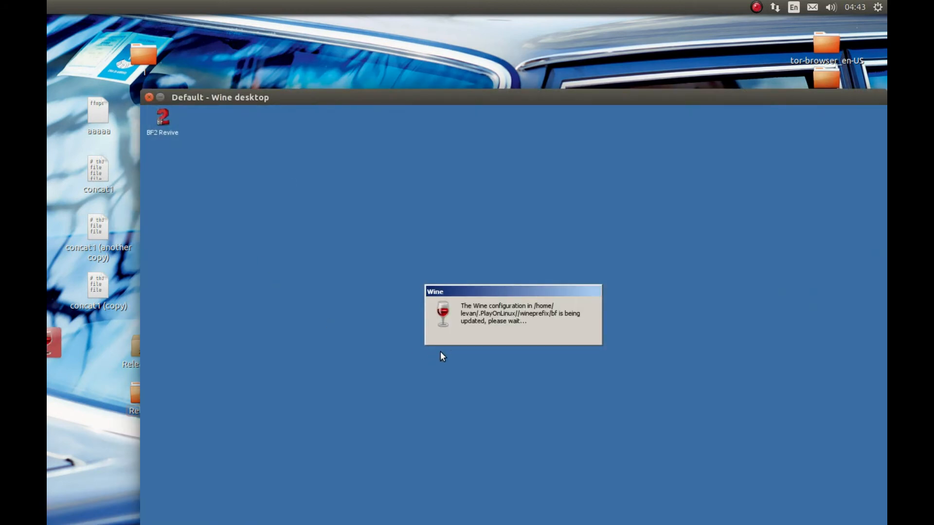
{"action": "mouse_move", "coordinate": [258, 352]}
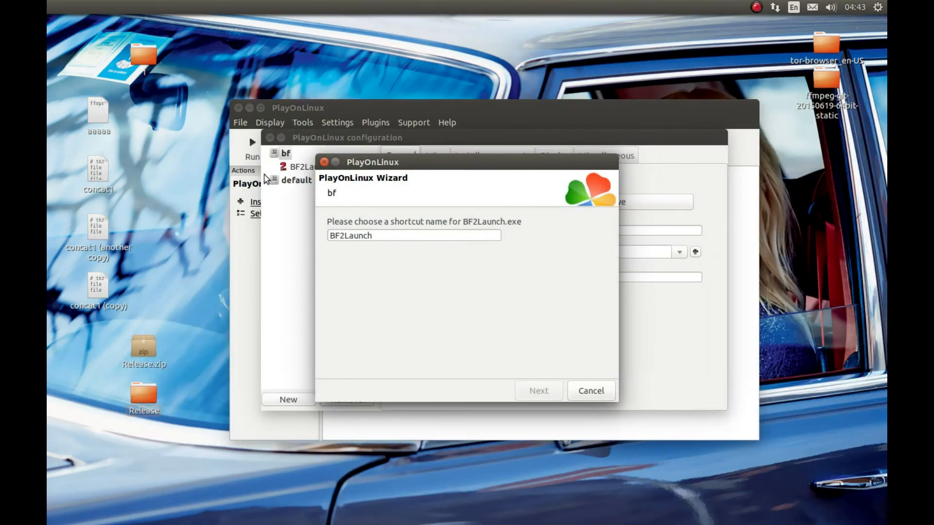
{"action": "left_click", "coordinate": [536, 391]}
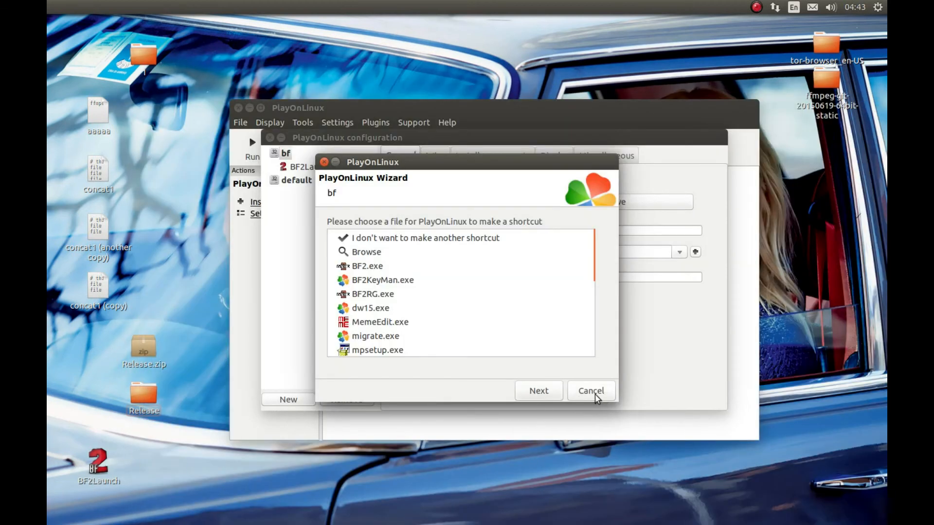
Step: Decline another shortcut and select BF2Launch in the PlayOnLinux program list
{"action": "left_click", "coordinate": [591, 391]}
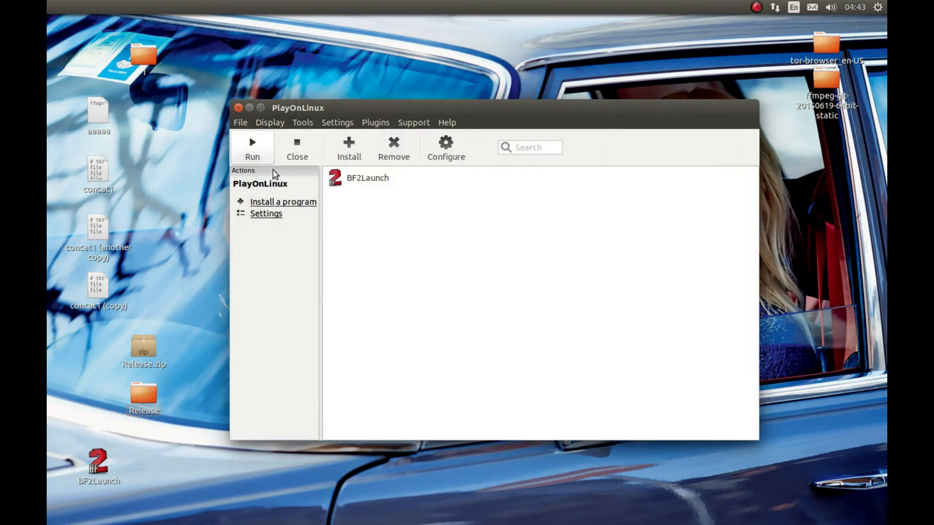
{"action": "left_click", "coordinate": [367, 177]}
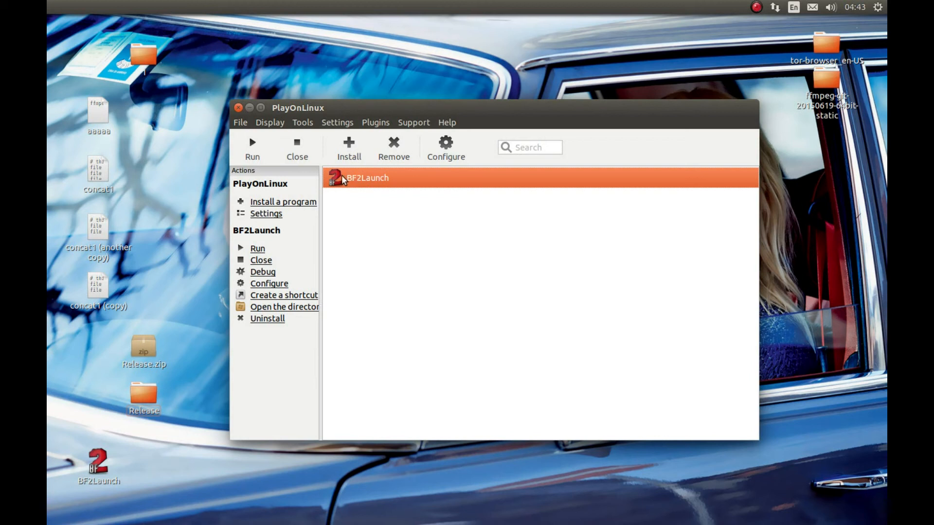
{"action": "mouse_move", "coordinate": [205, 224]}
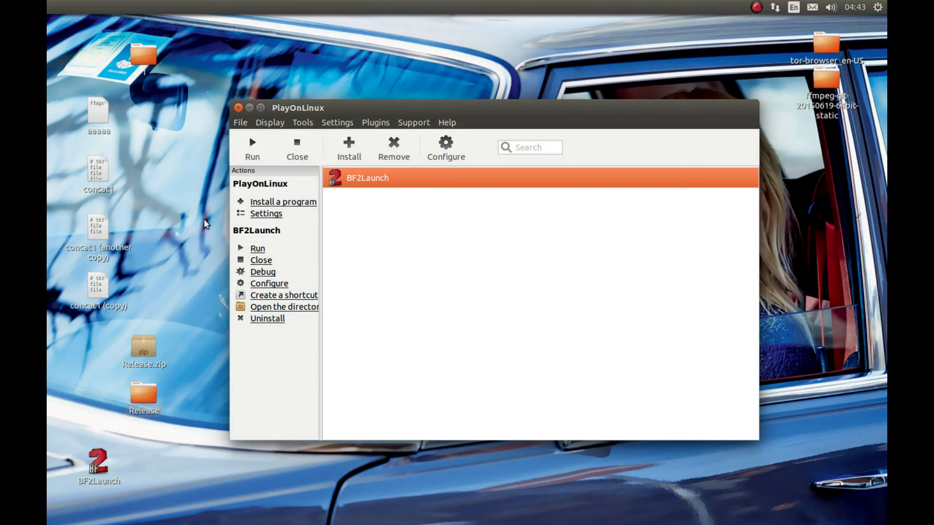
{"action": "mouse_move", "coordinate": [284, 176]}
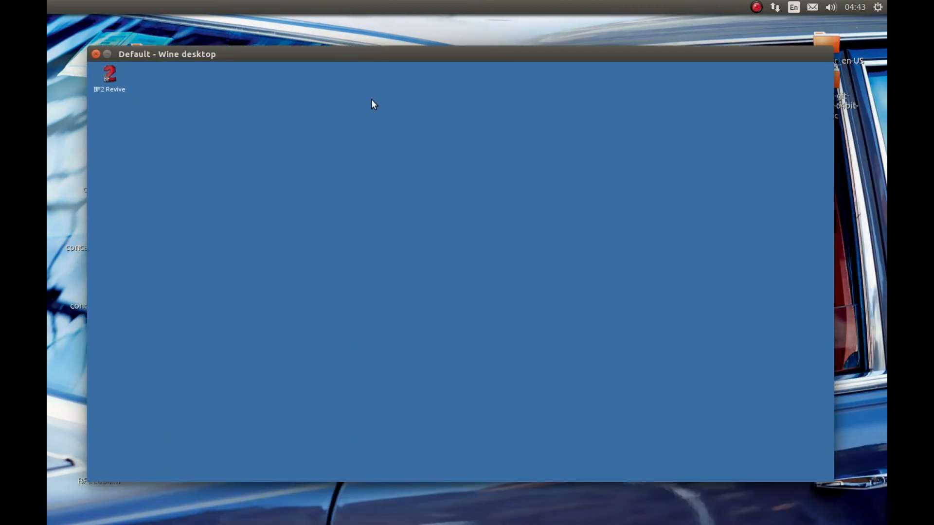
{"action": "mouse_move", "coordinate": [365, 102]}
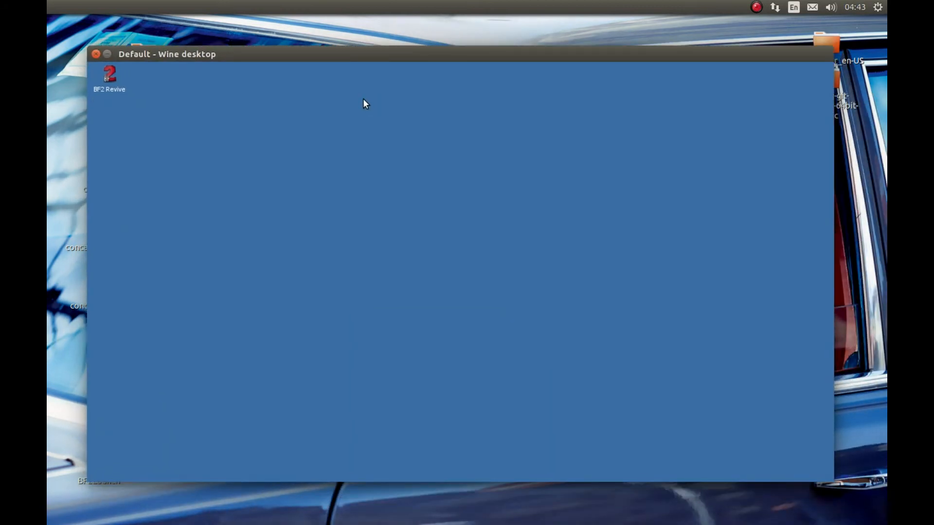
Step: Launch BF2 Revive and log in to Battlelog.co as 'Levan9' with the password
{"action": "double_click", "coordinate": [110, 76]}
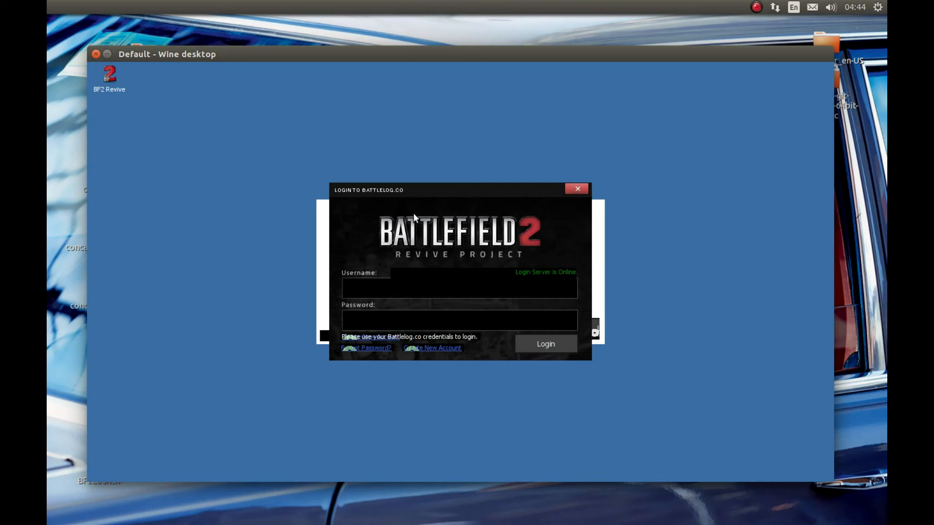
{"action": "left_click", "coordinate": [458, 288]}
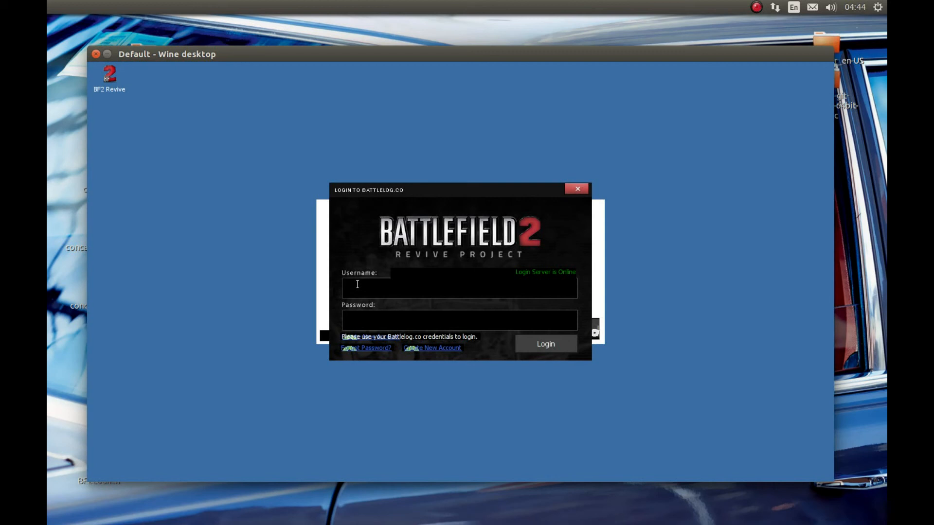
{"action": "type", "text": "Le"}
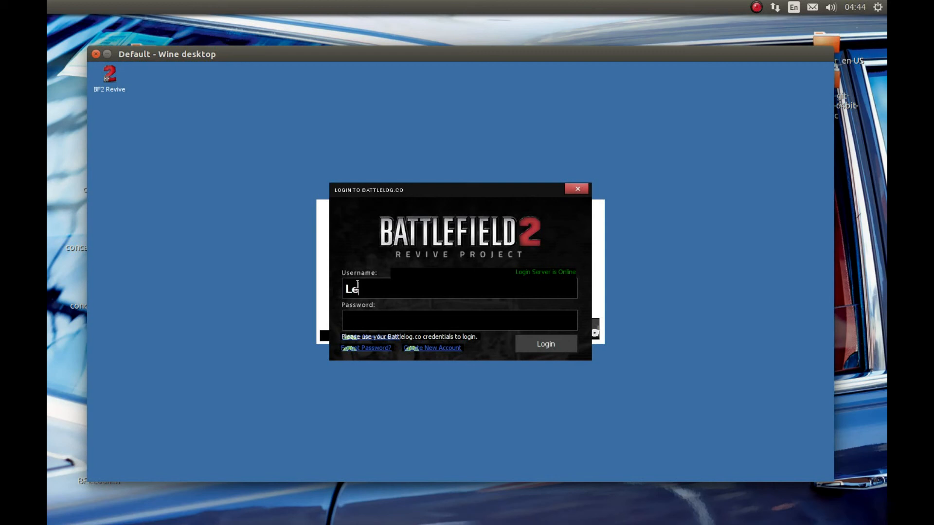
{"action": "type", "text": "van9"}
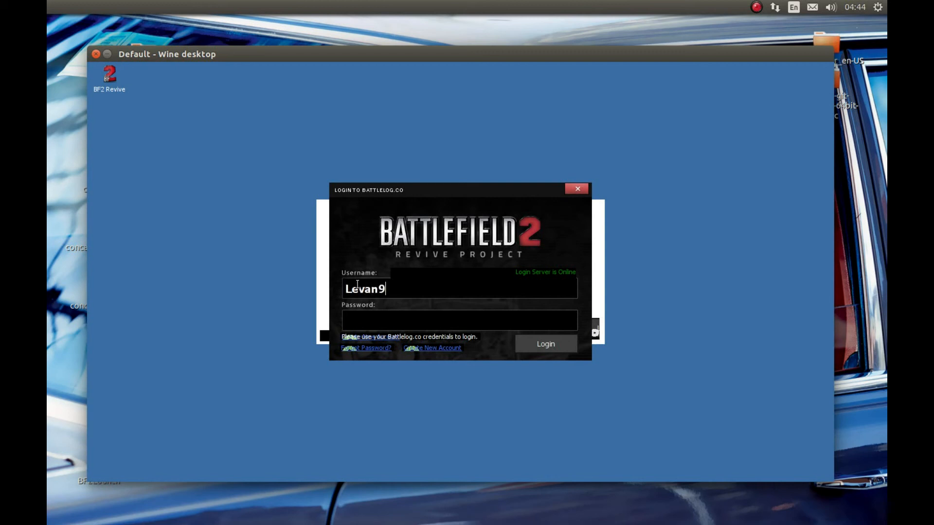
{"action": "type", "text": "password"}
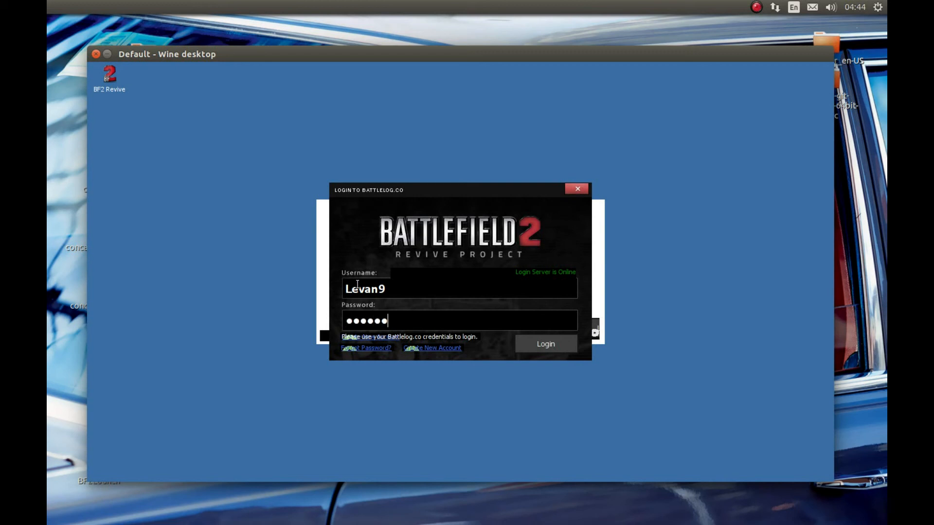
{"action": "left_click", "coordinate": [545, 343]}
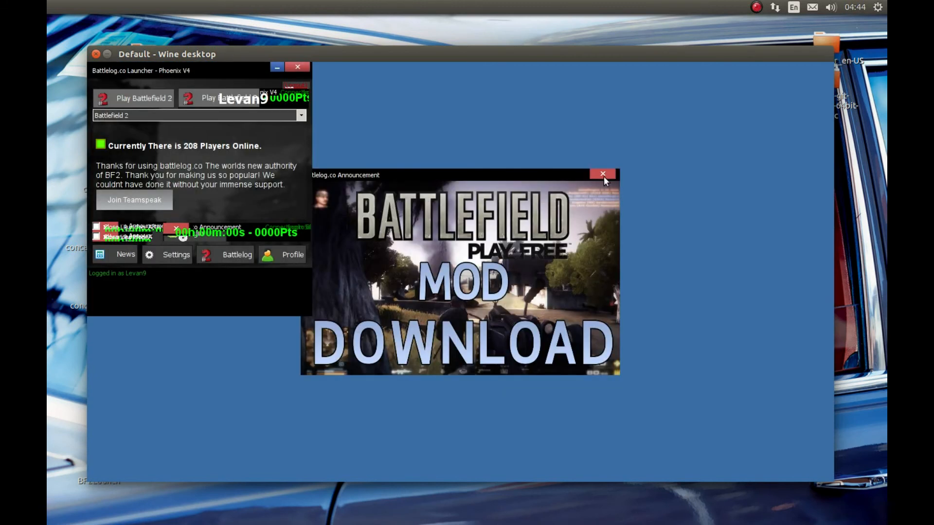
Step: Dismiss the announcement, create the account's game profile in Settings, and start Battlefield 2
{"action": "left_click", "coordinate": [602, 174]}
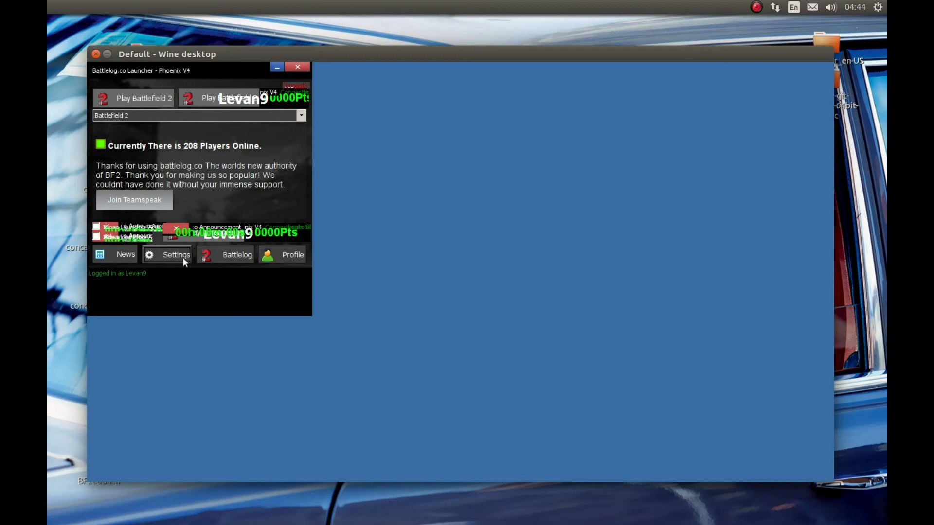
{"action": "left_click", "coordinate": [176, 254]}
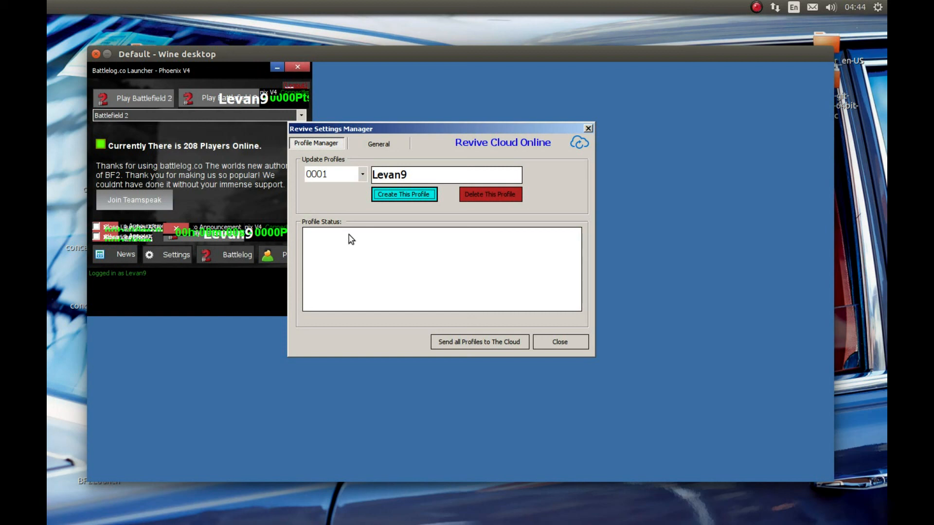
{"action": "left_click", "coordinate": [403, 195]}
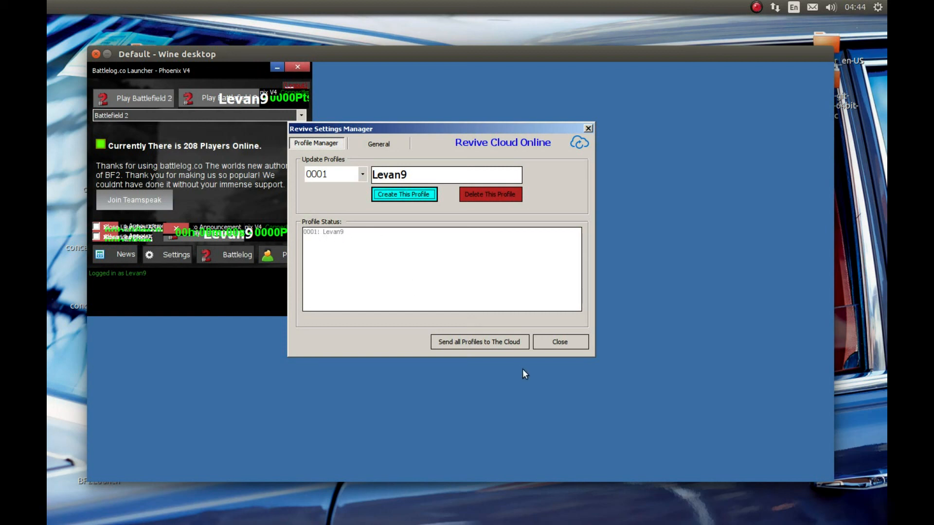
{"action": "left_click", "coordinate": [558, 342]}
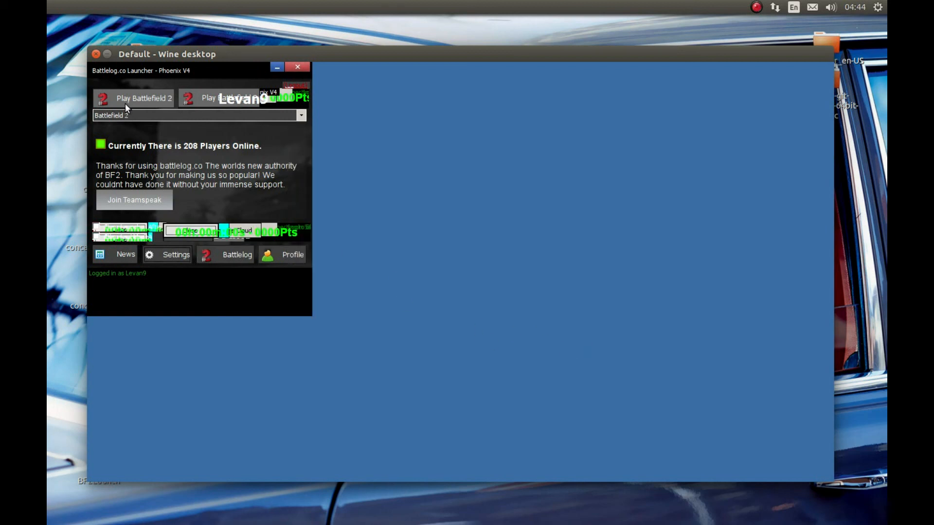
{"action": "left_click", "coordinate": [144, 97]}
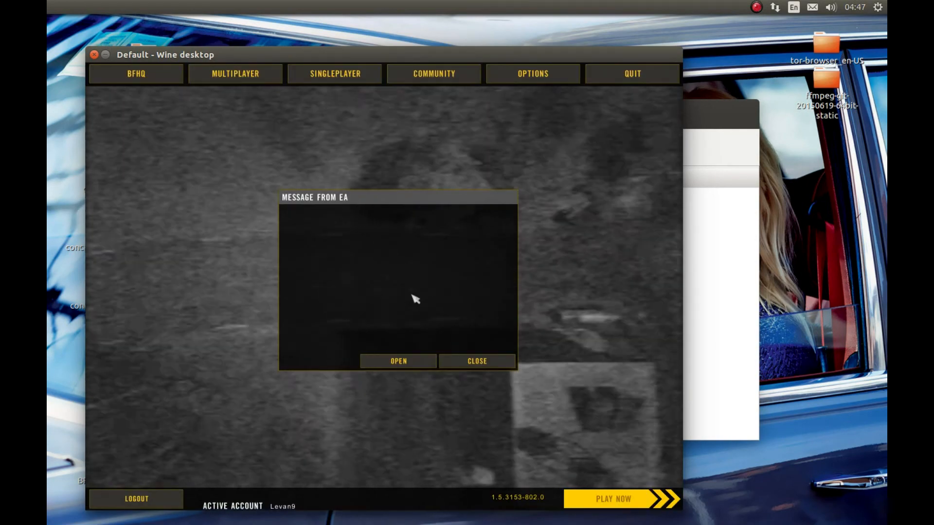
Step: Dismiss the Message from EA and bring up Battlefield 2's Options menu
{"action": "left_click", "coordinate": [477, 360]}
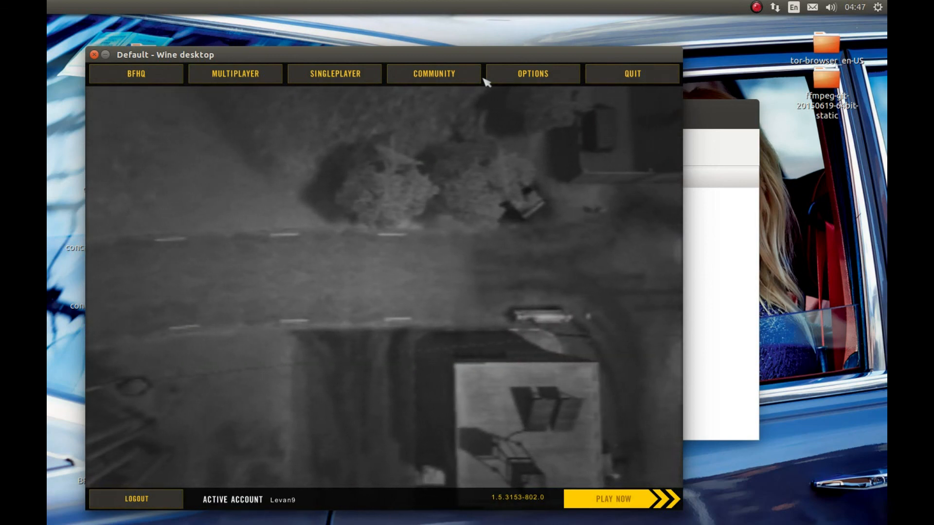
{"action": "left_click", "coordinate": [532, 72]}
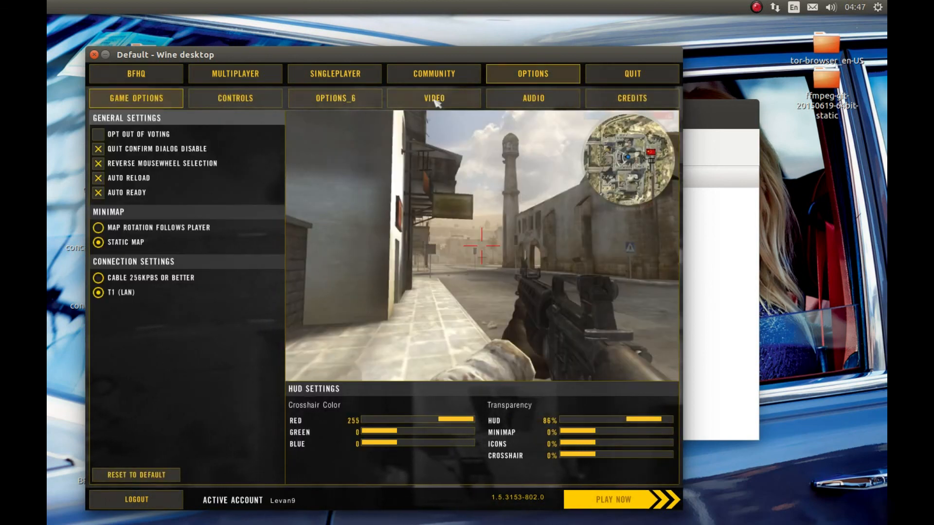
Step: Apply video settings 1280x720@60Hz, Low terrain, Anti-Aliasing Off, and confirm the save
{"action": "left_click", "coordinate": [434, 97]}
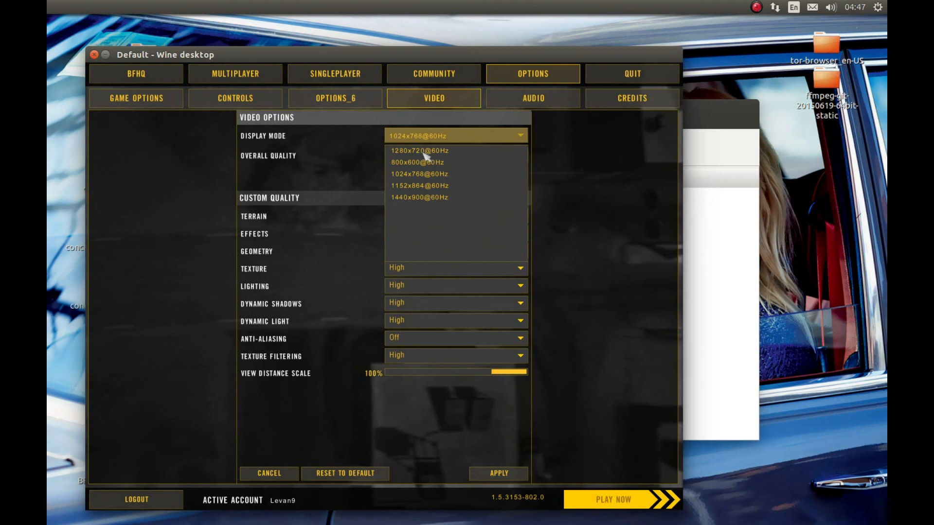
{"action": "left_click", "coordinate": [418, 150]}
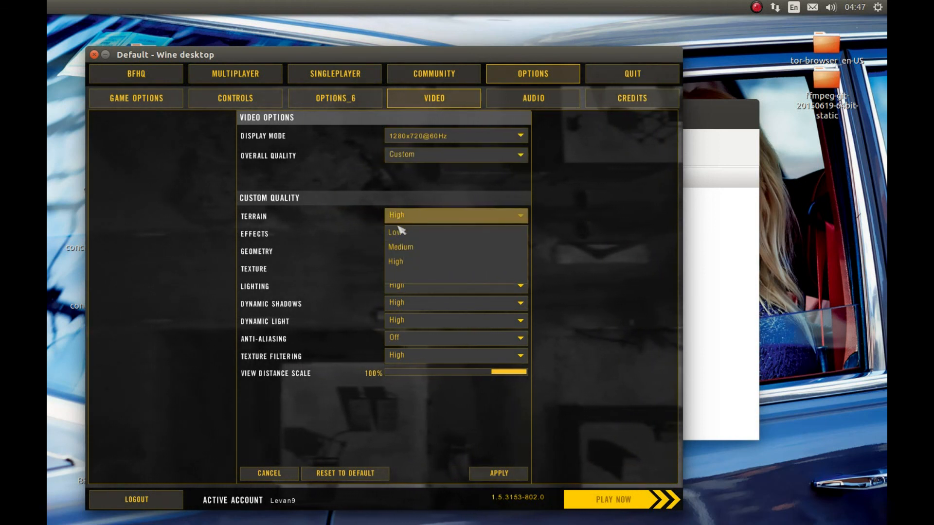
{"action": "left_click", "coordinate": [395, 231]}
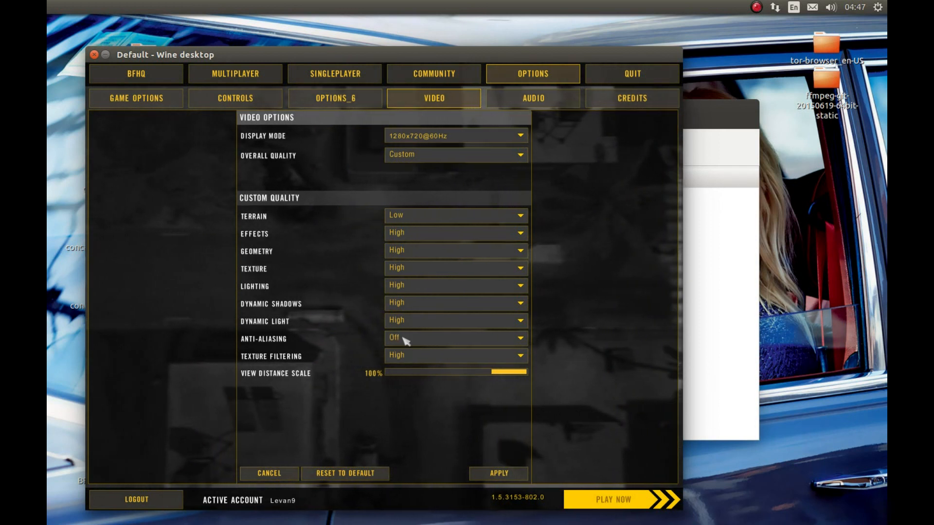
{"action": "mouse_move", "coordinate": [423, 276]}
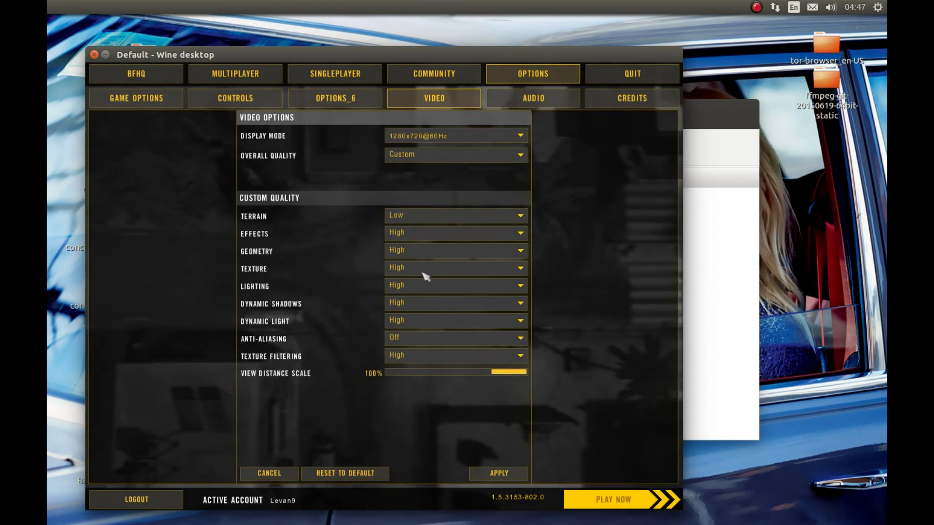
{"action": "left_click", "coordinate": [498, 474]}
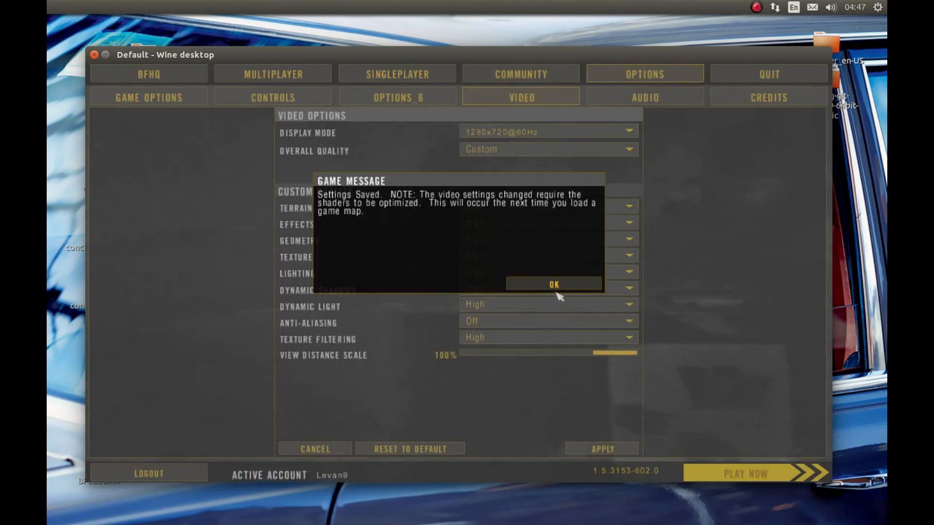
{"action": "left_click", "coordinate": [552, 285]}
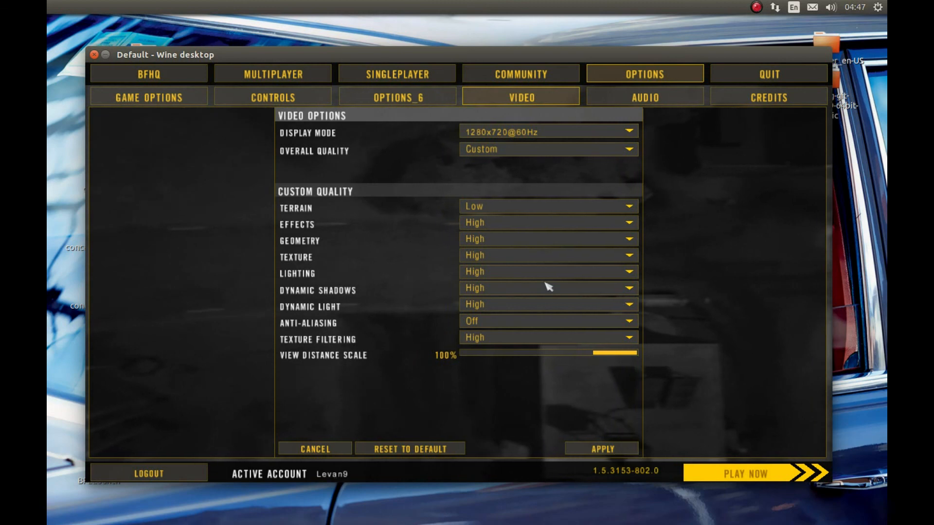